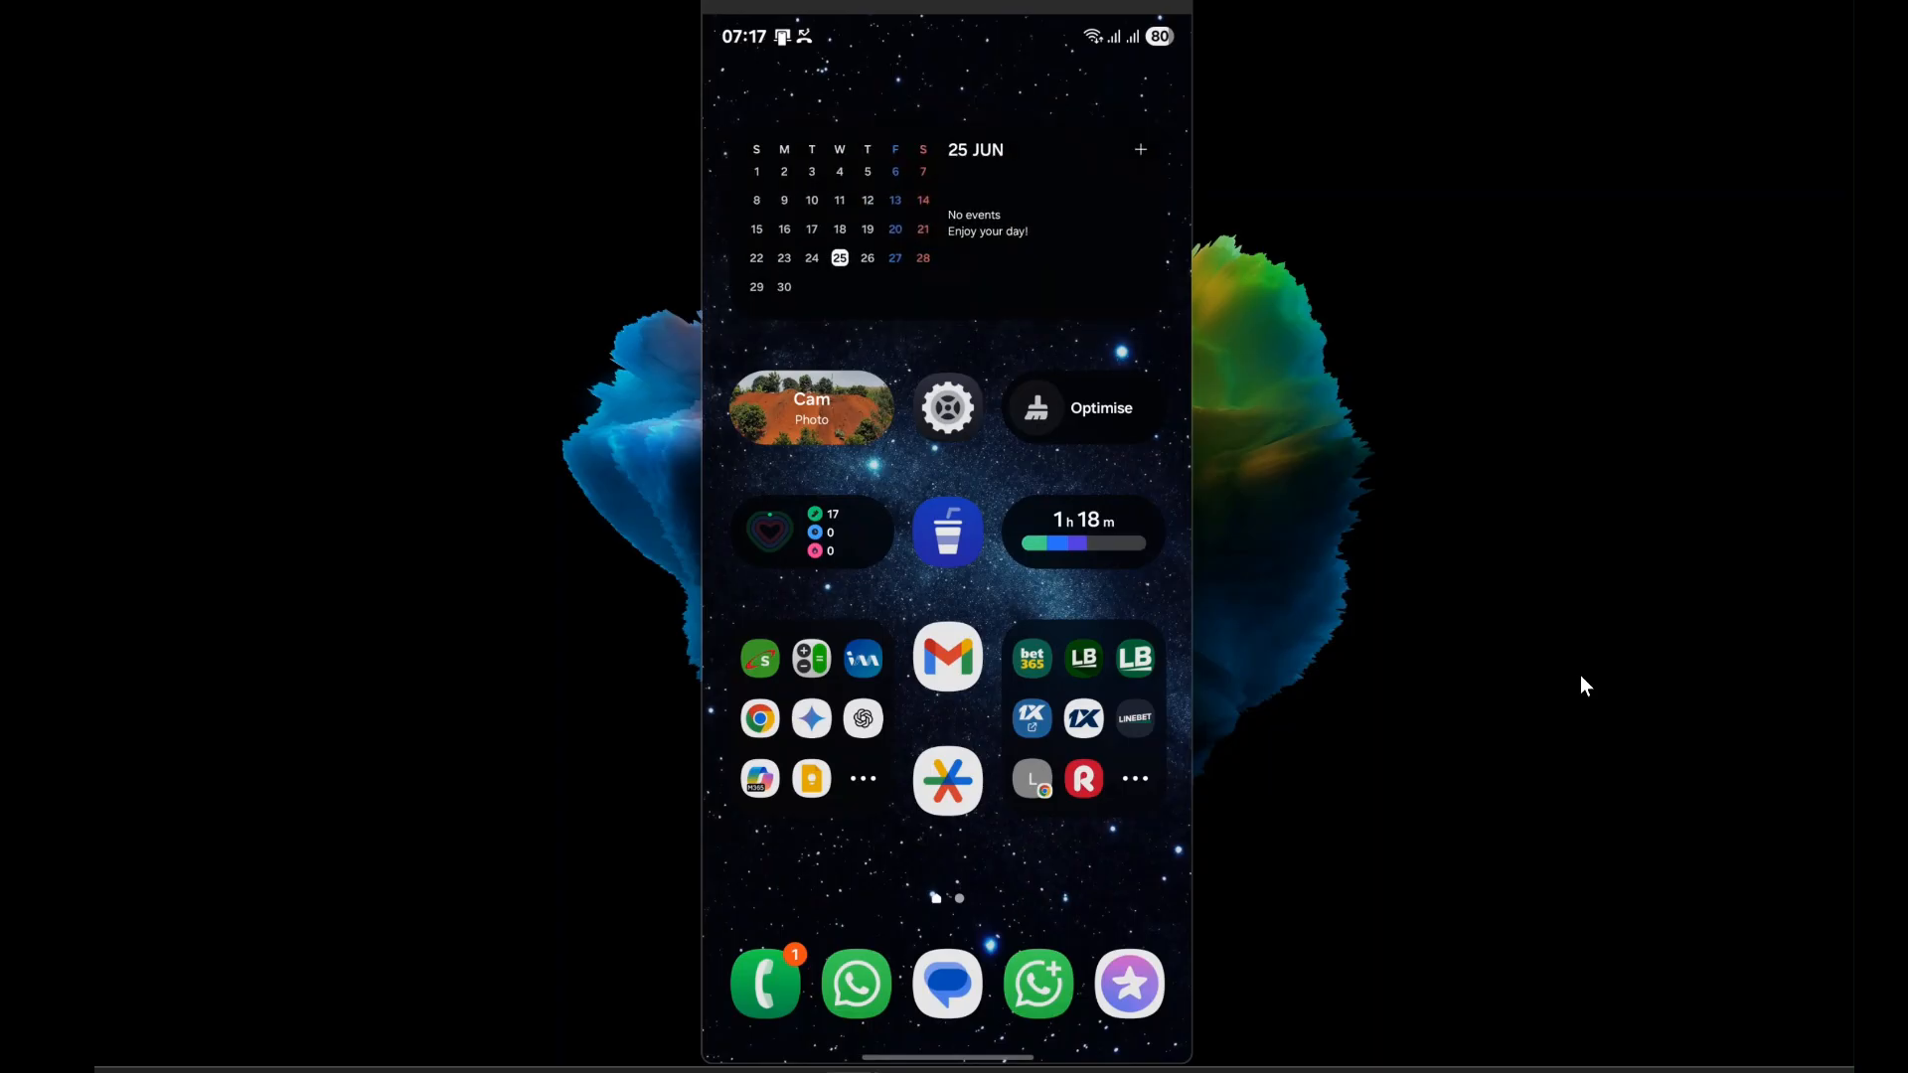
Step: Find the Plus app in Settings > Apps by searching 'plus' and show its details
{"action": "scroll", "scroll_direction": "up", "scroll_amount": 3}
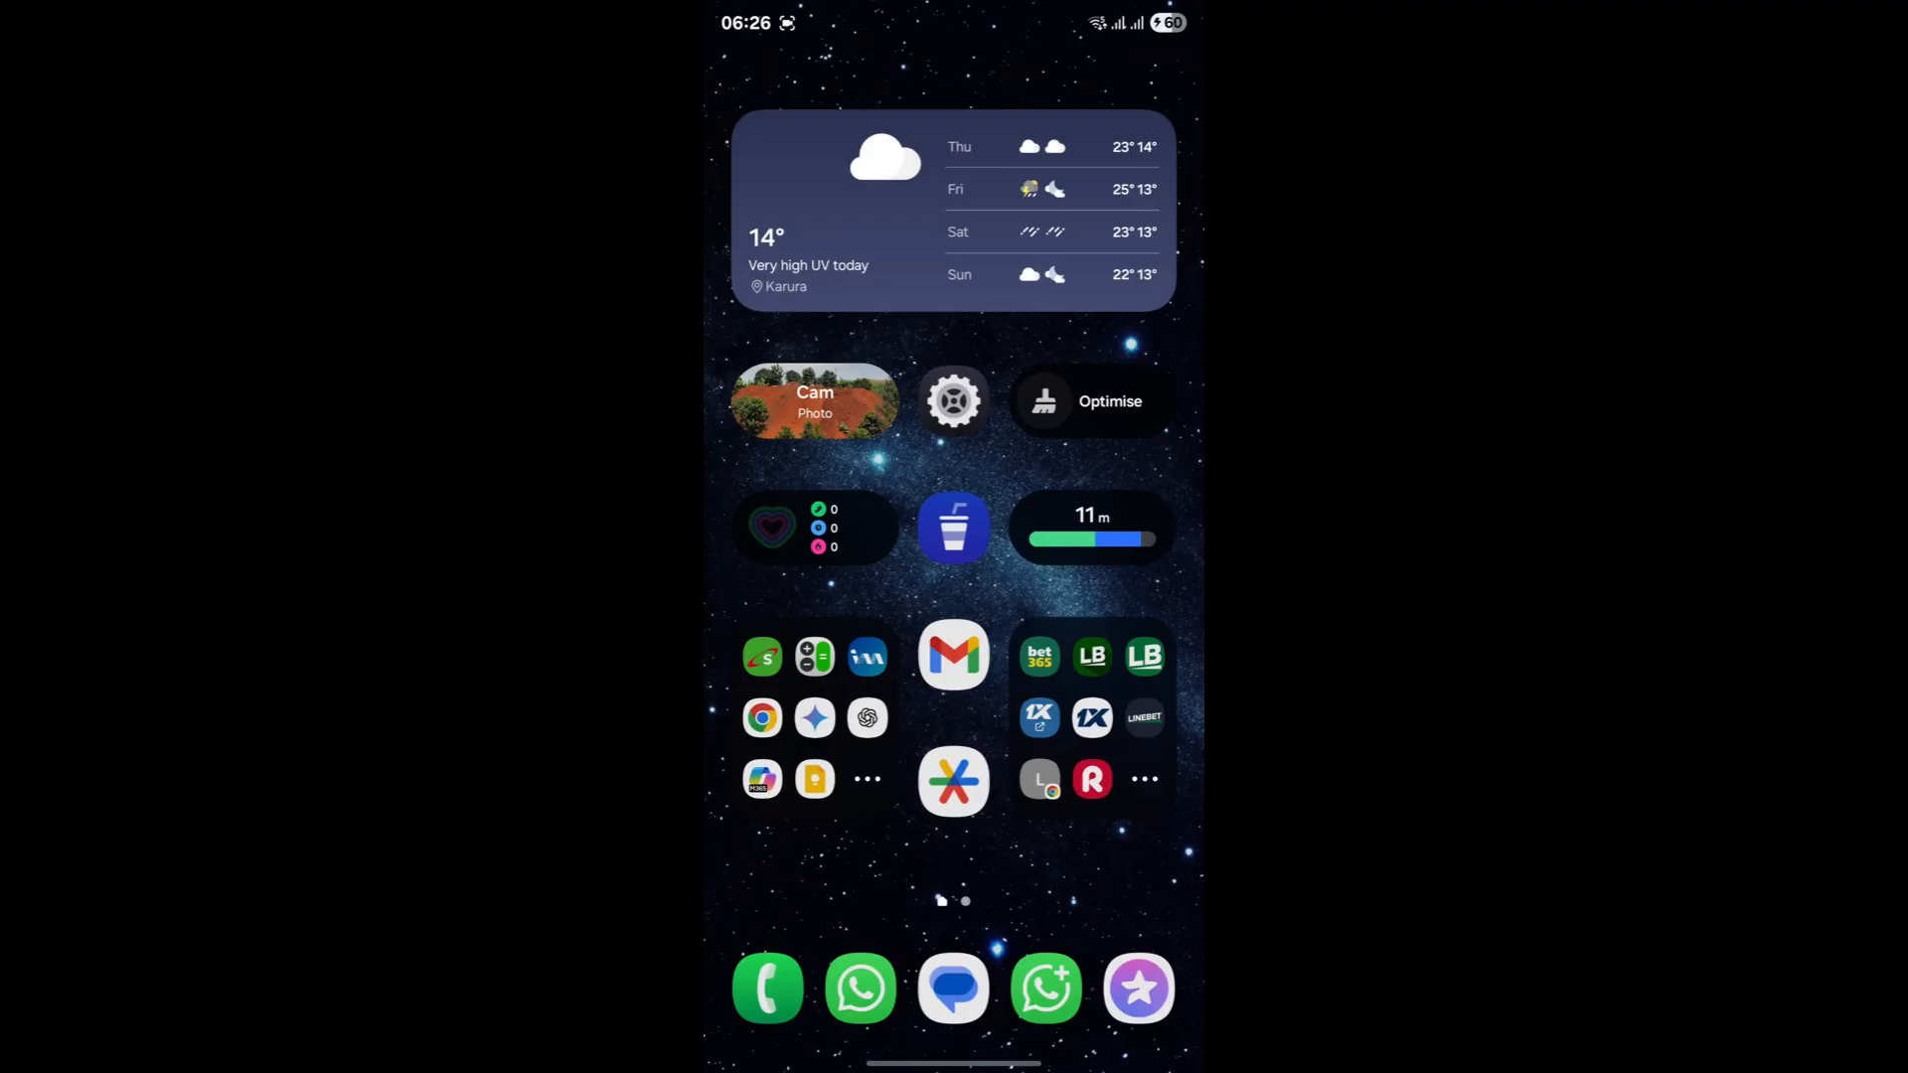
{"action": "left_click", "coordinate": [953, 401]}
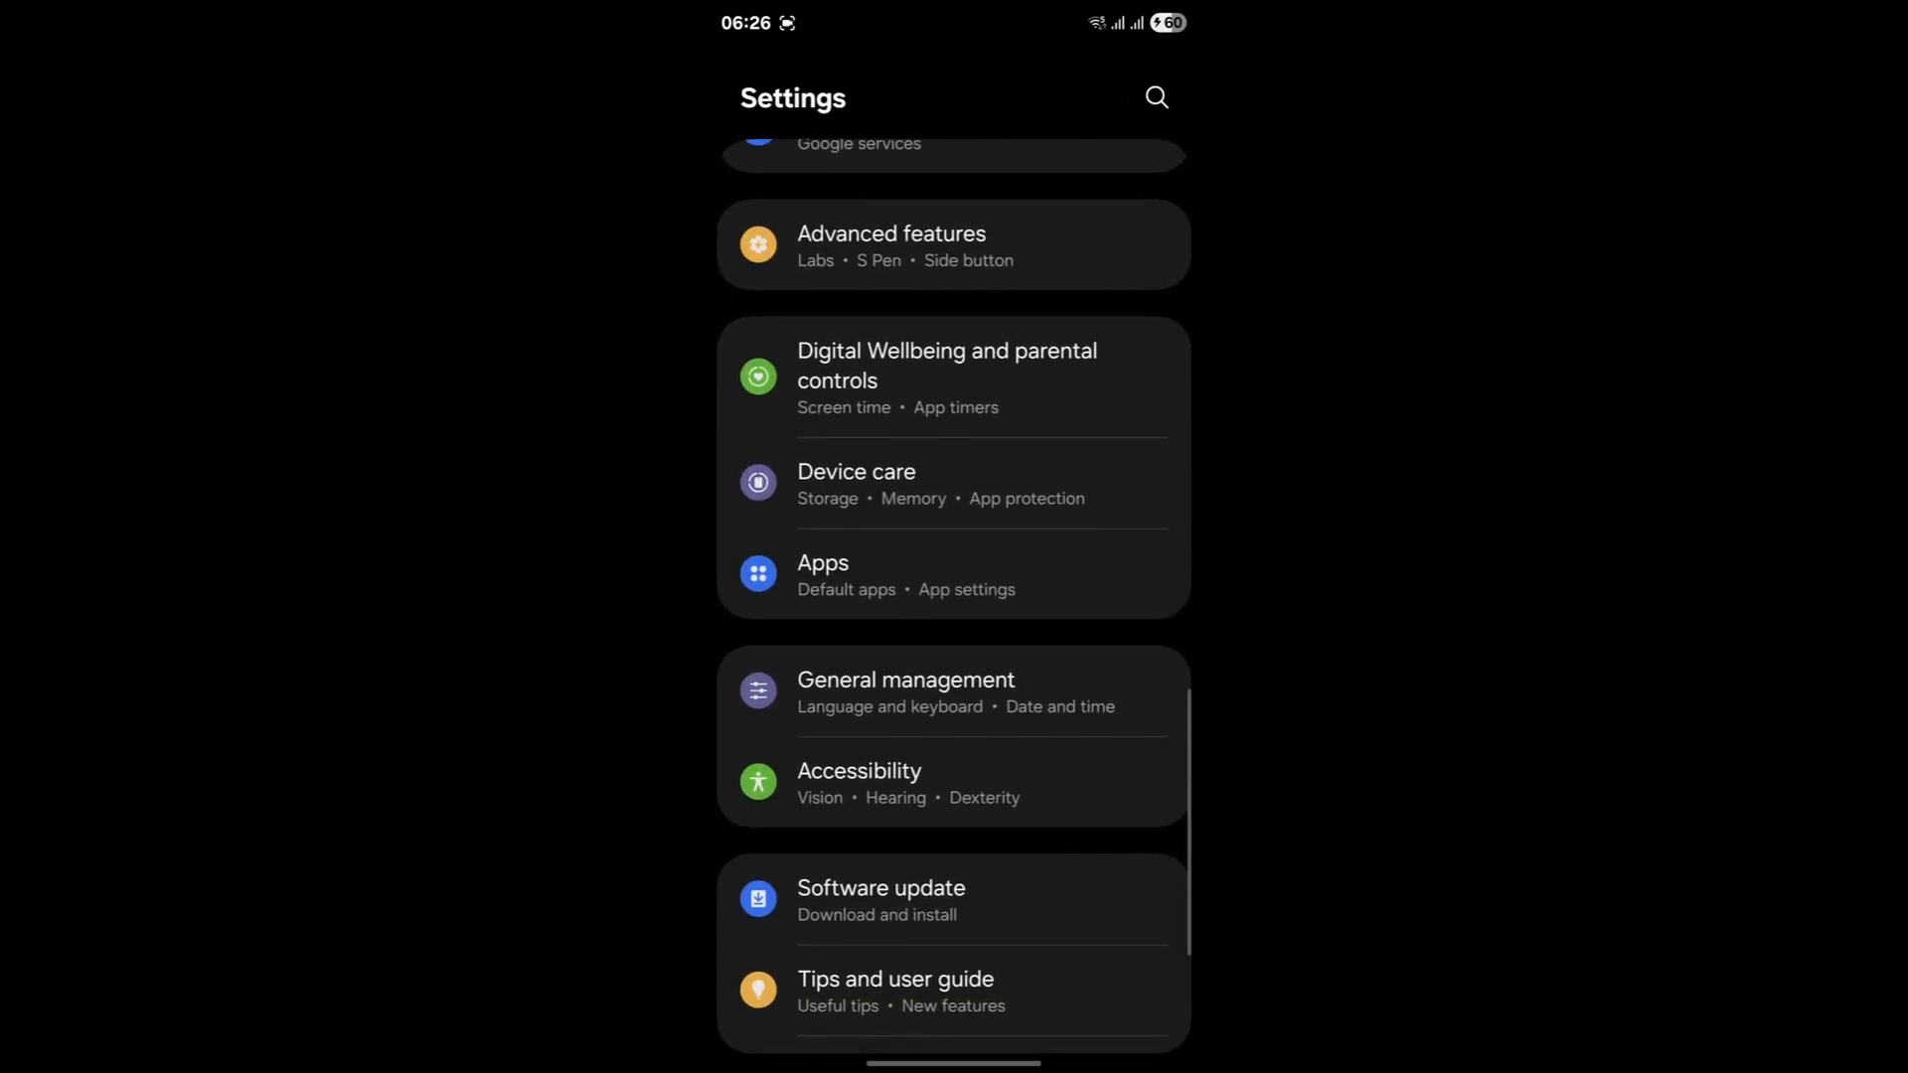
{"action": "left_click", "coordinate": [824, 562]}
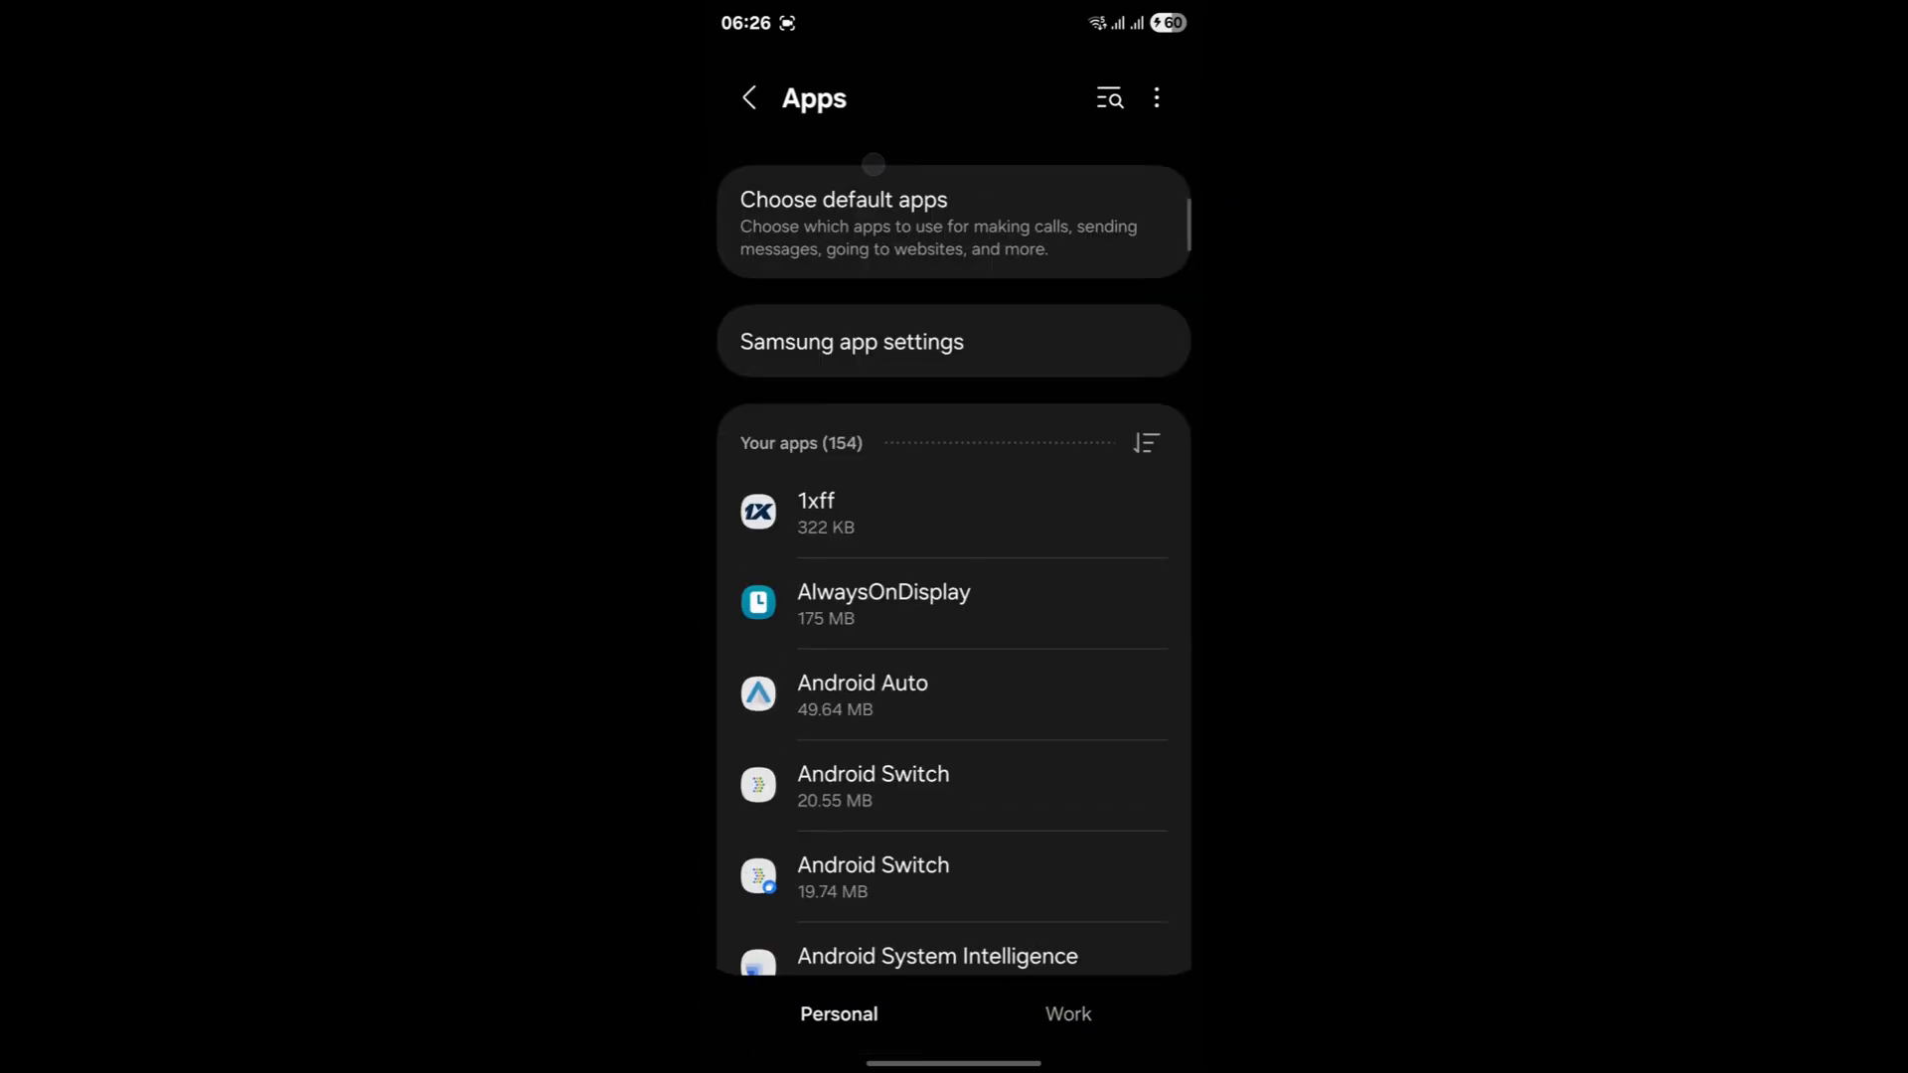
{"action": "type", "text": "plus"}
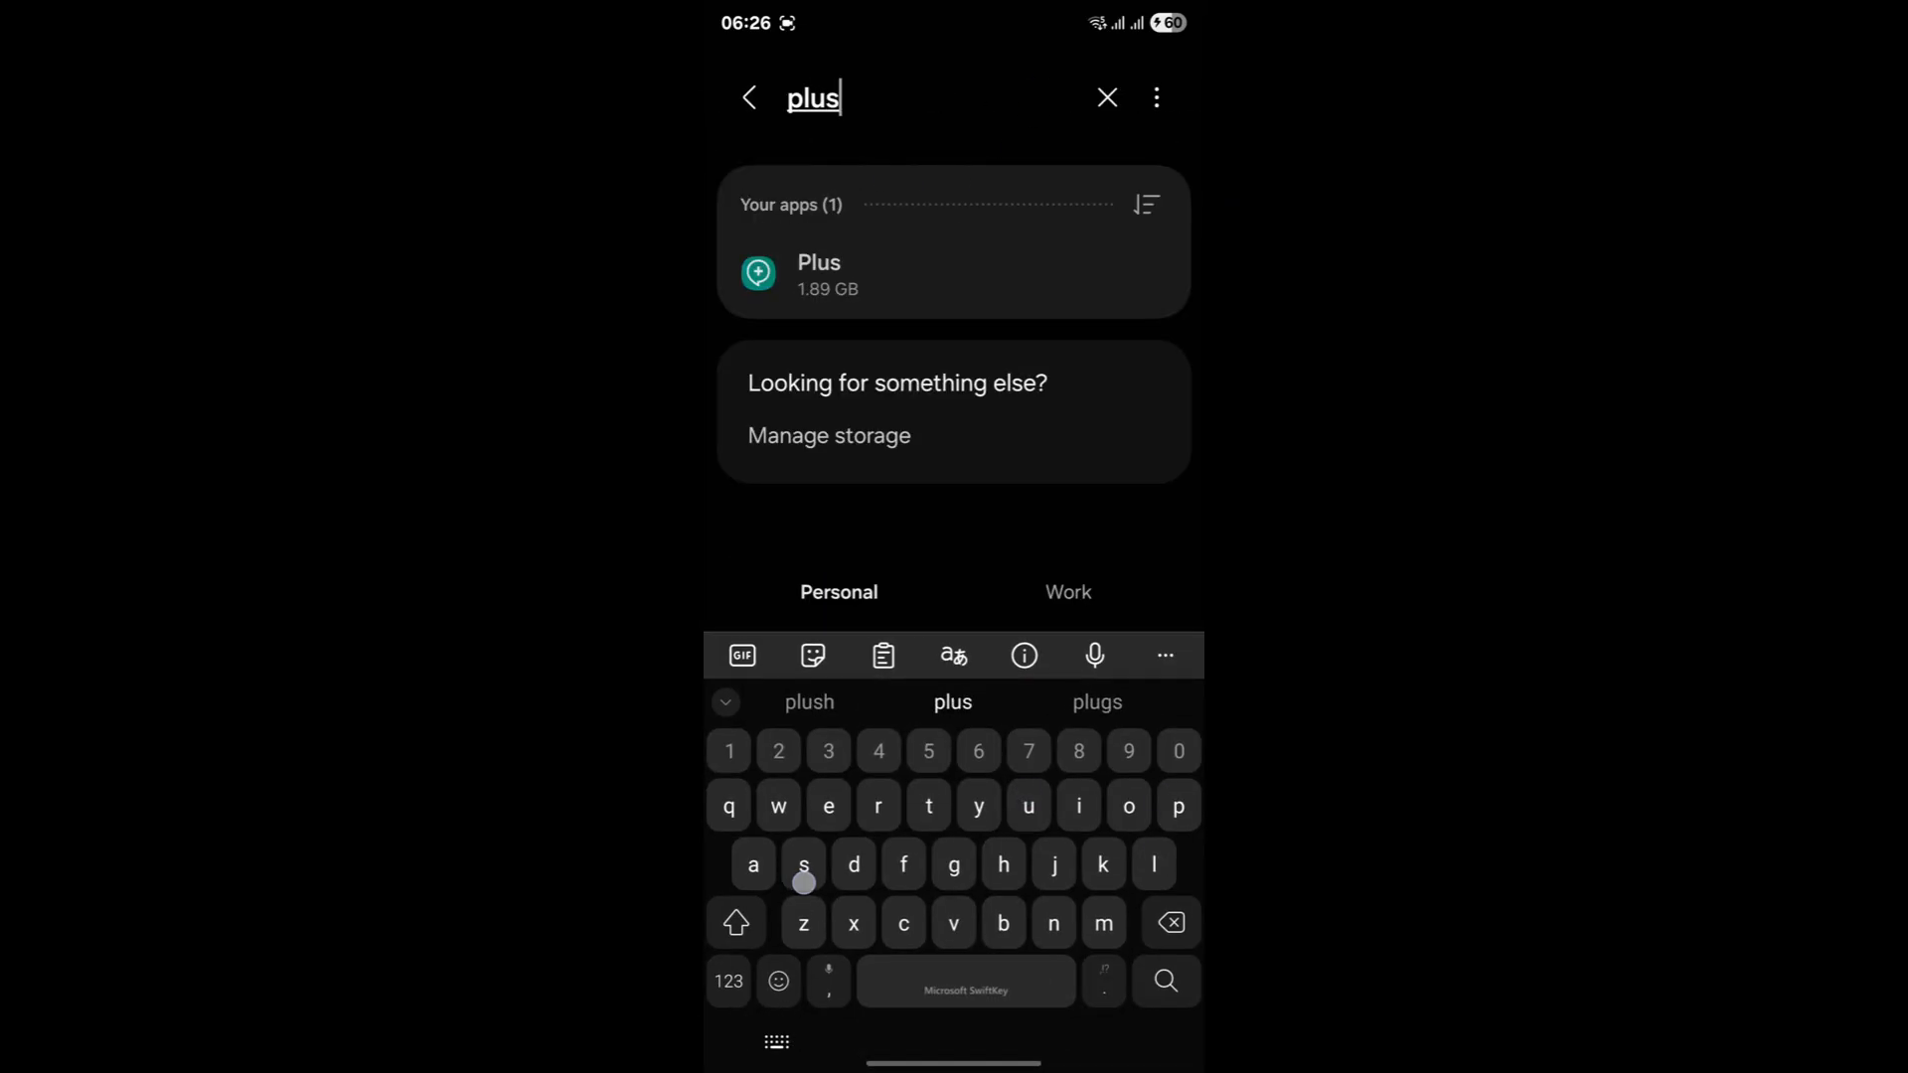
{"action": "left_click", "coordinate": [818, 274]}
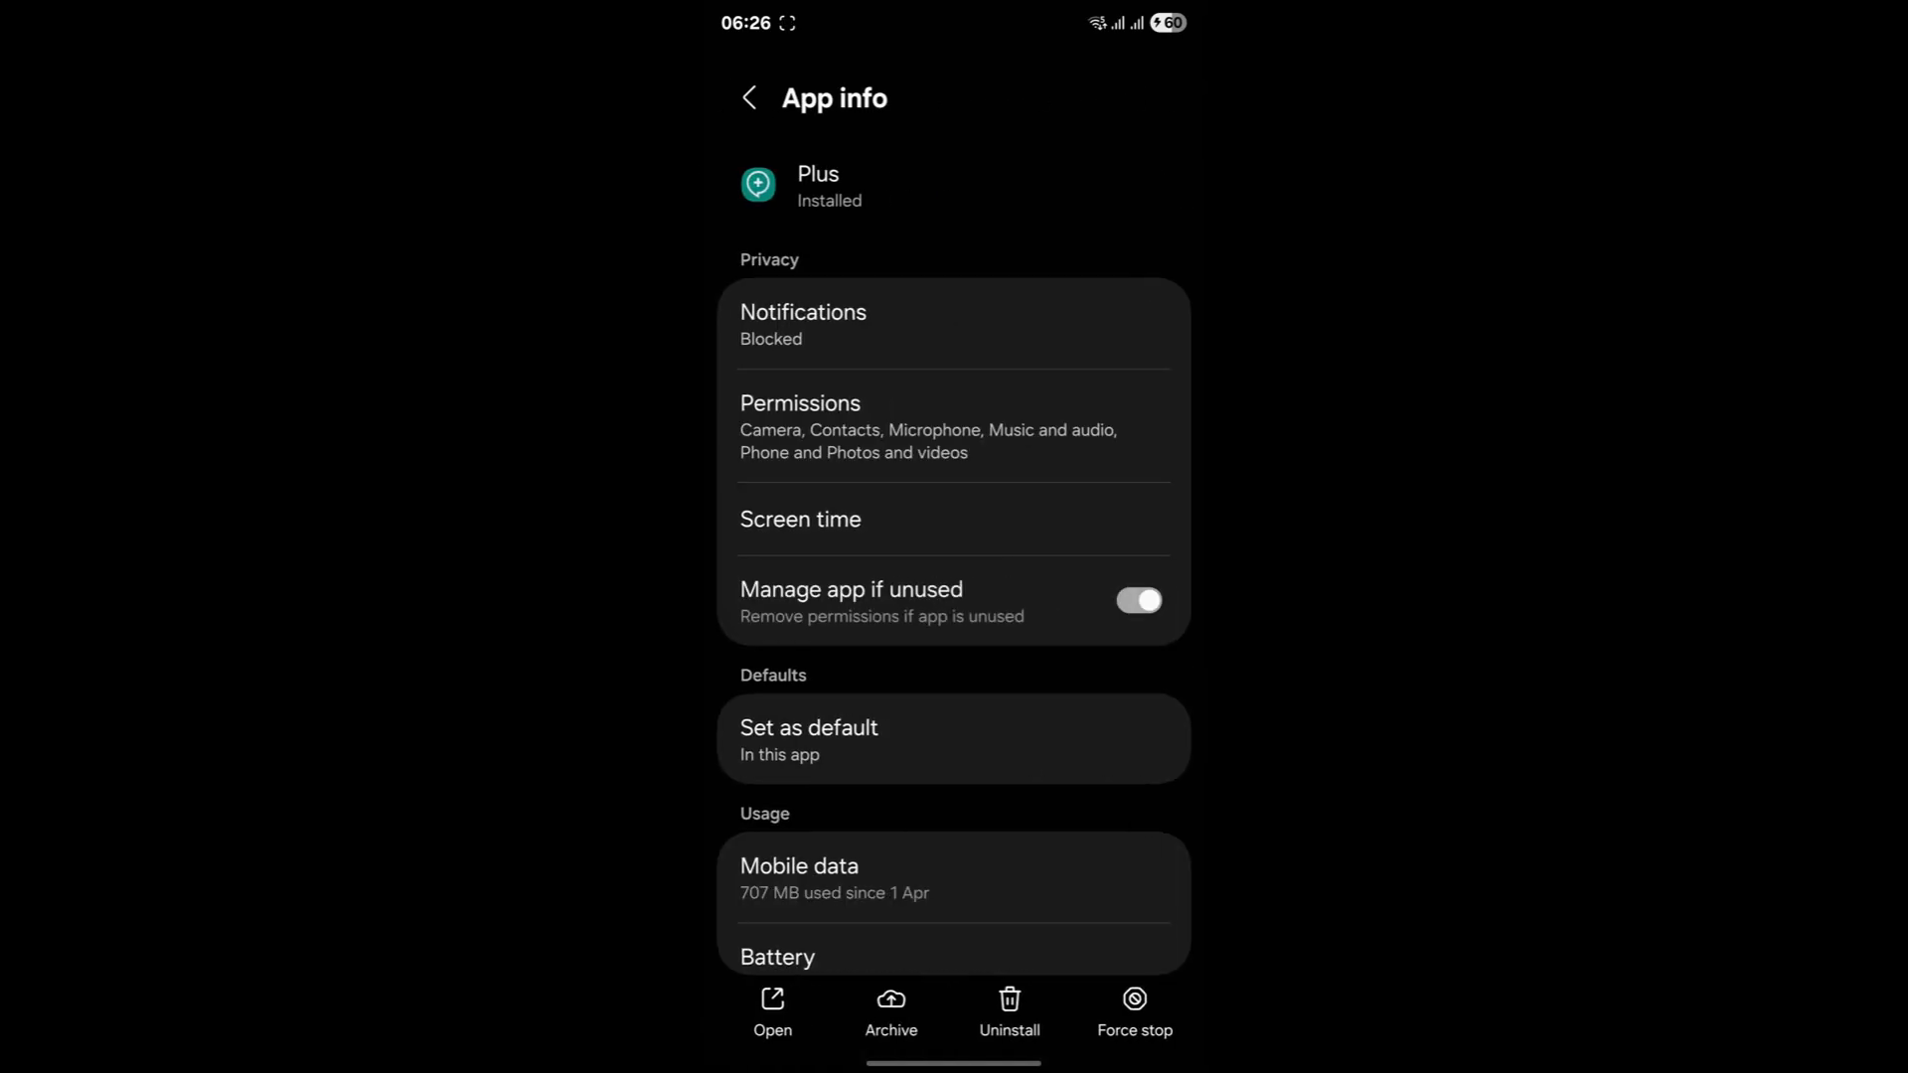
Step: Uninstall the Plus app and confirm with OK
{"action": "left_click", "coordinate": [1009, 1009]}
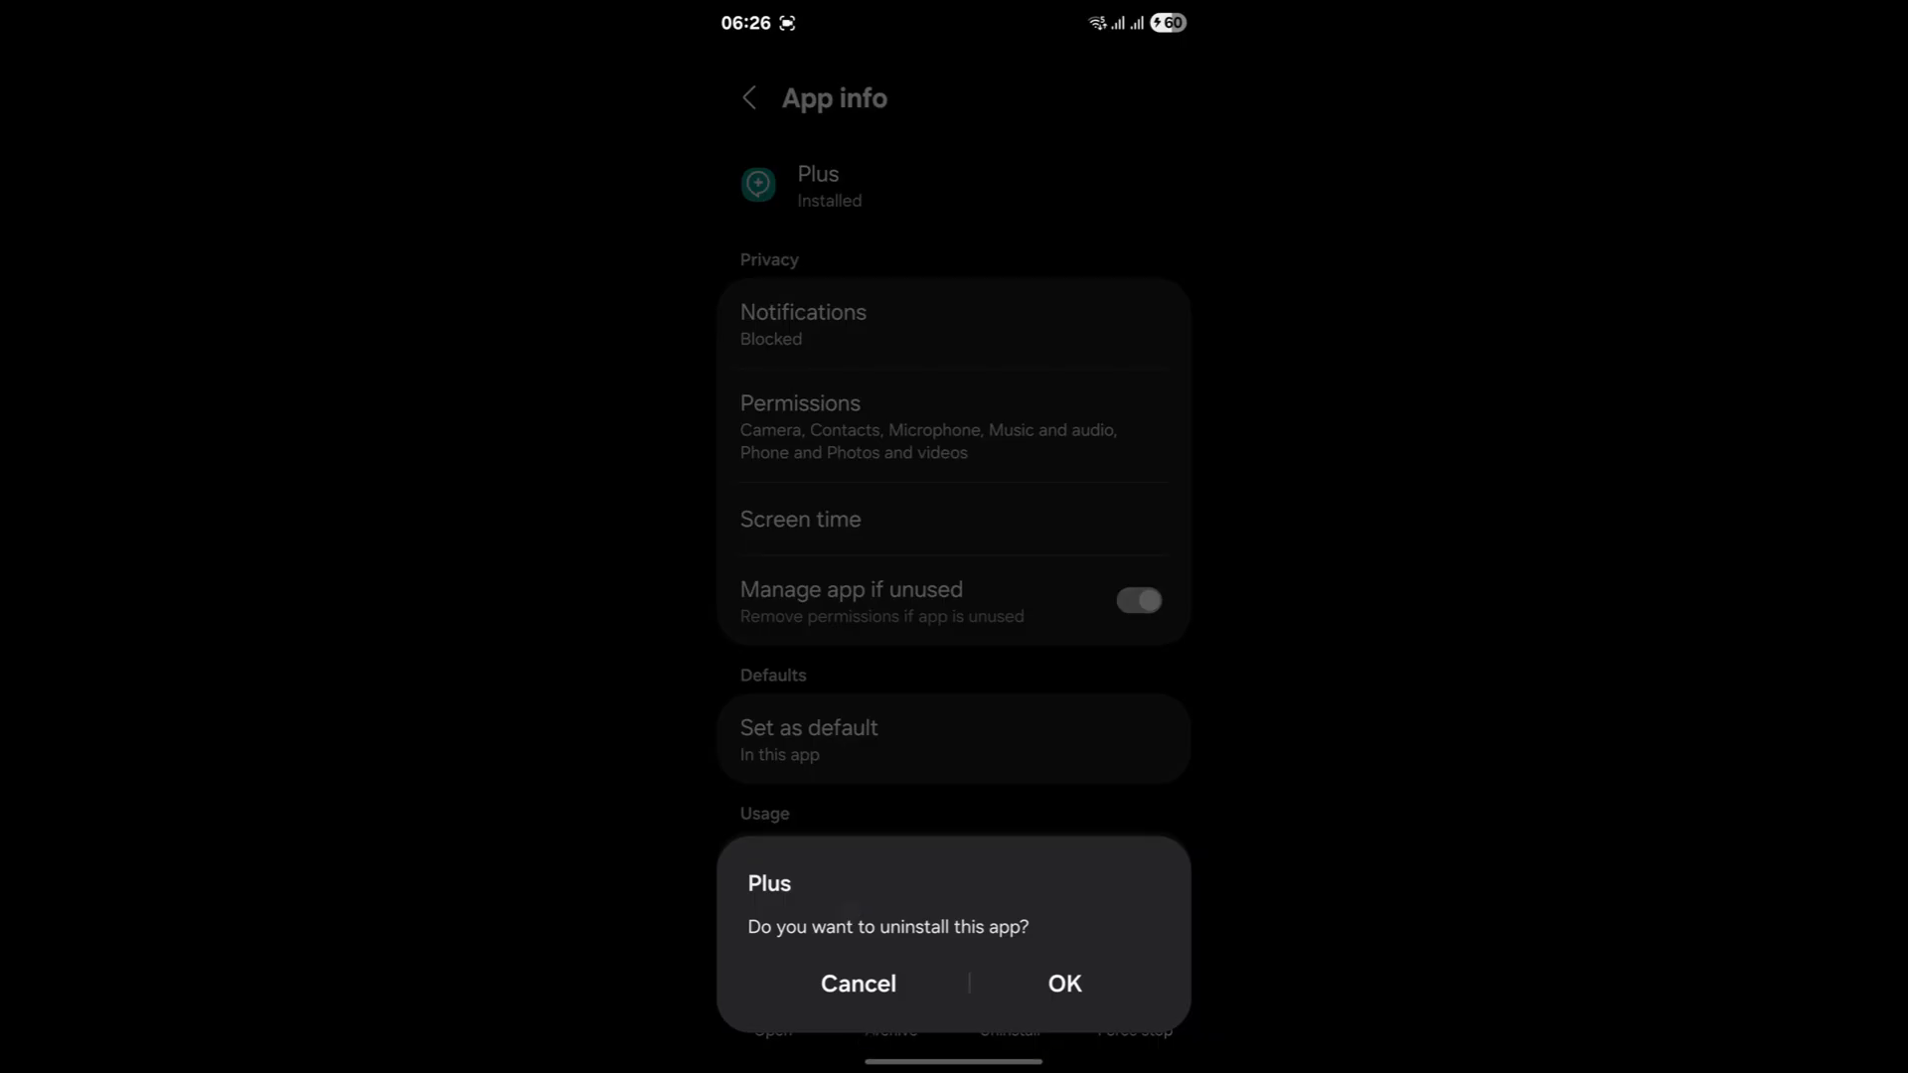
{"action": "left_click", "coordinate": [1062, 983]}
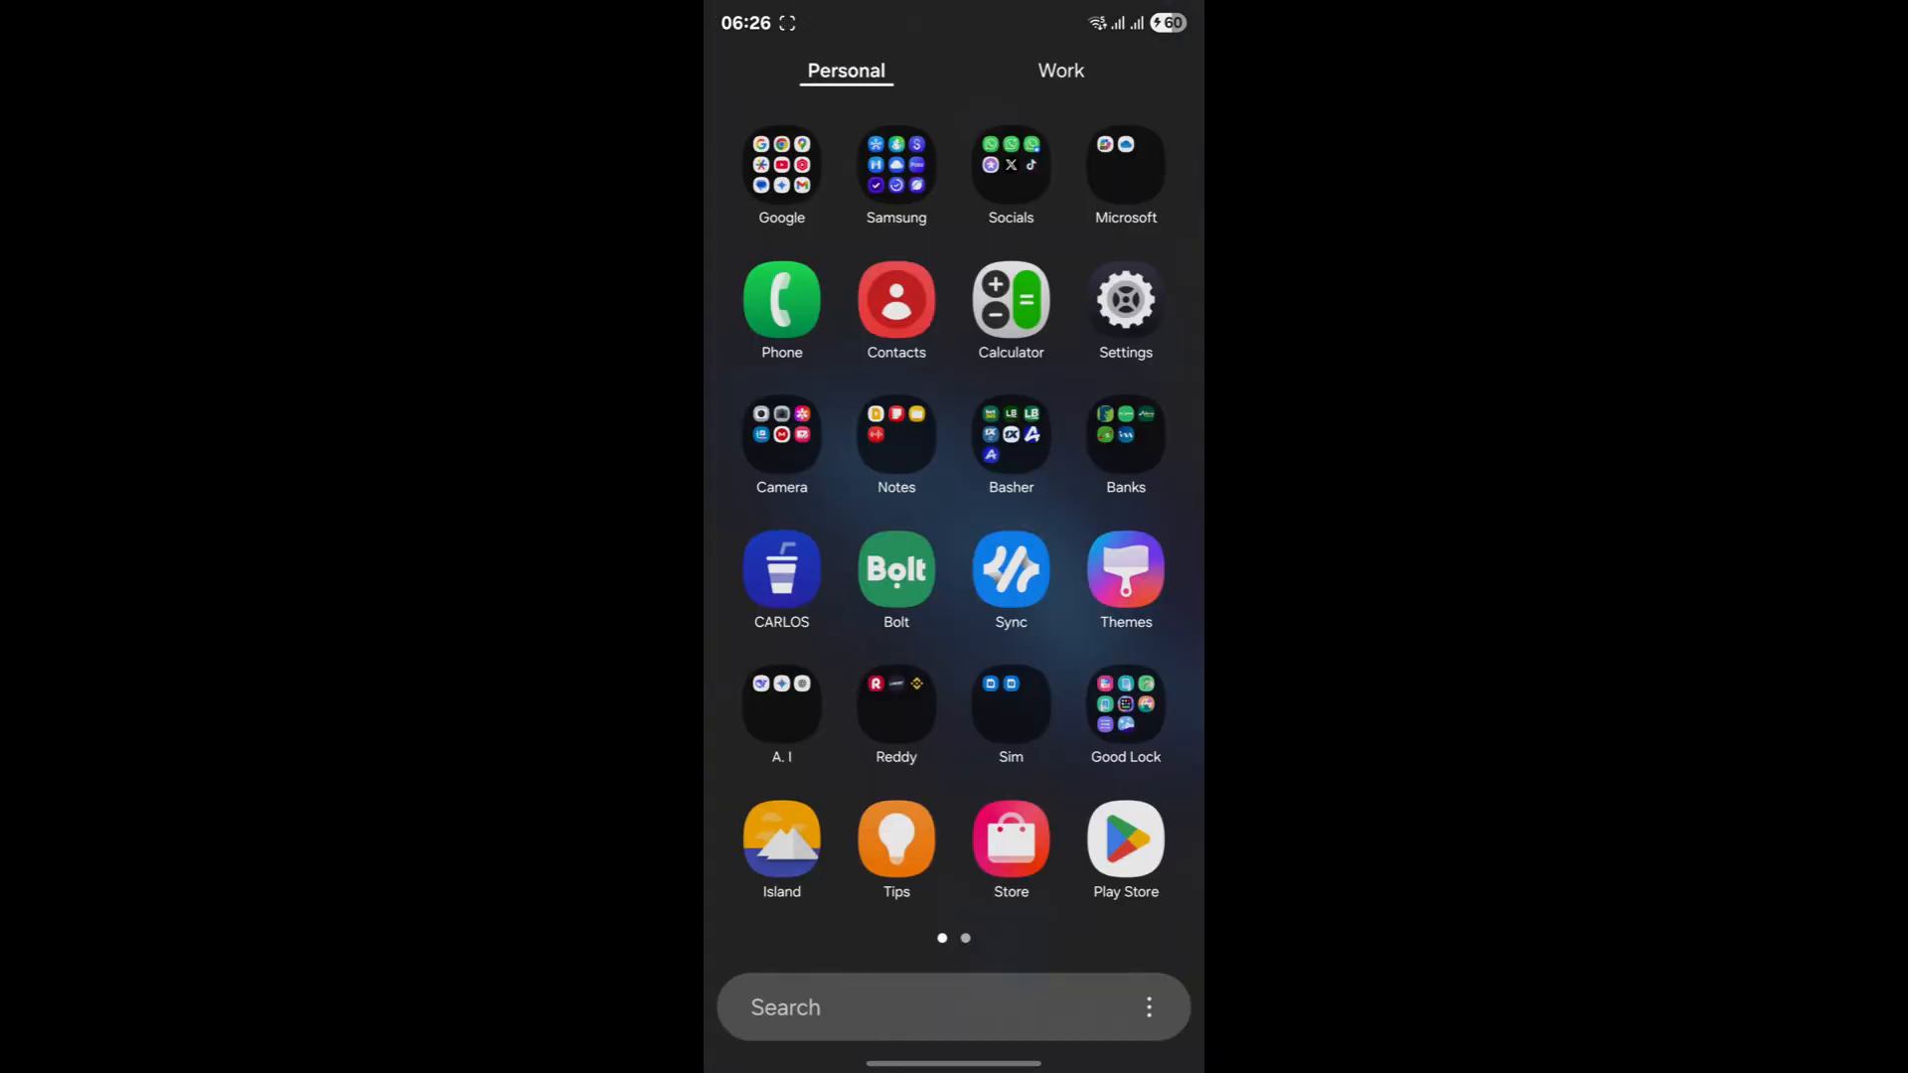
Step: Rerun the recent 'telegram' search in Play Store and view Telegram's listing
{"action": "left_click", "coordinate": [1124, 840]}
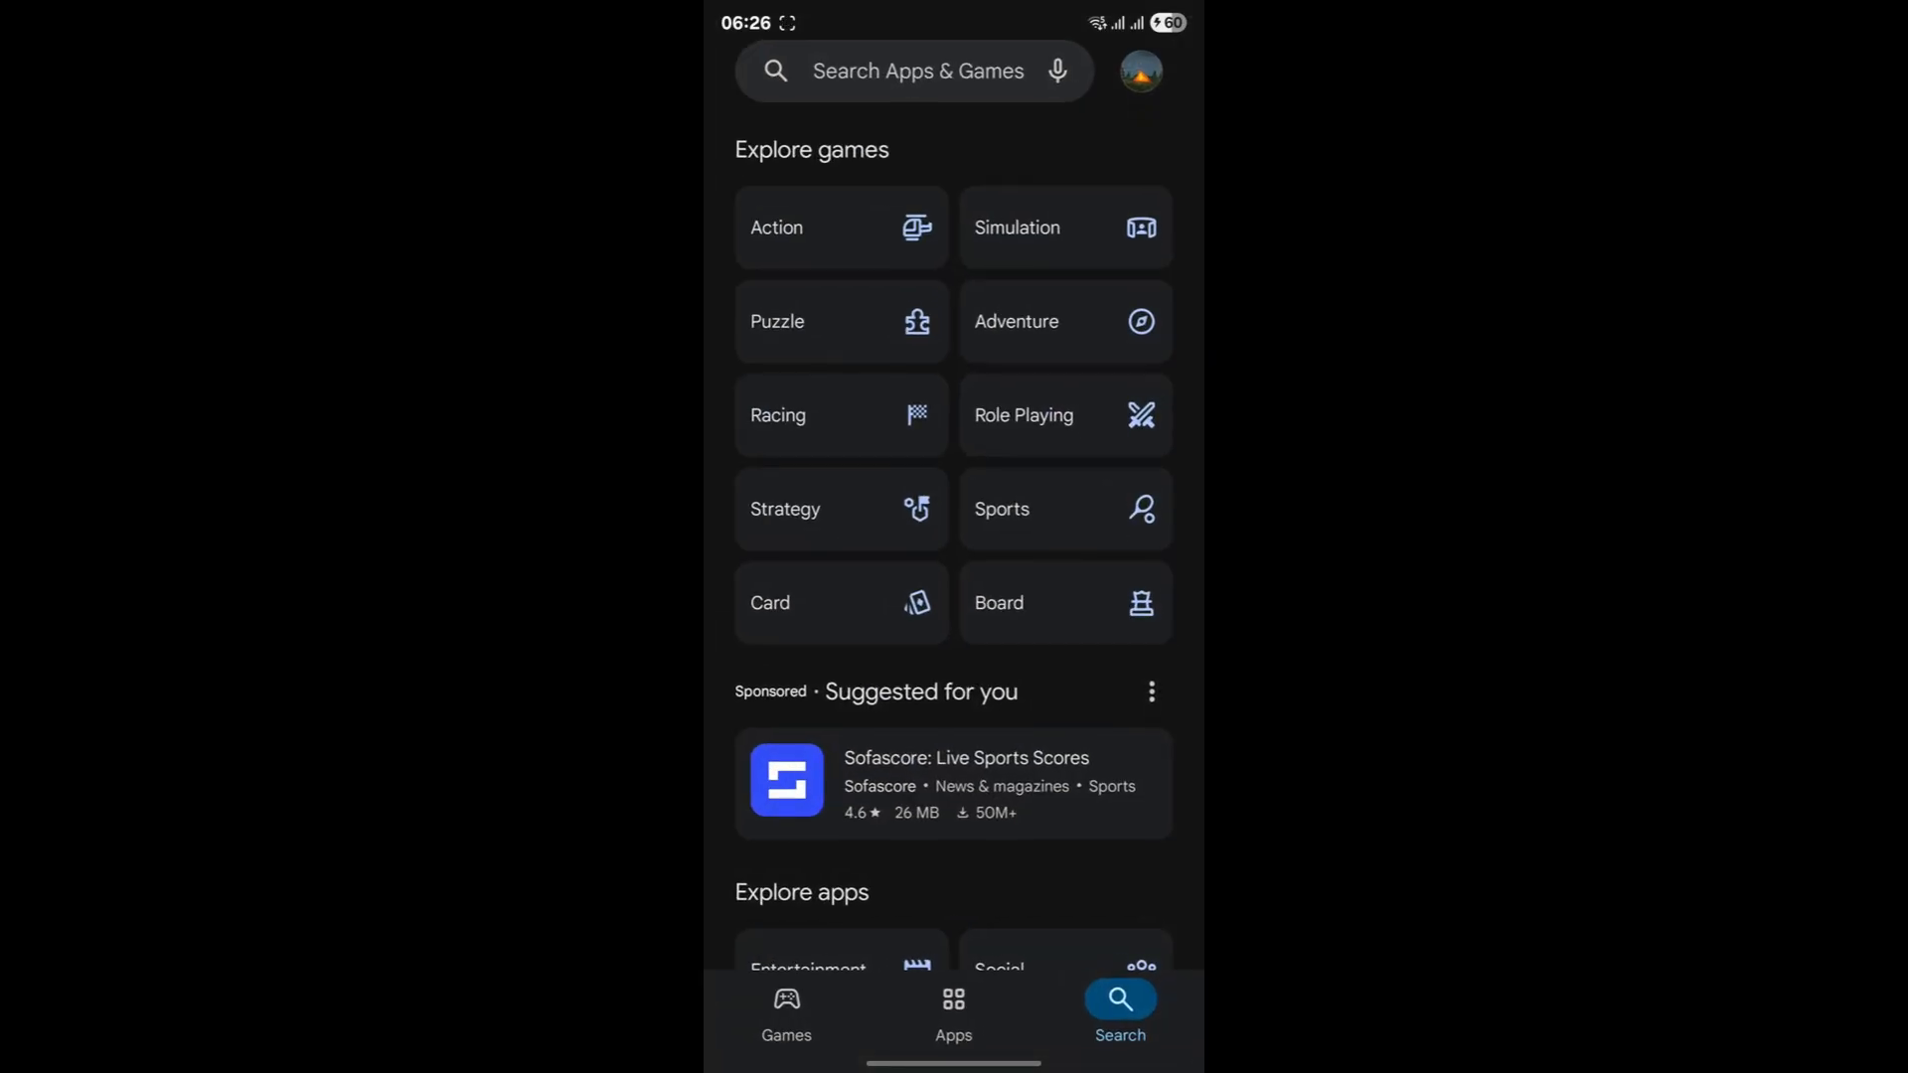
{"action": "left_click", "coordinate": [917, 70]}
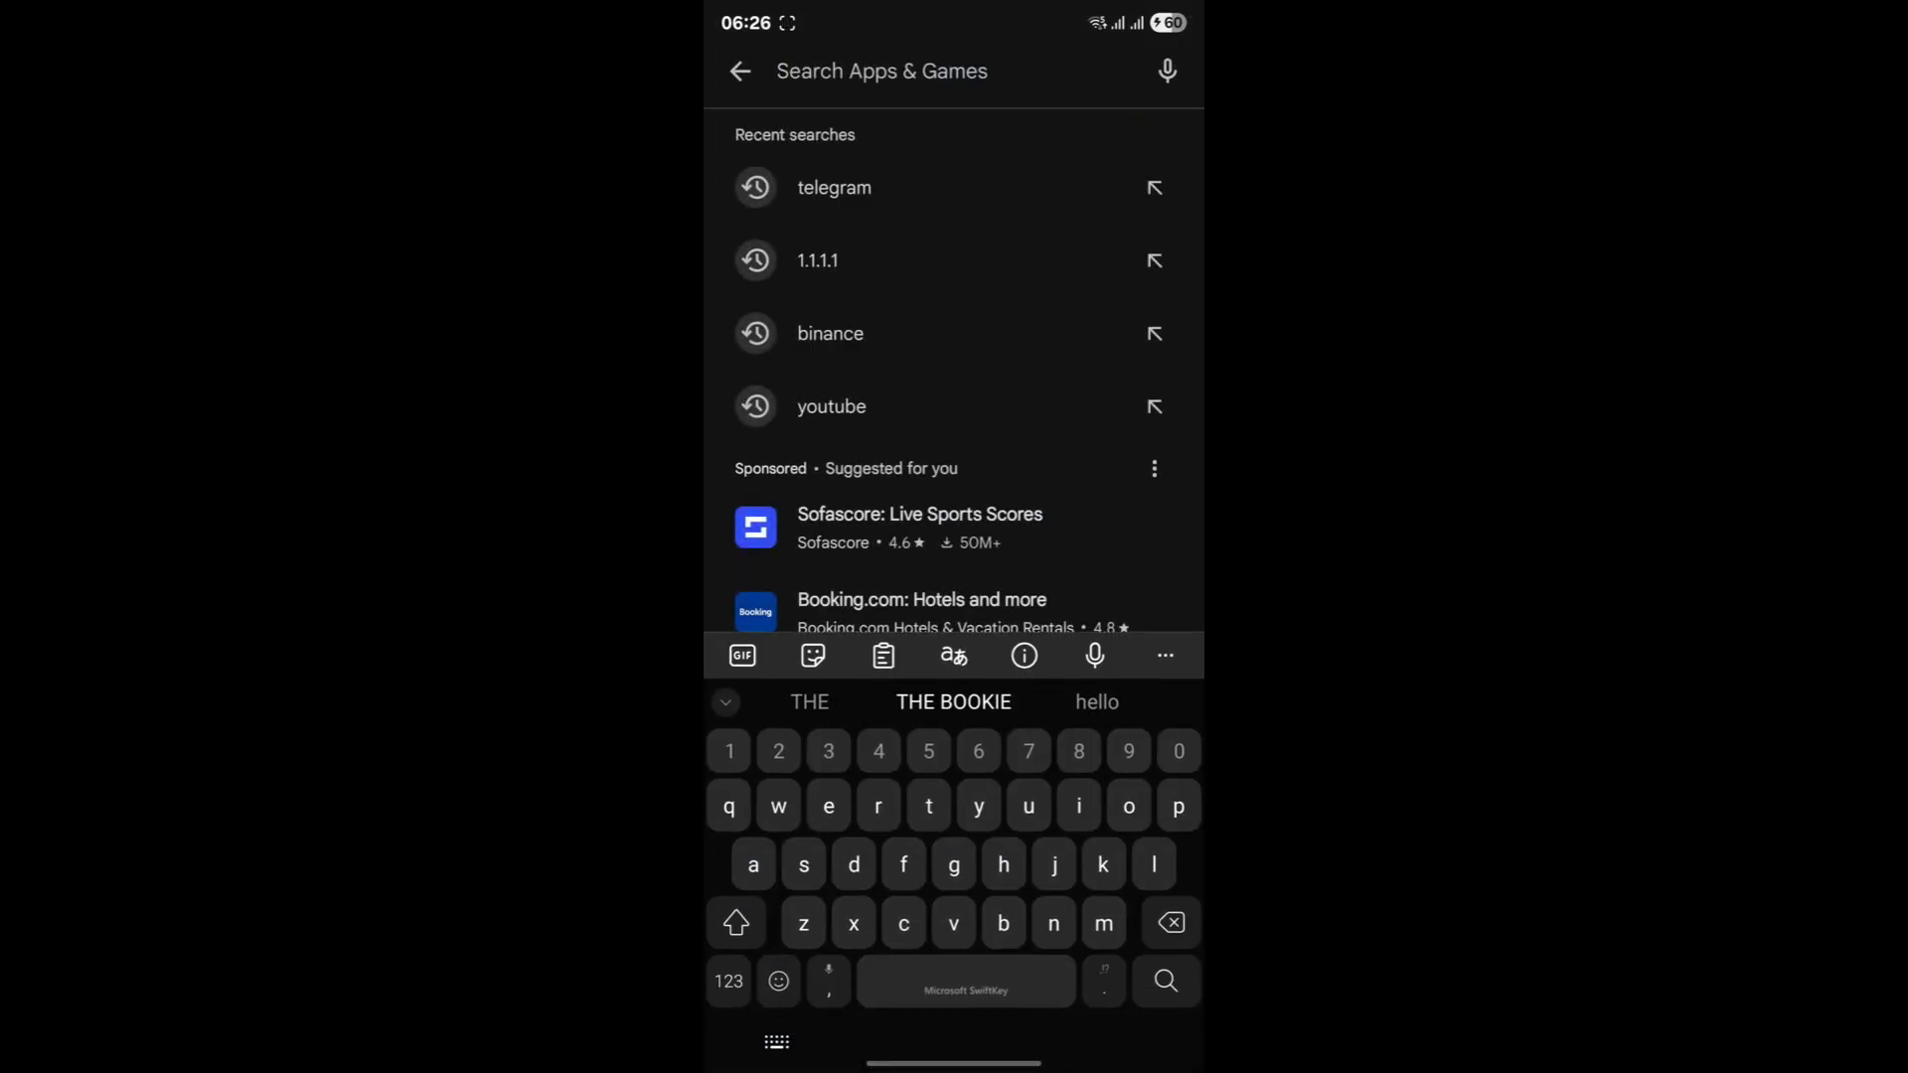
{"action": "left_click", "coordinate": [833, 188]}
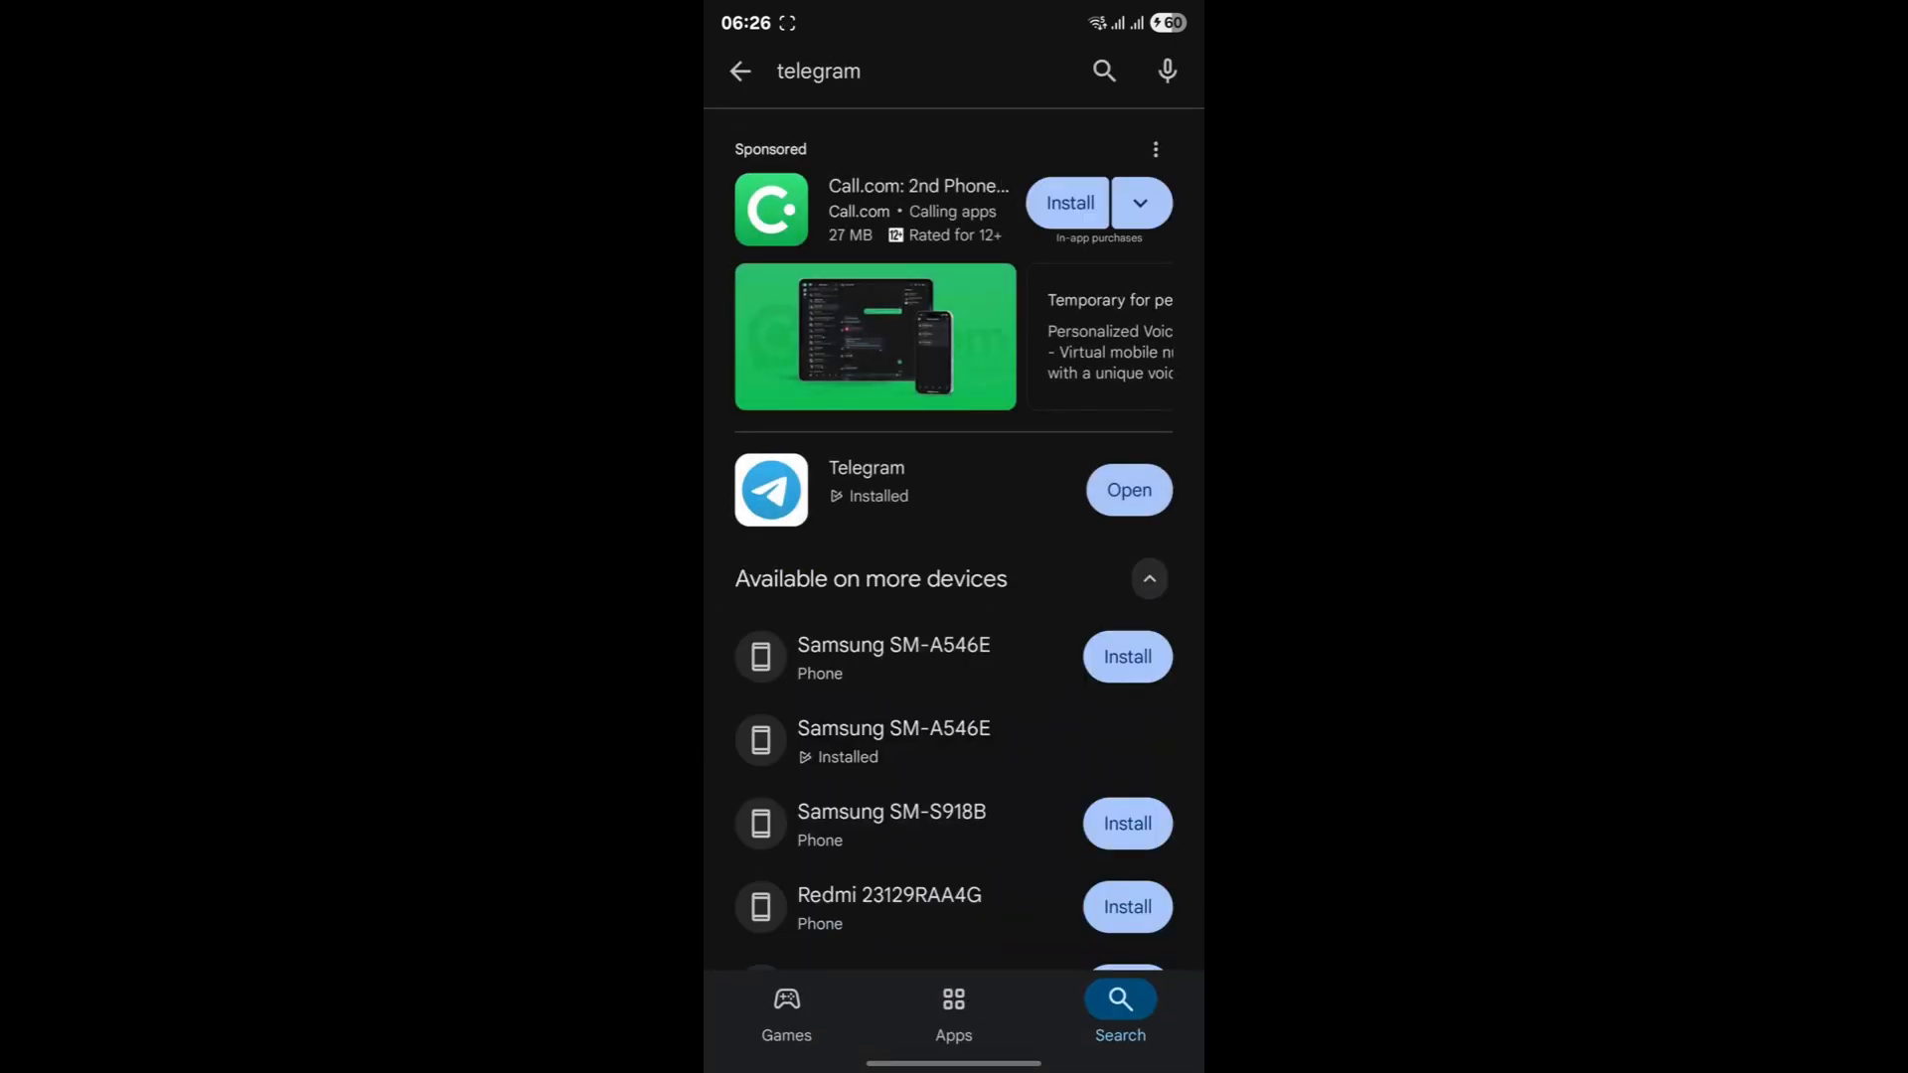
{"action": "left_click", "coordinate": [866, 467]}
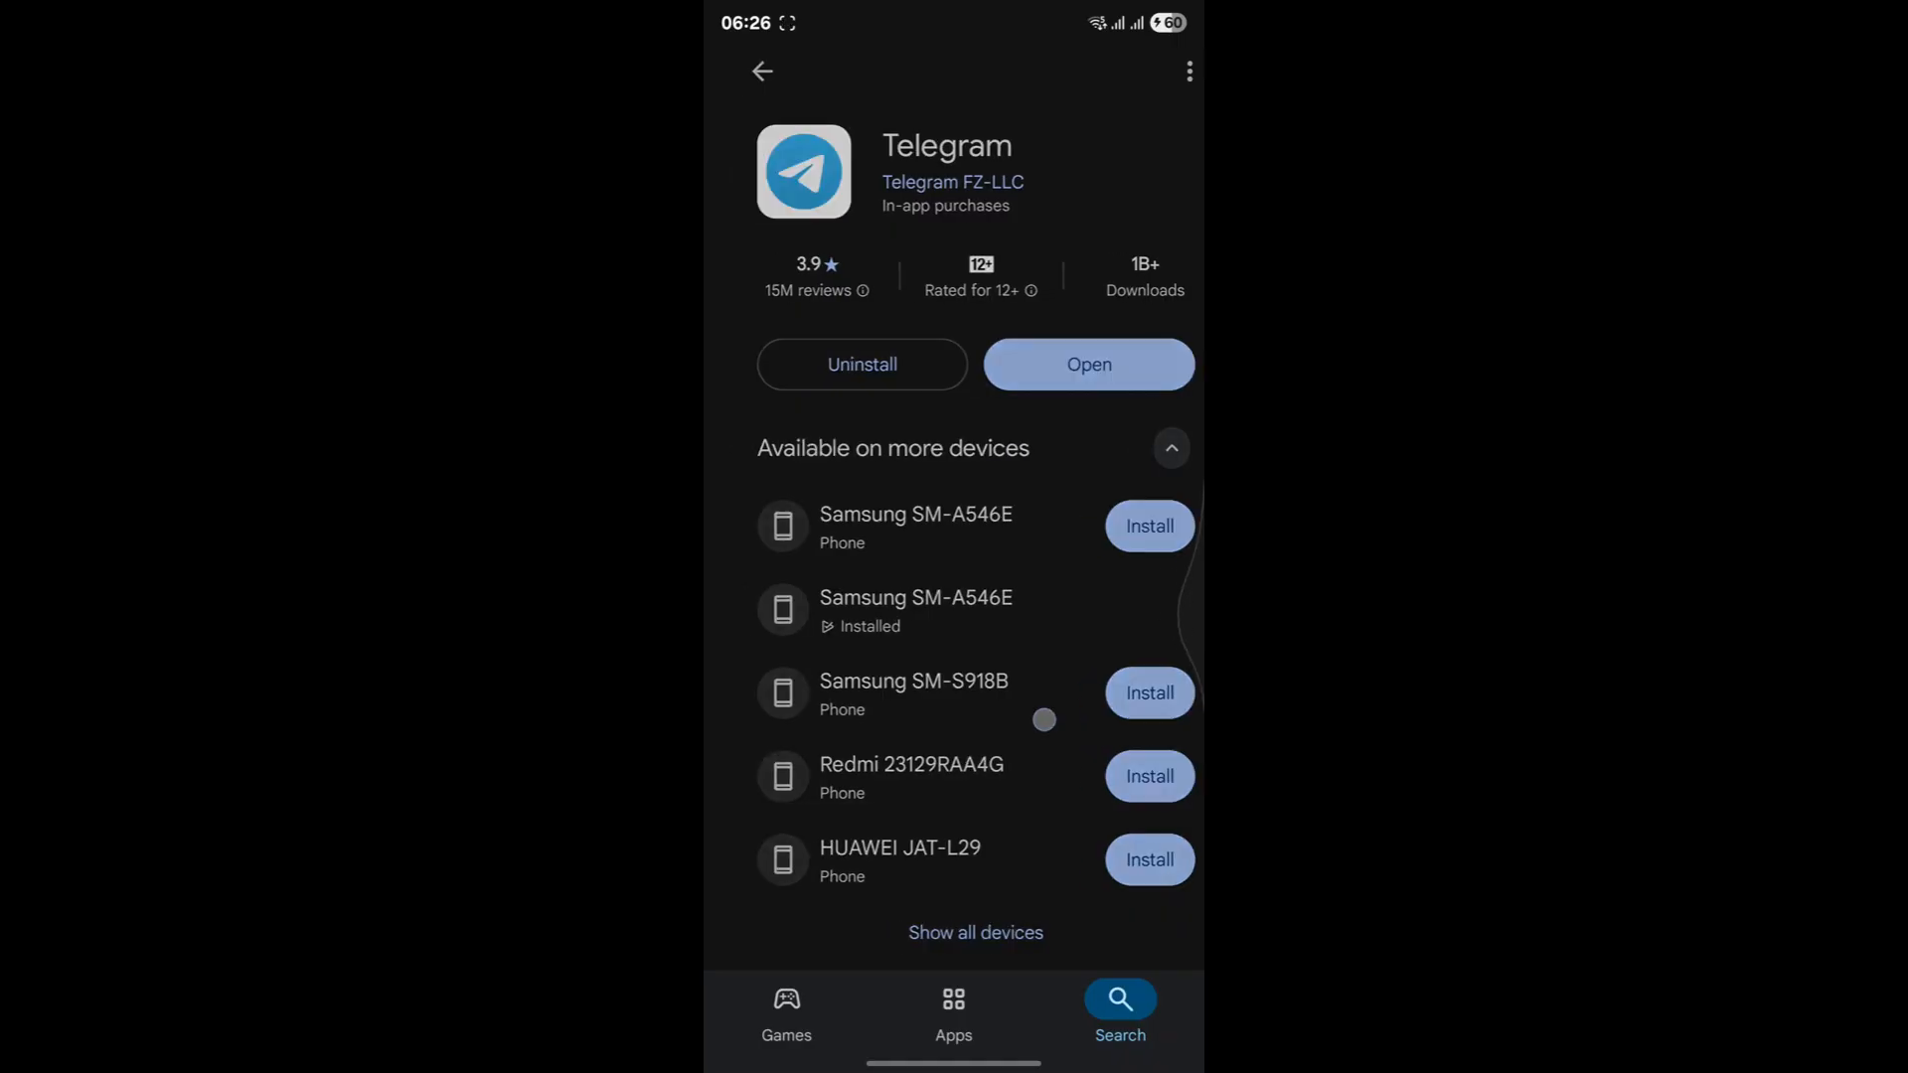
Step: Check the search results again, confirm Telegram is installed, and leave the store
{"action": "left_click", "coordinate": [762, 70]}
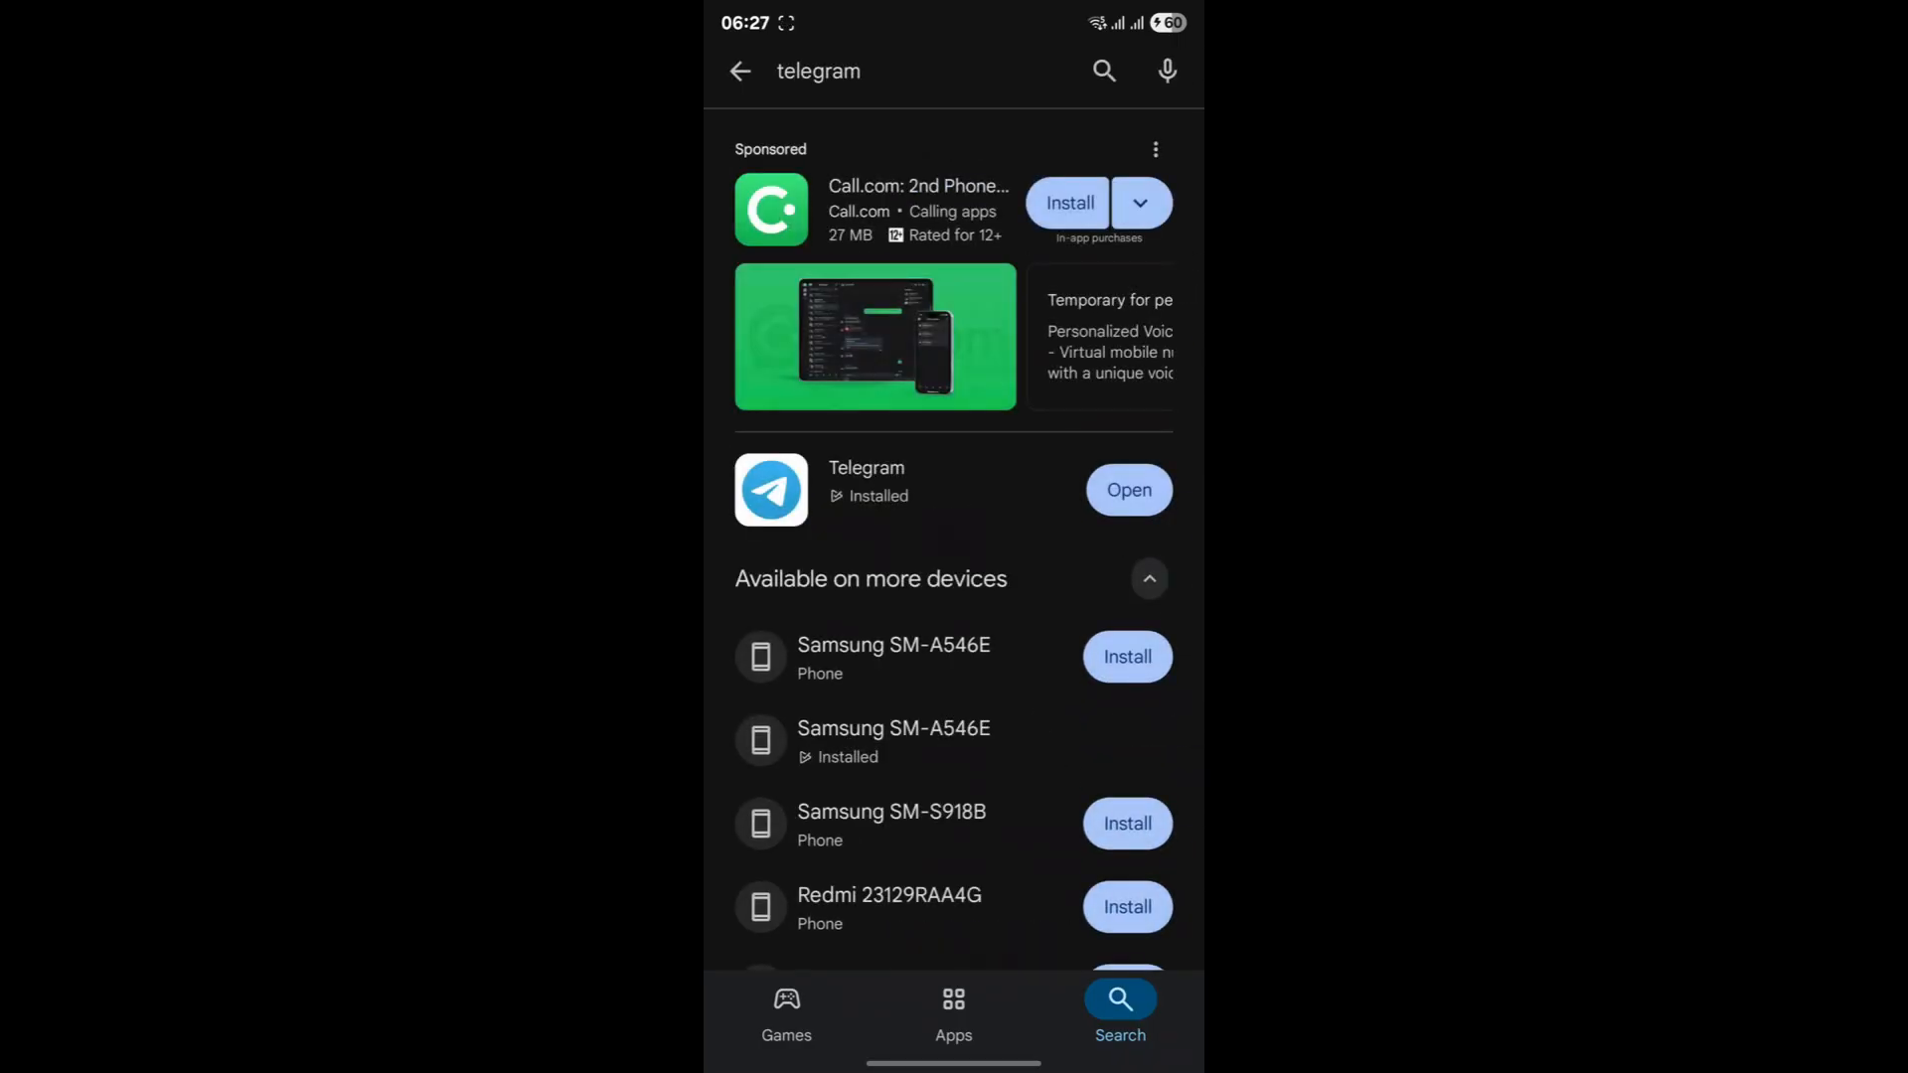
{"action": "scroll", "scroll_direction": "down", "scroll_amount": 3}
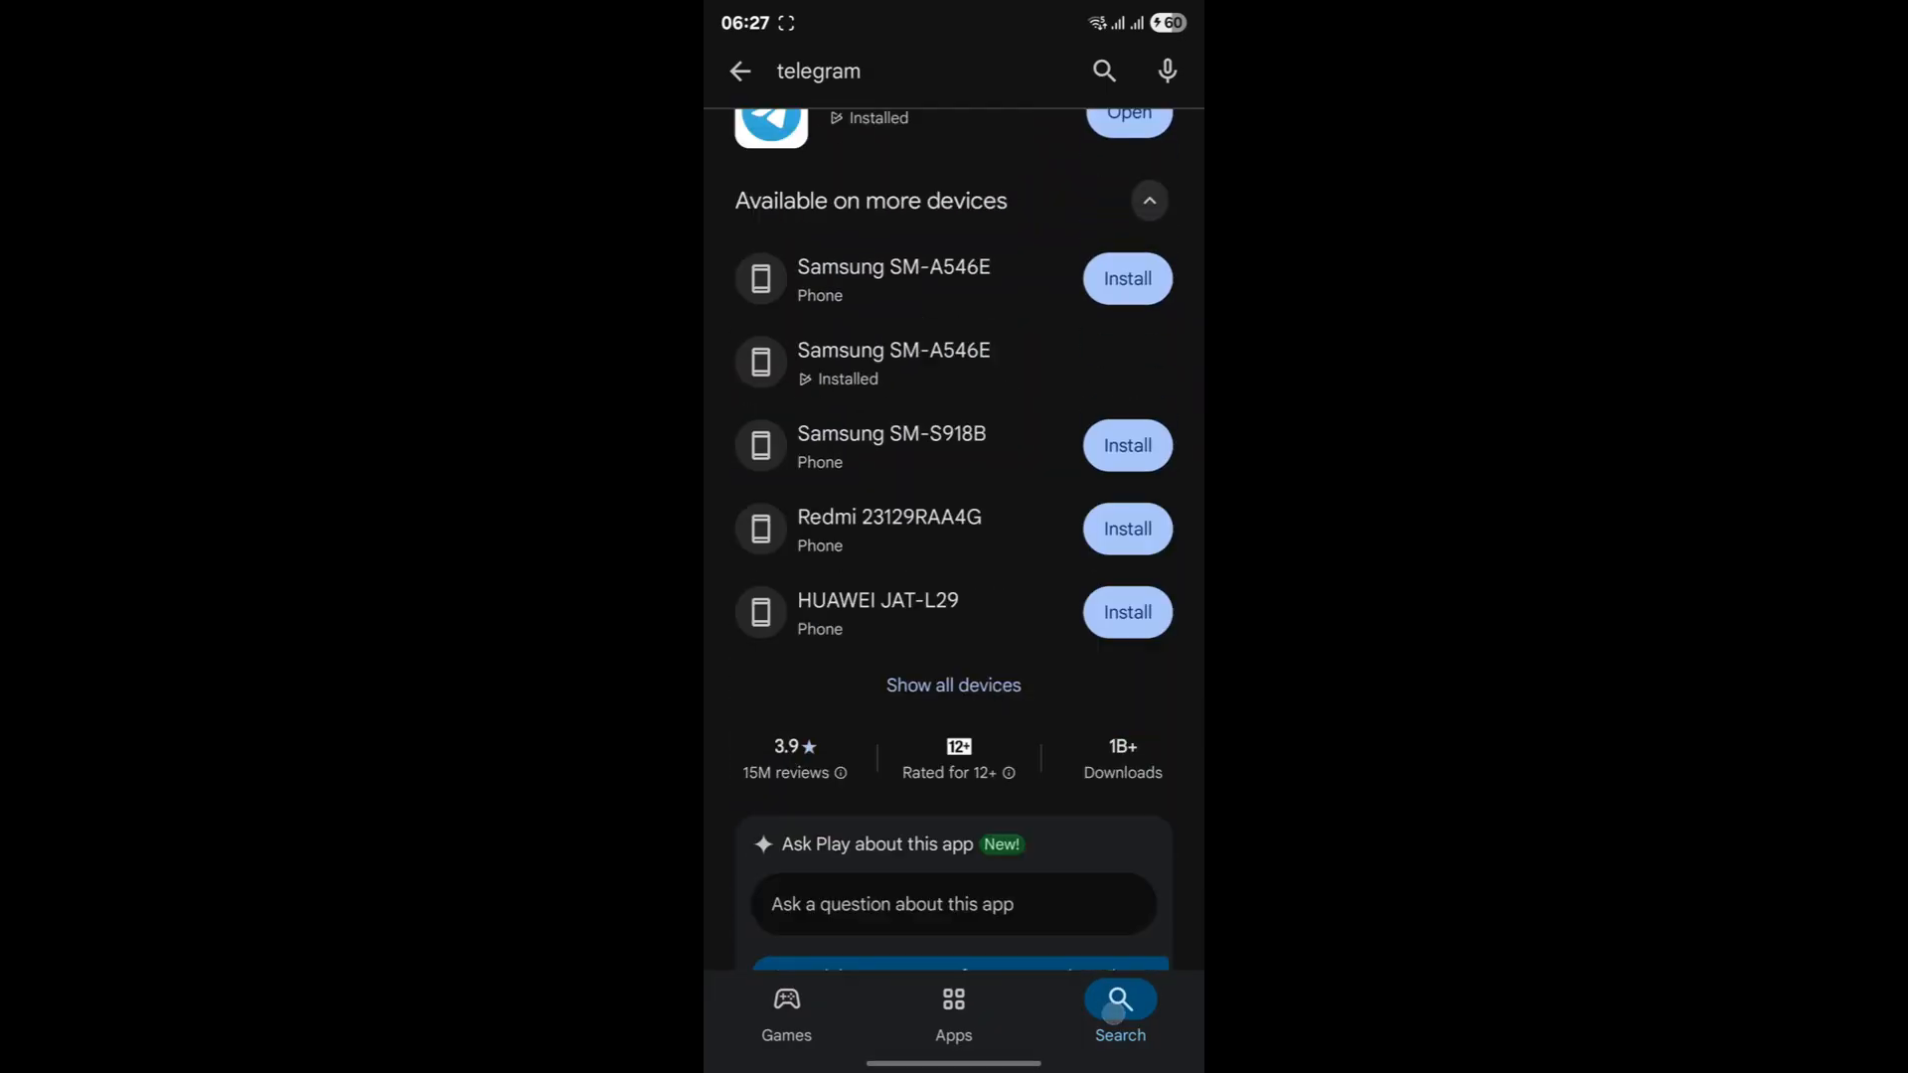
{"action": "scroll", "scroll_direction": "down", "scroll_amount": 3}
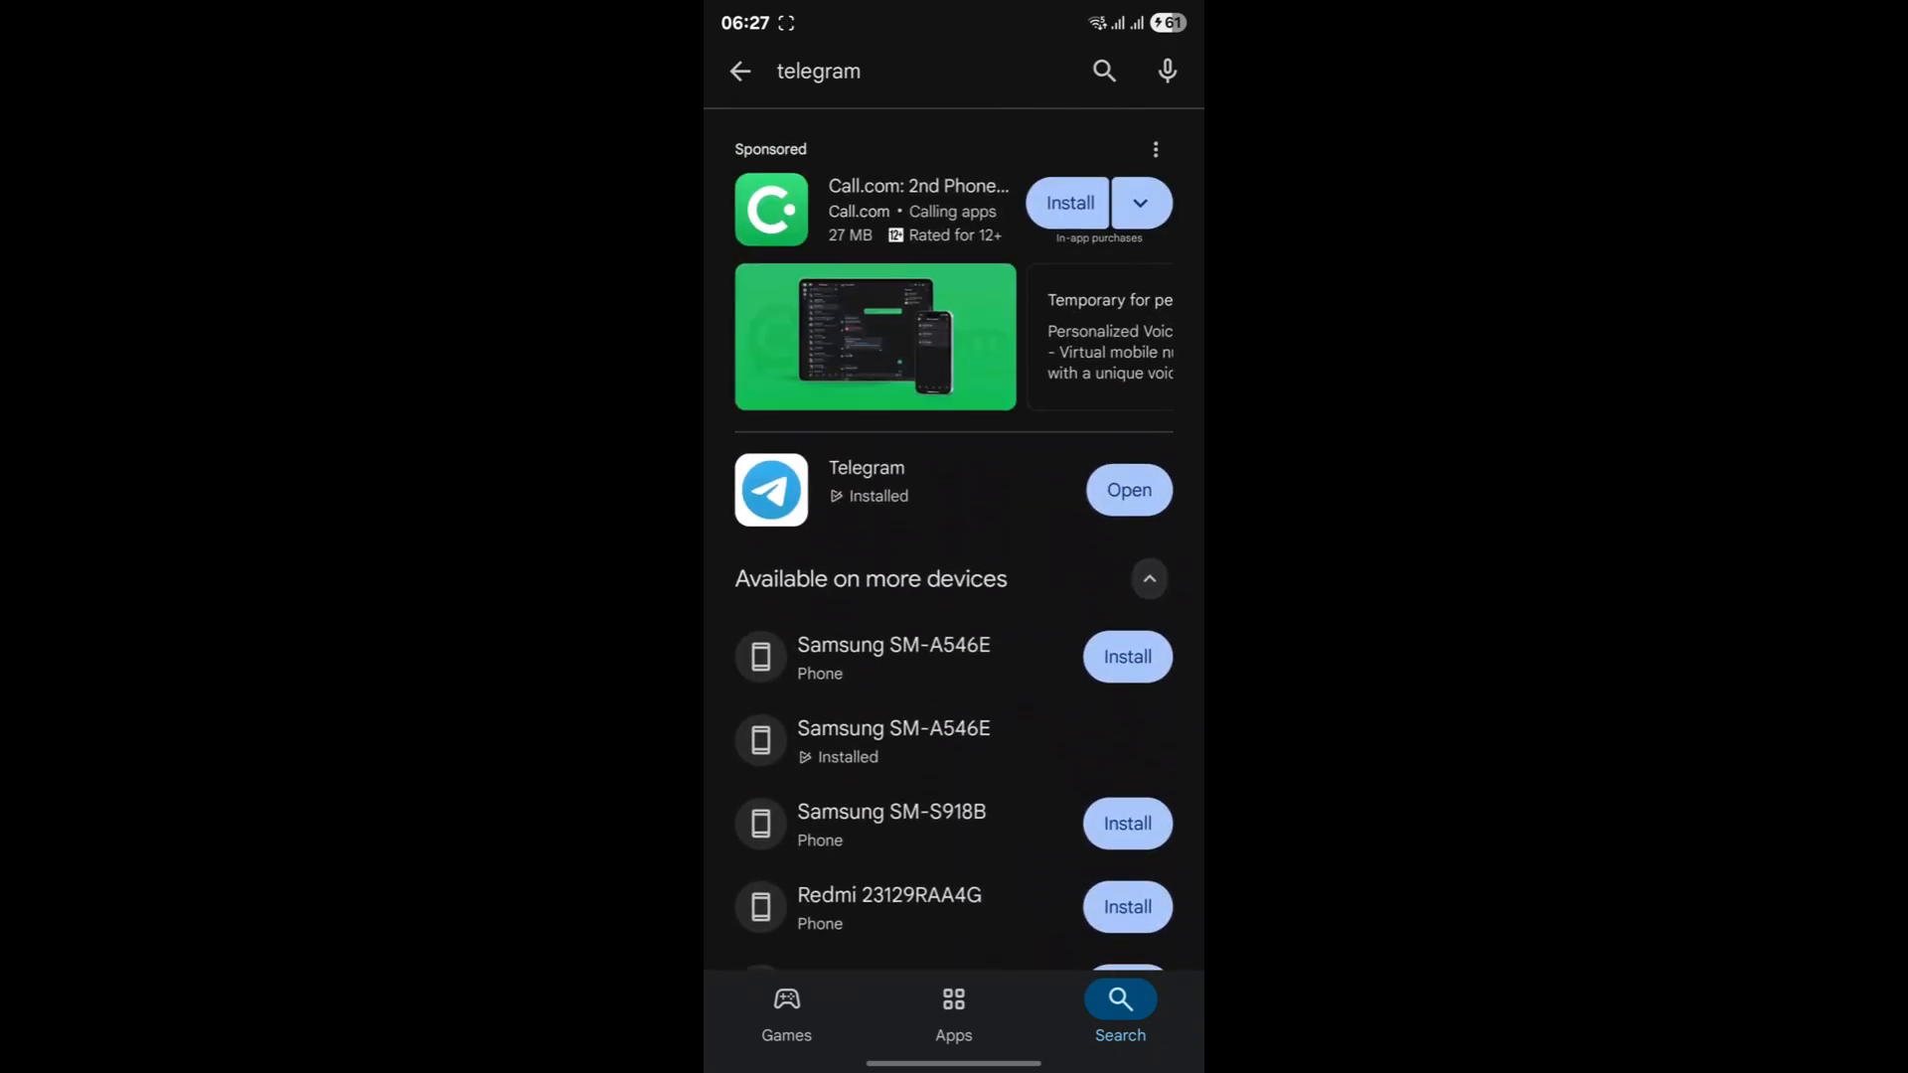
{"action": "left_click", "coordinate": [867, 489]}
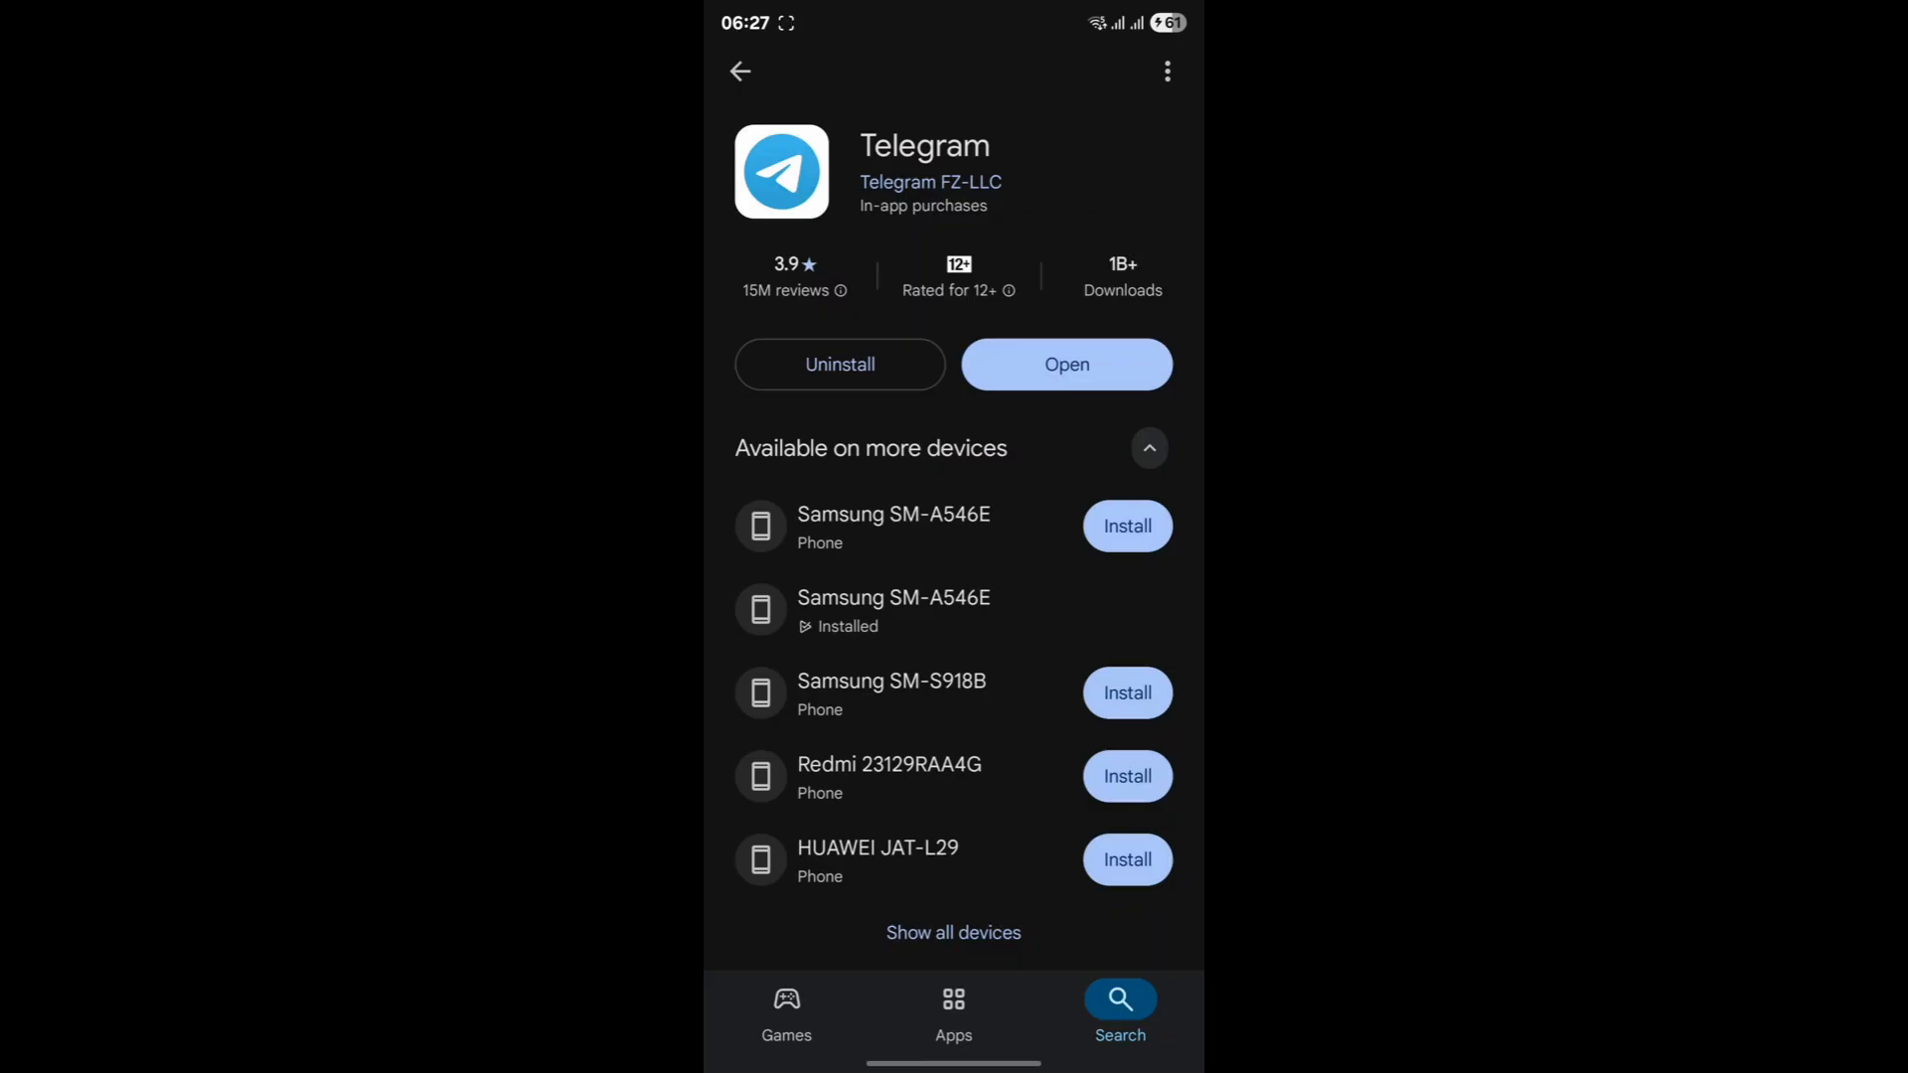
{"action": "left_click", "coordinate": [1145, 449]}
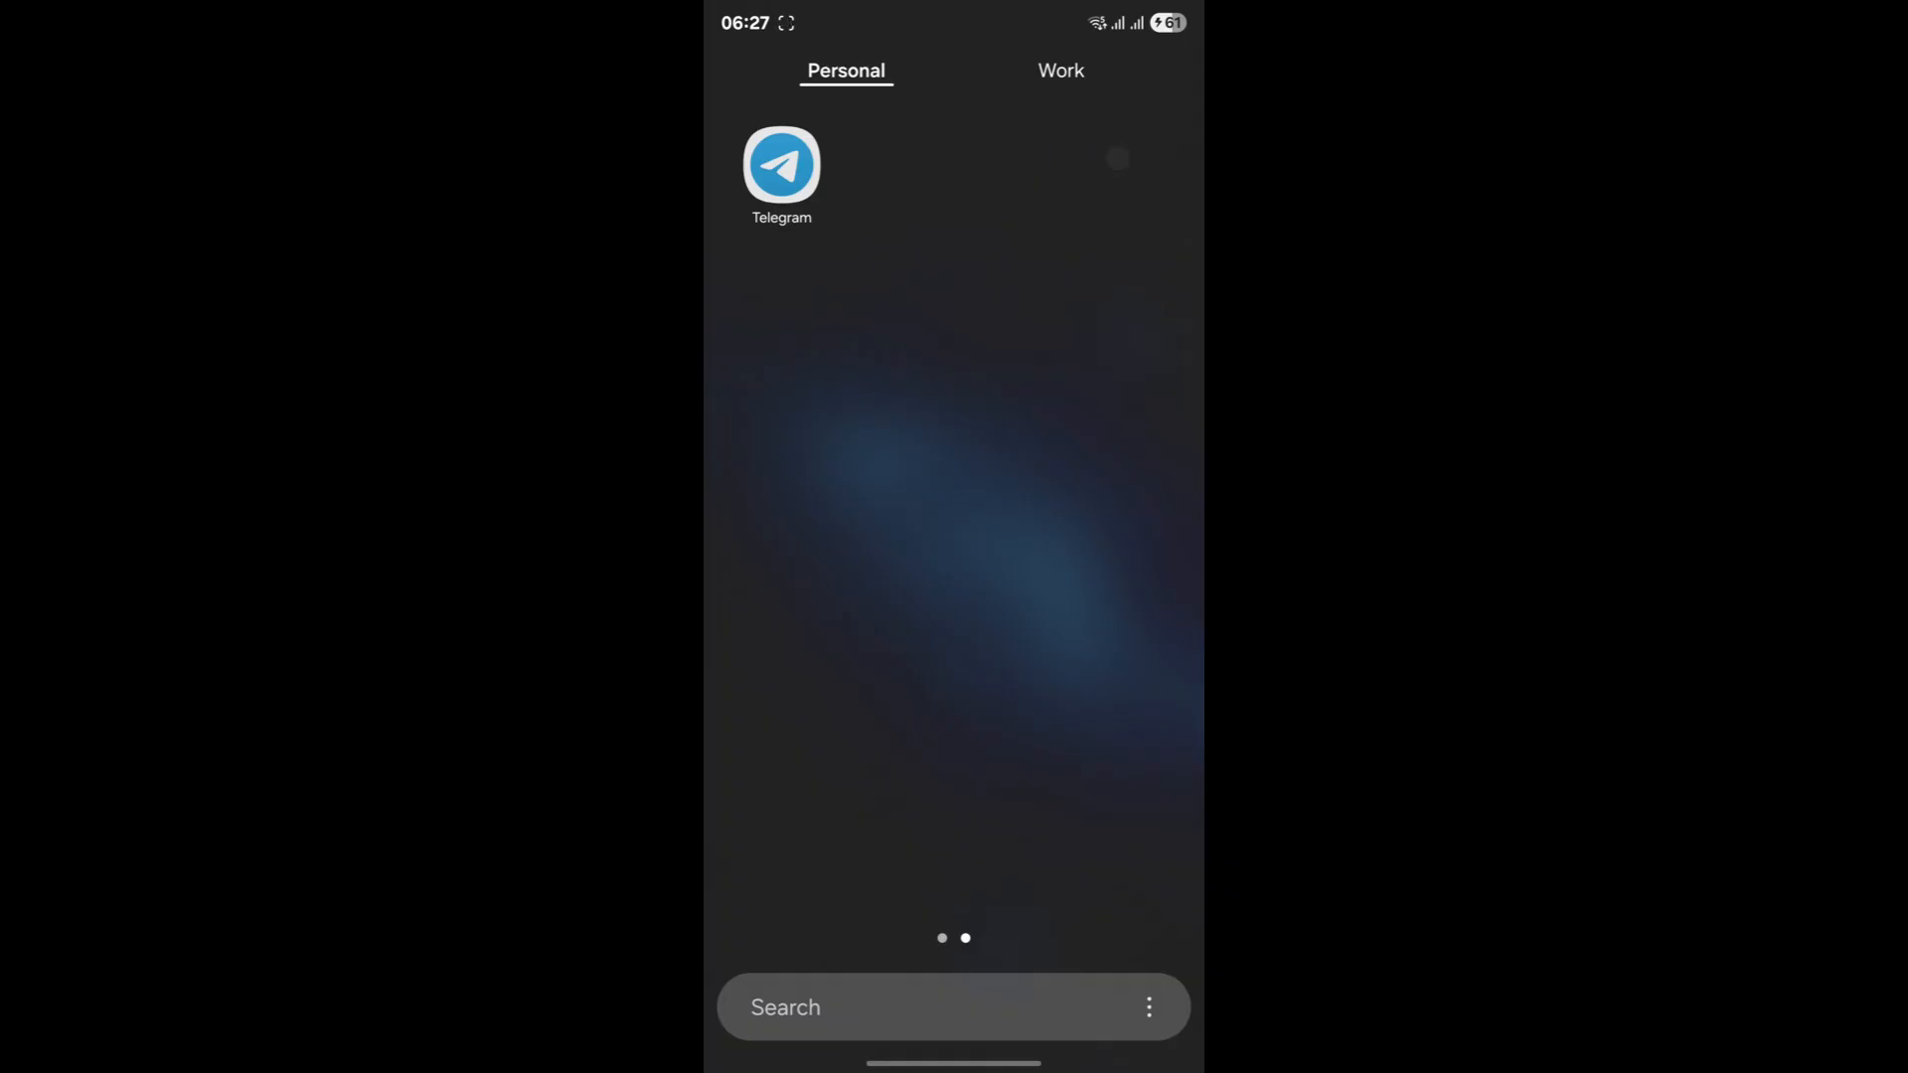
Step: Launch Telegram from the app drawer and show its side menu
{"action": "left_click", "coordinate": [781, 164]}
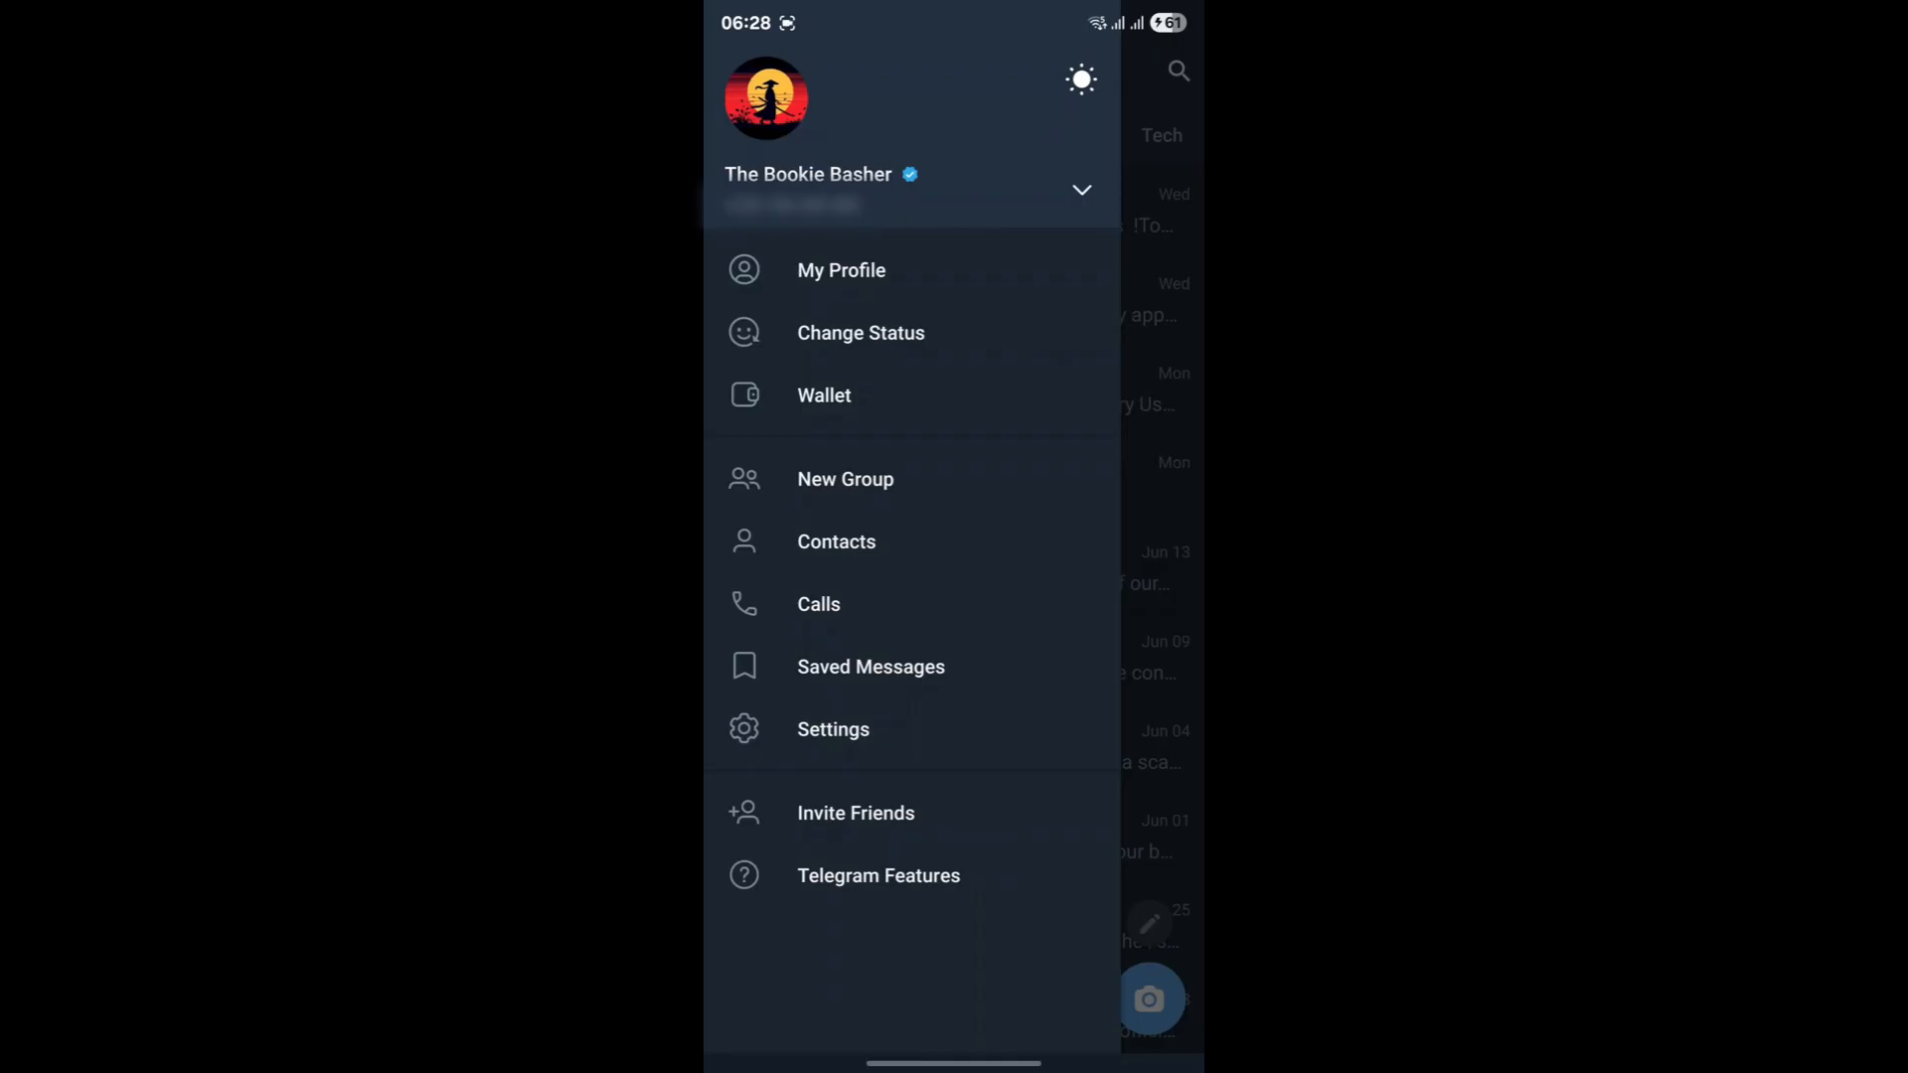
Step: Go from the side menu to Telegram Settings and into Data and Storage
{"action": "left_click", "coordinate": [832, 728]}
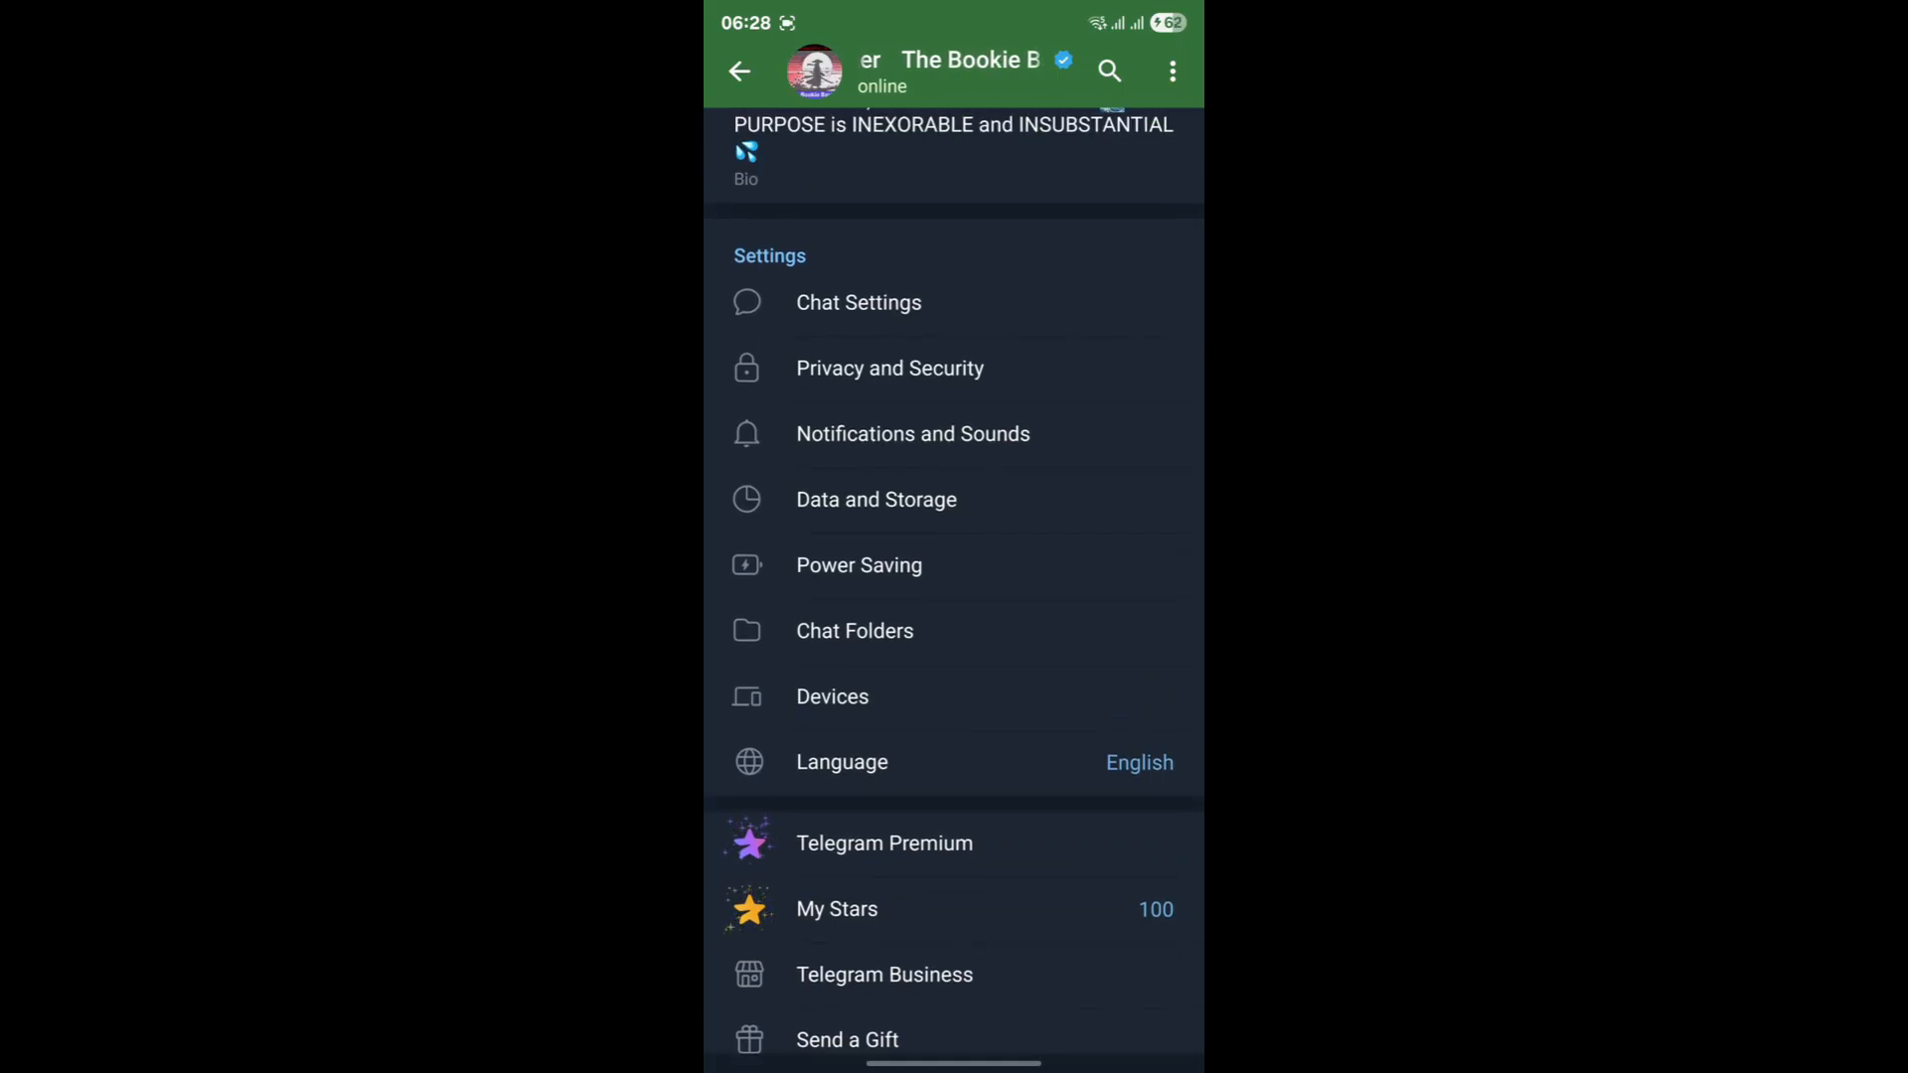
{"action": "left_click", "coordinate": [832, 695]}
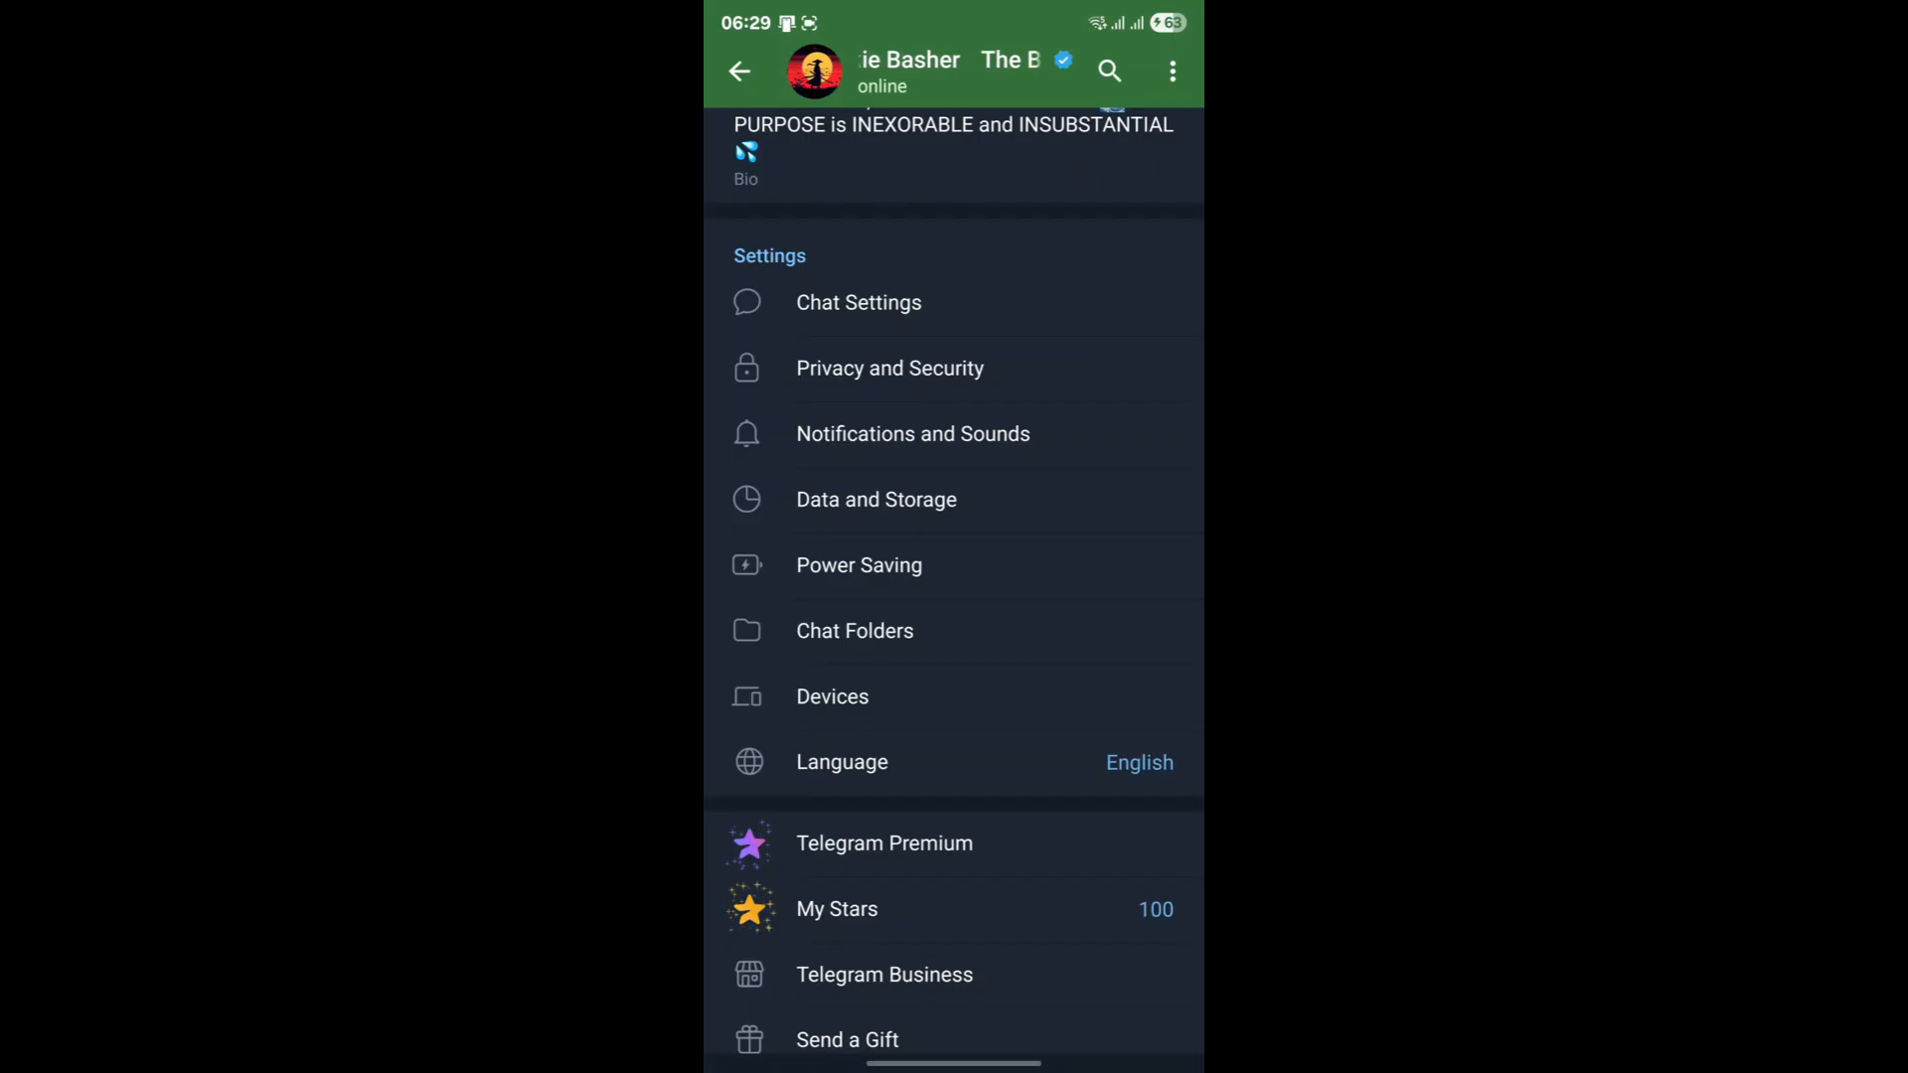
{"action": "left_click", "coordinate": [856, 630]}
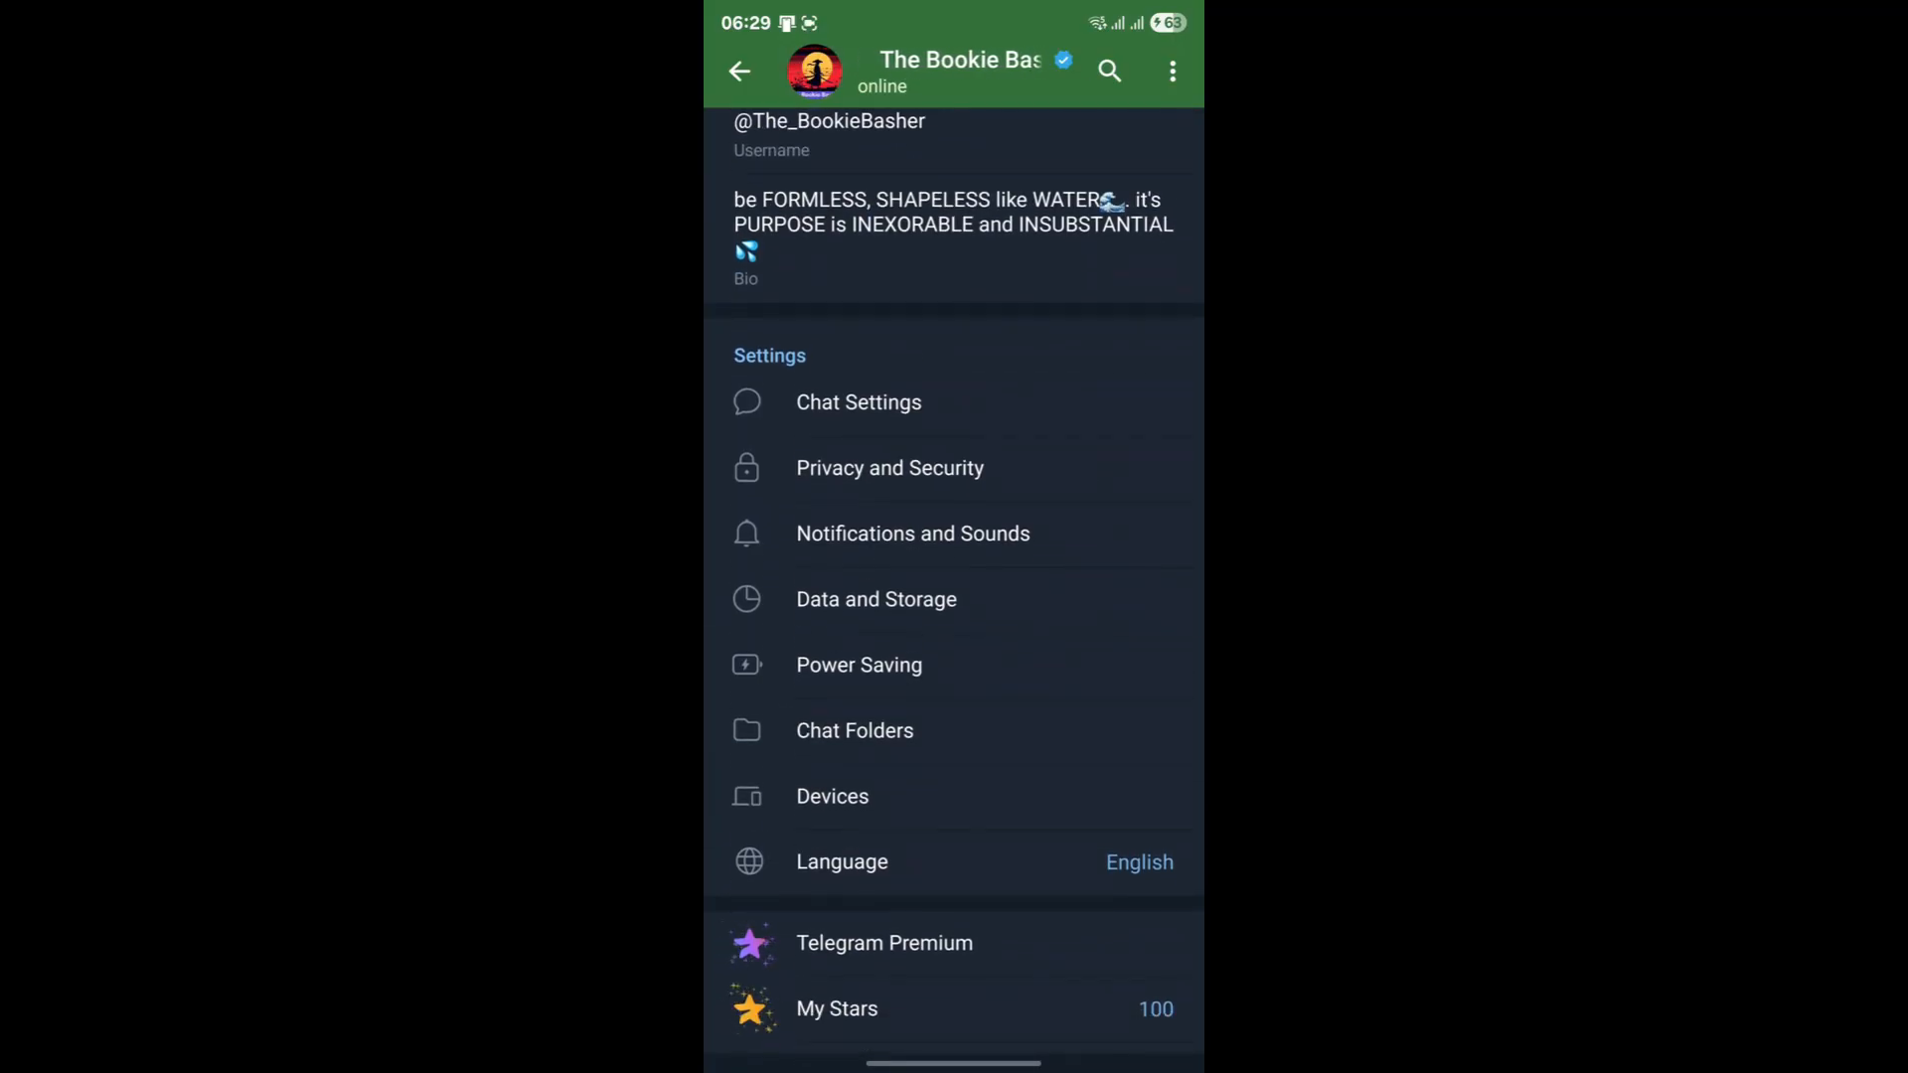
{"action": "left_click", "coordinate": [875, 598]}
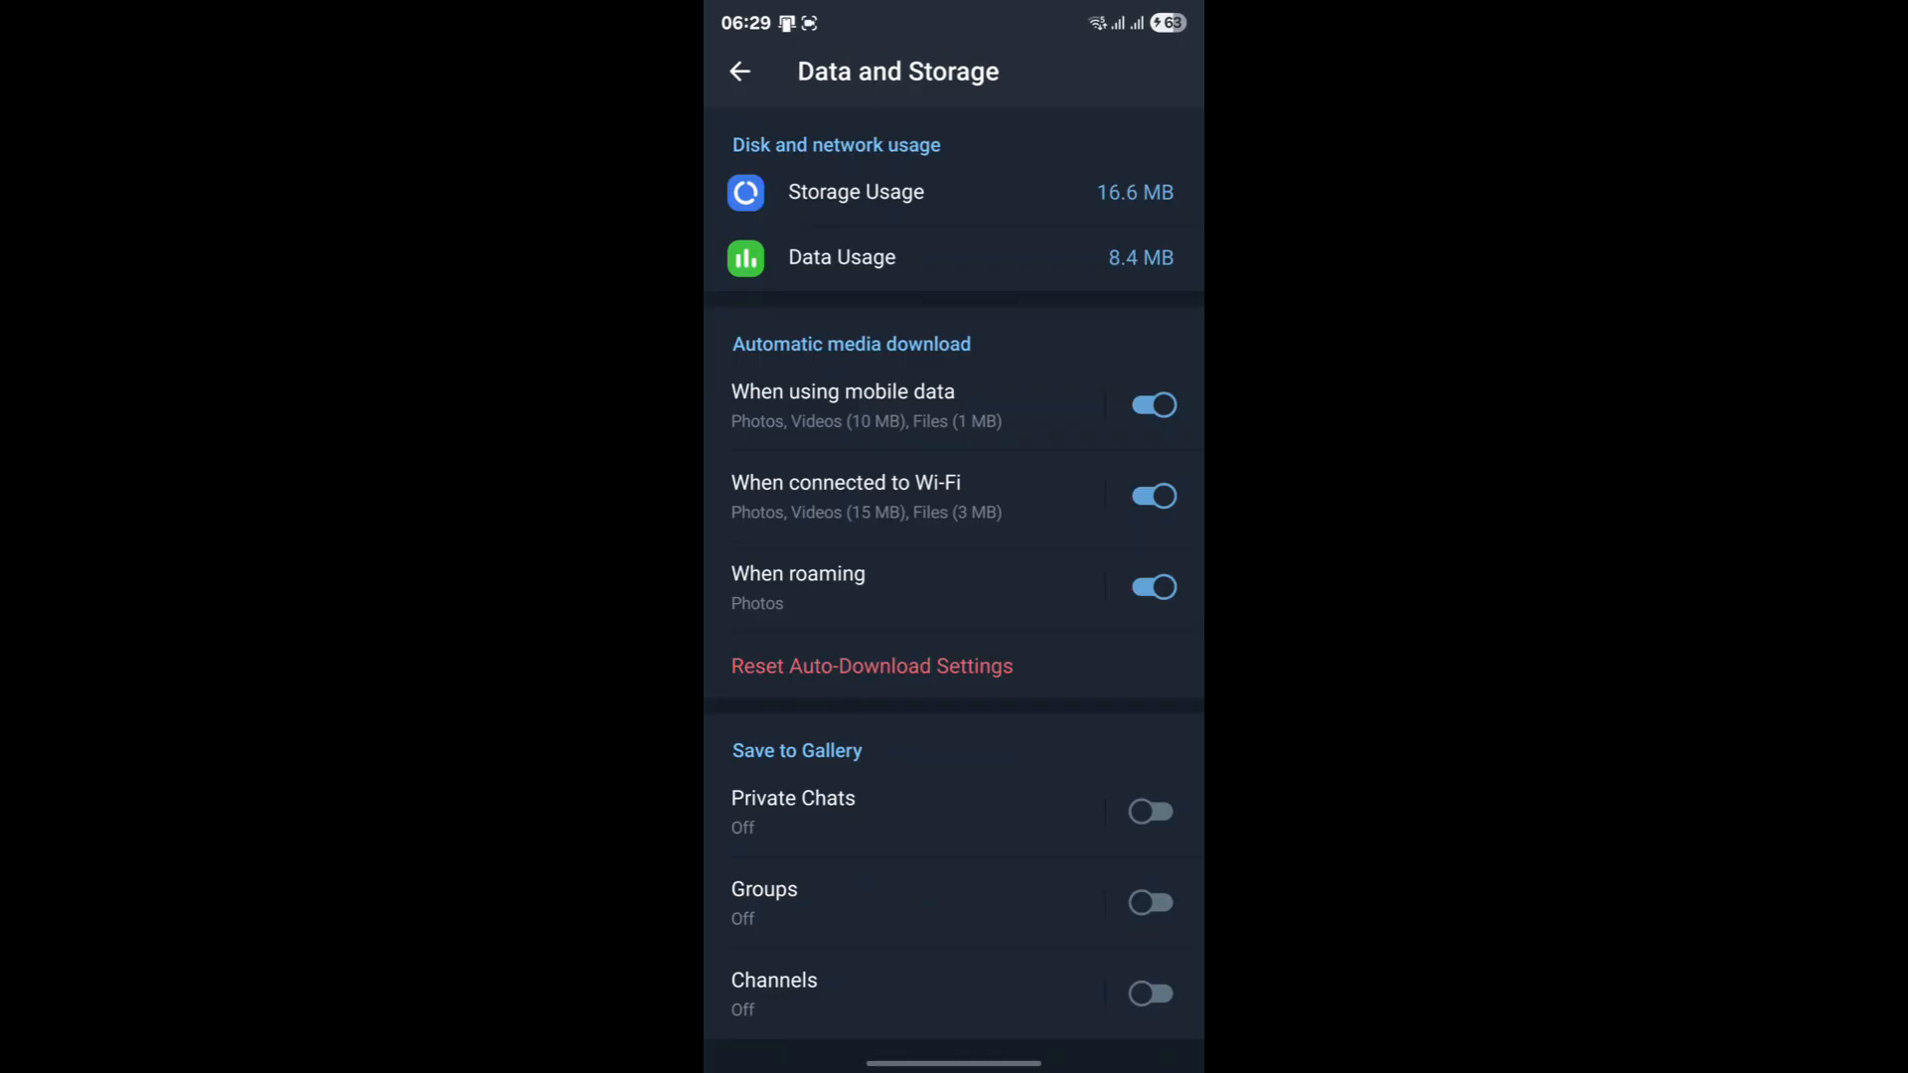
Step: Clear Telegram's cached media from Storage Usage and return to Data and Storage
{"action": "left_click", "coordinate": [856, 191]}
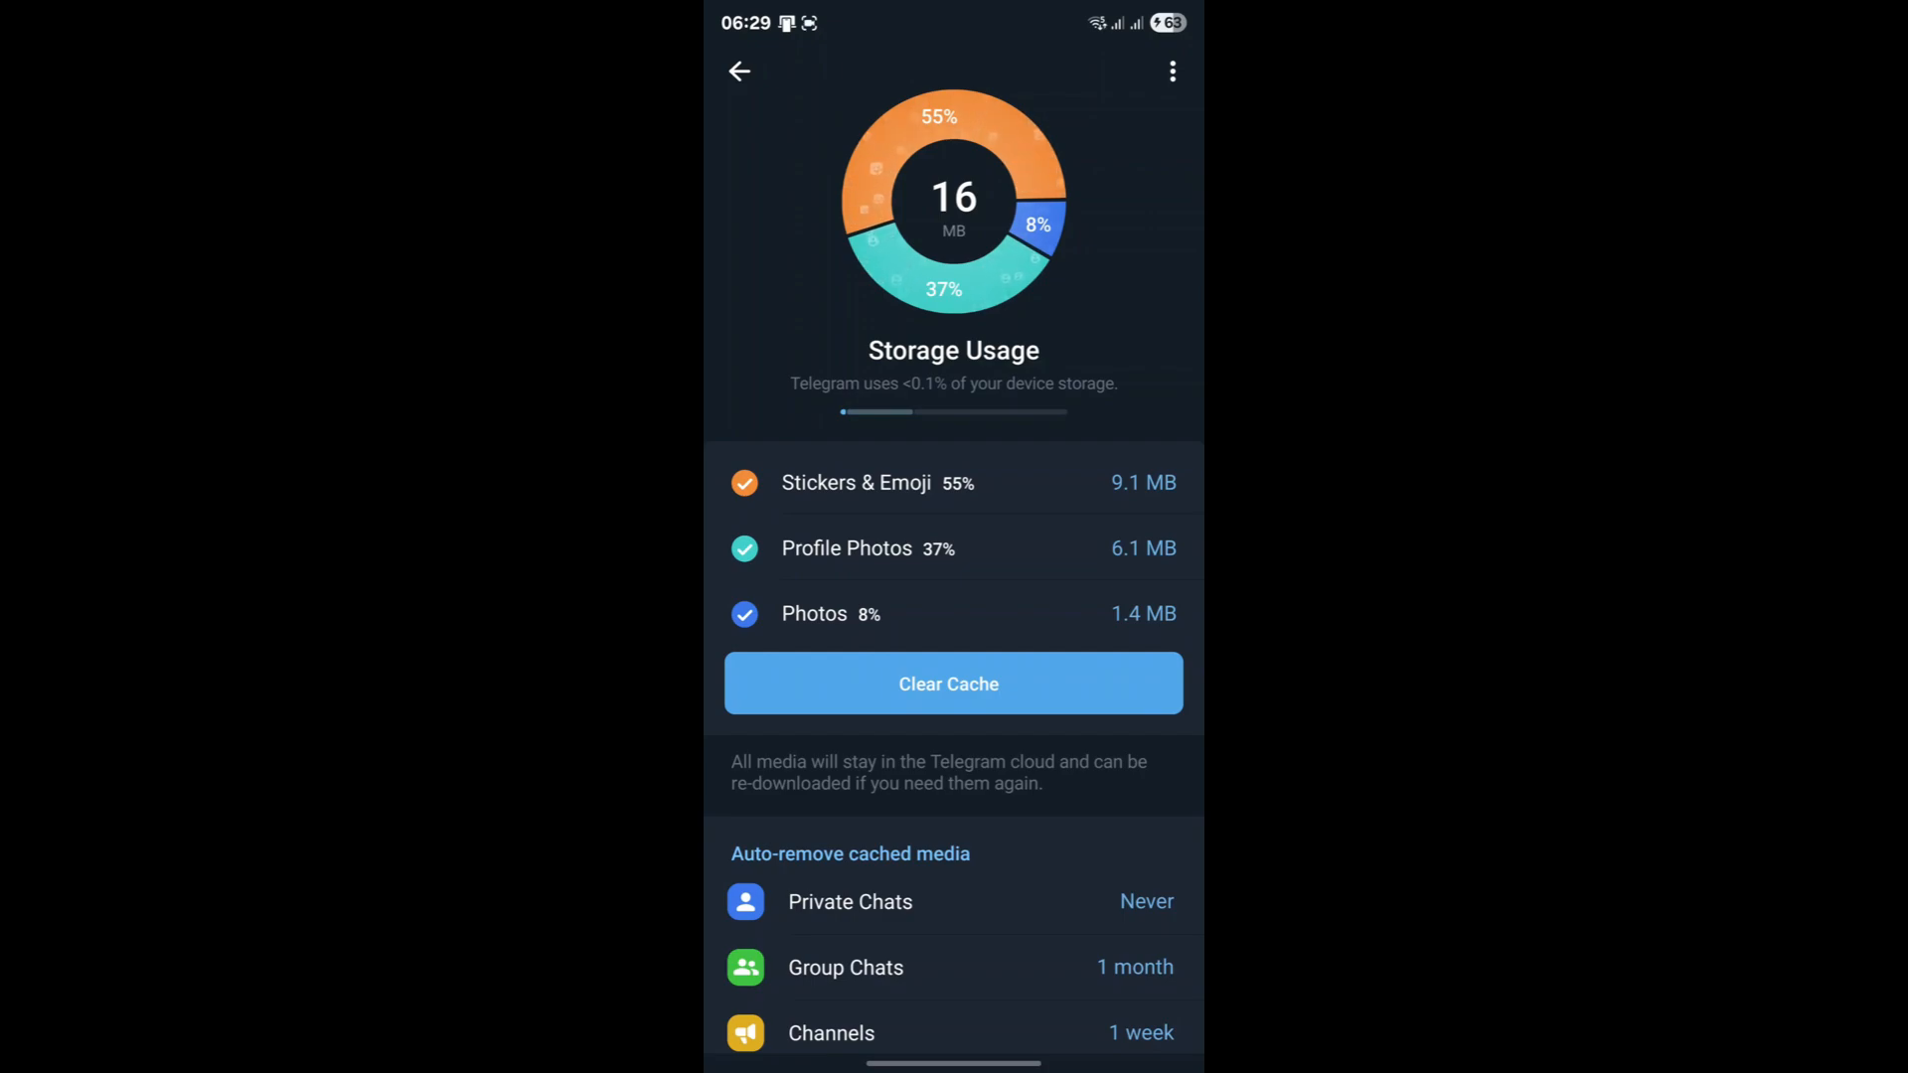
{"action": "left_click", "coordinate": [953, 682]}
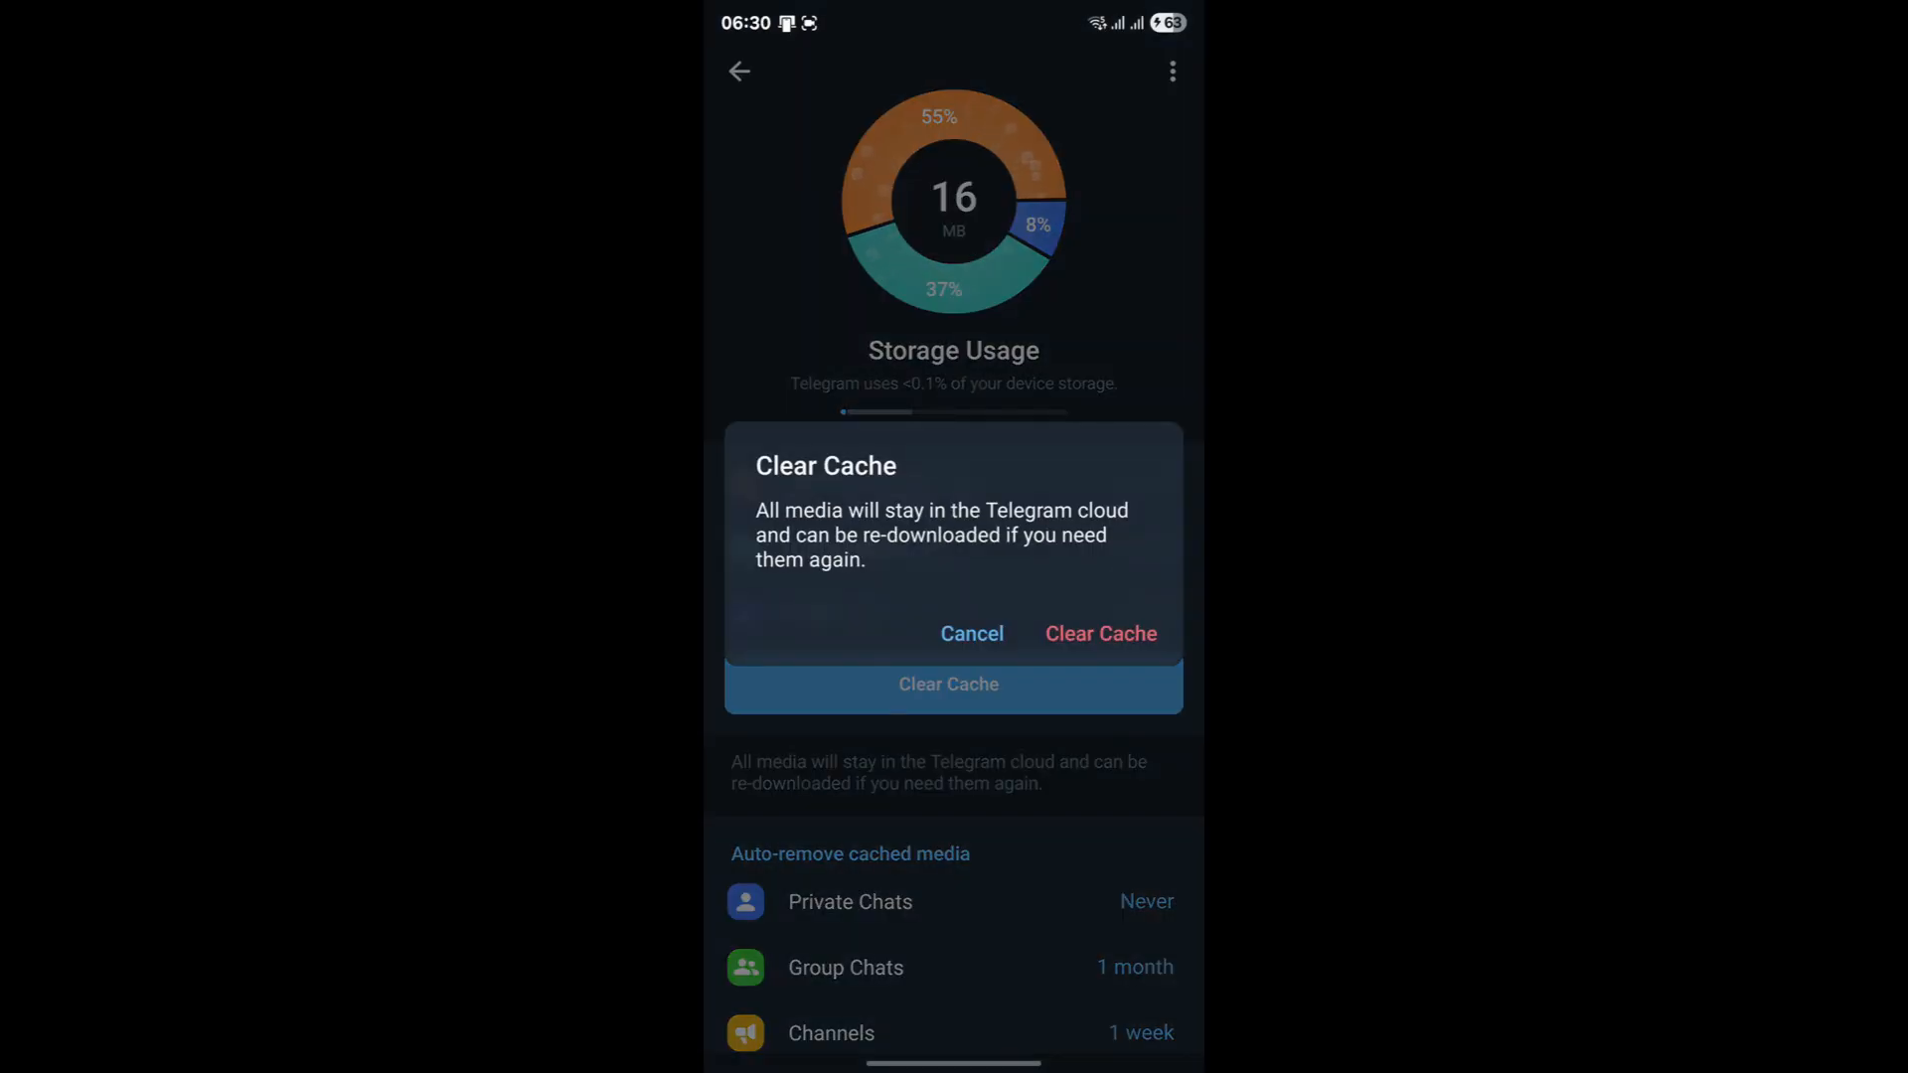
{"action": "left_click", "coordinate": [1099, 633]}
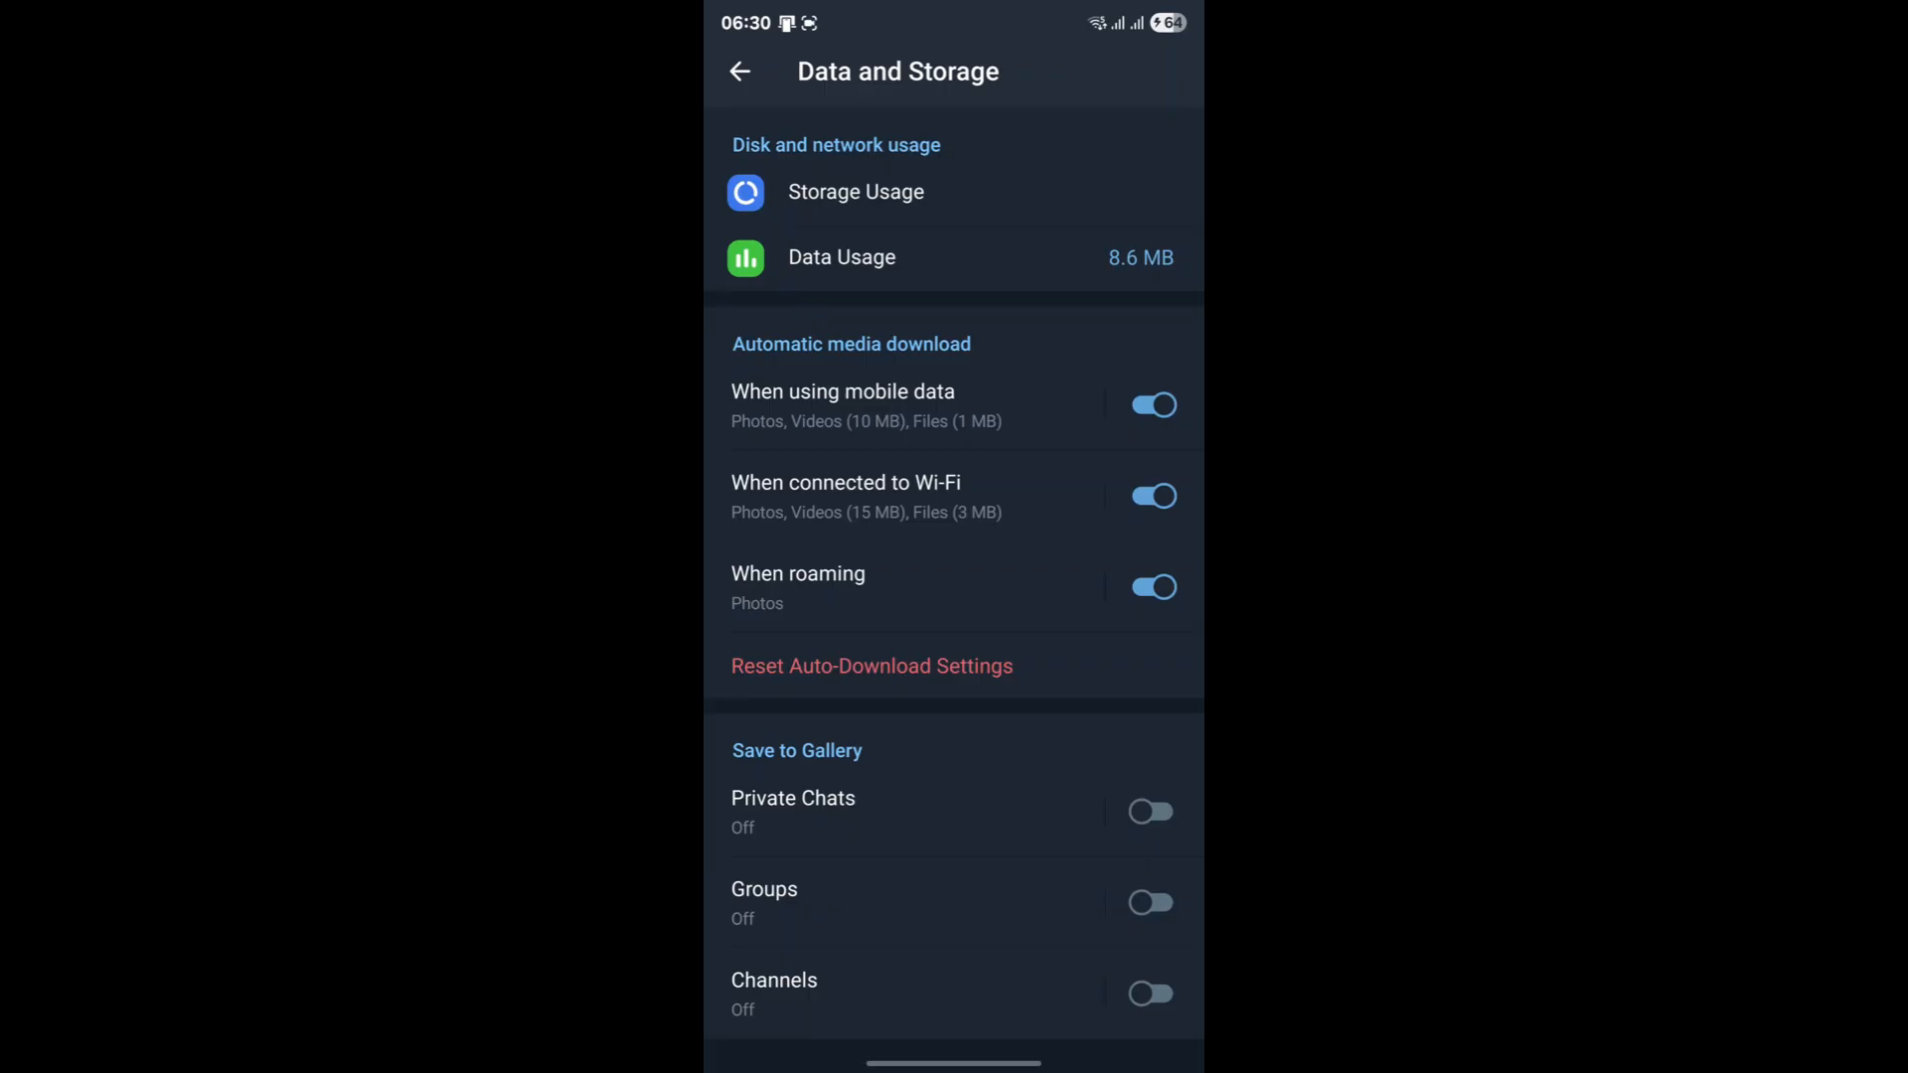
{"action": "left_click", "coordinate": [872, 665]}
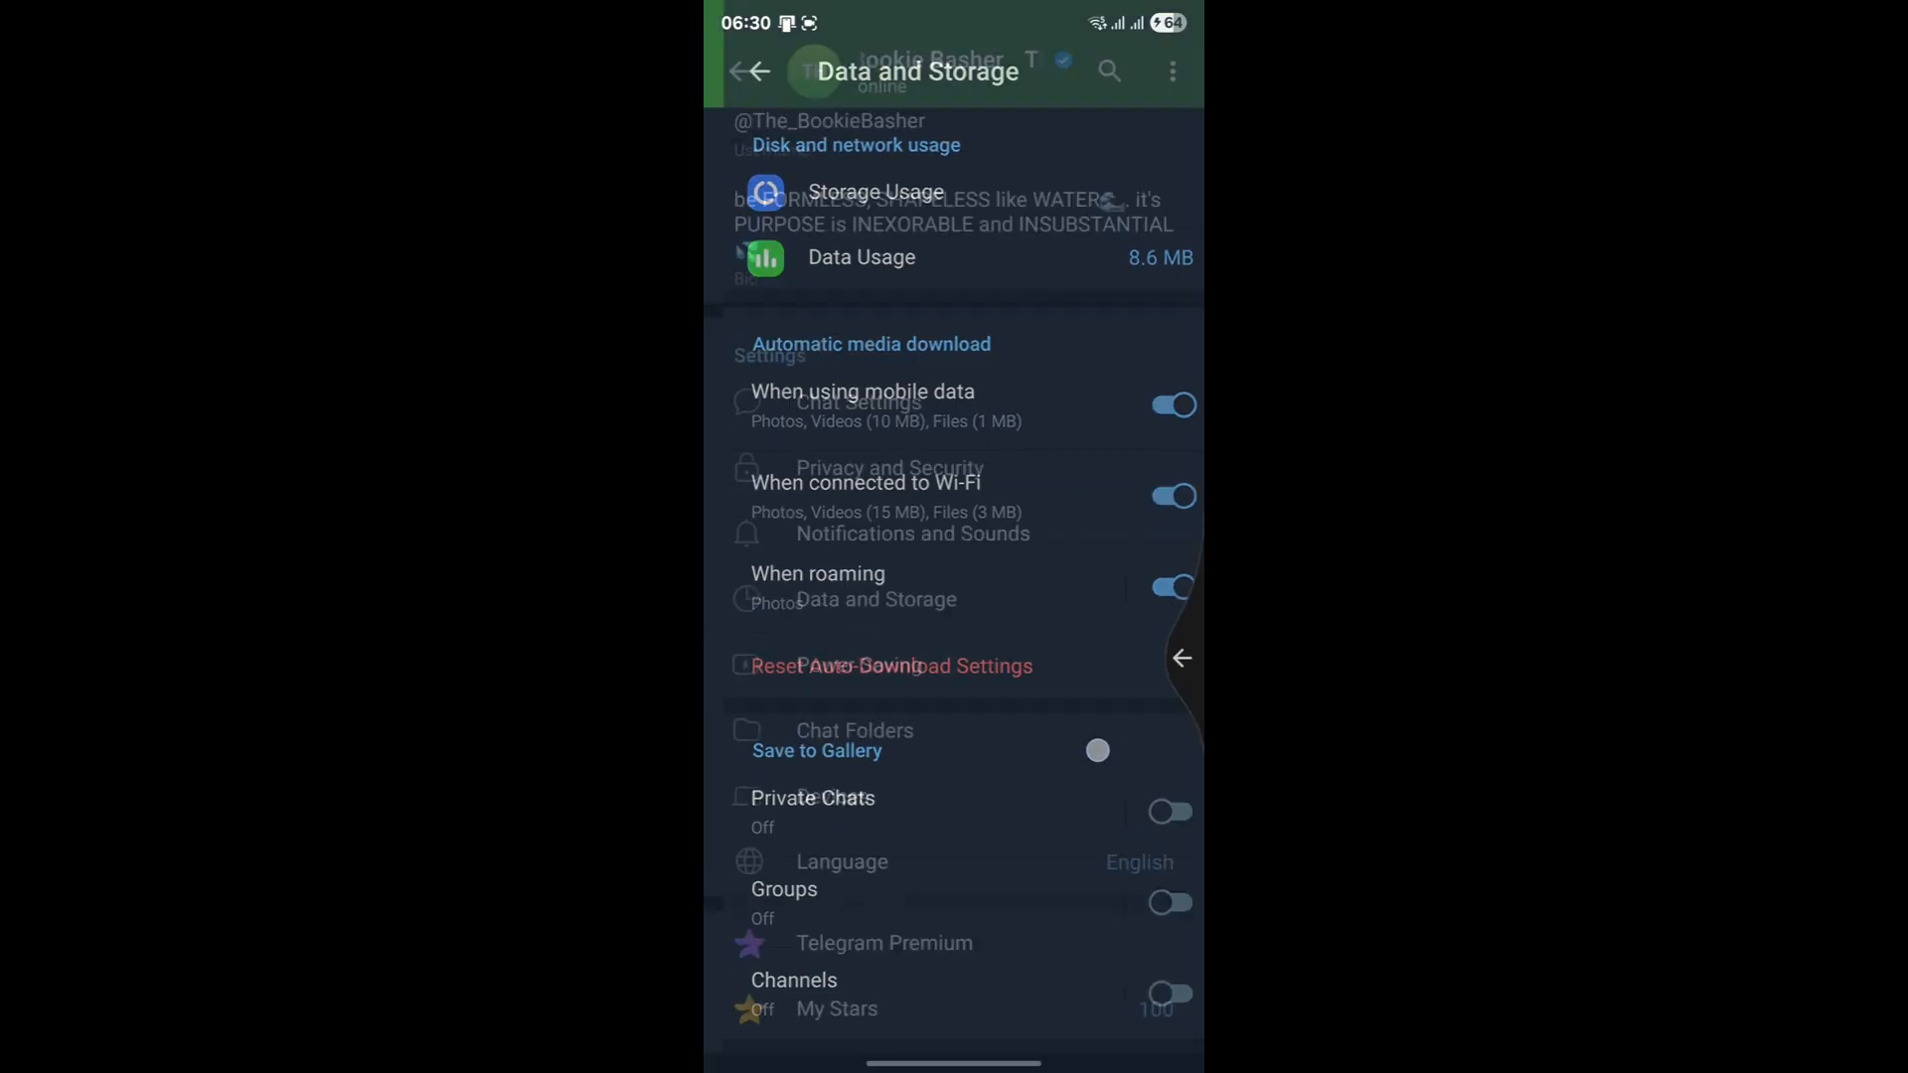
Step: Return to the main Settings list, then leave Telegram for the home screen
{"action": "left_click", "coordinate": [751, 71]}
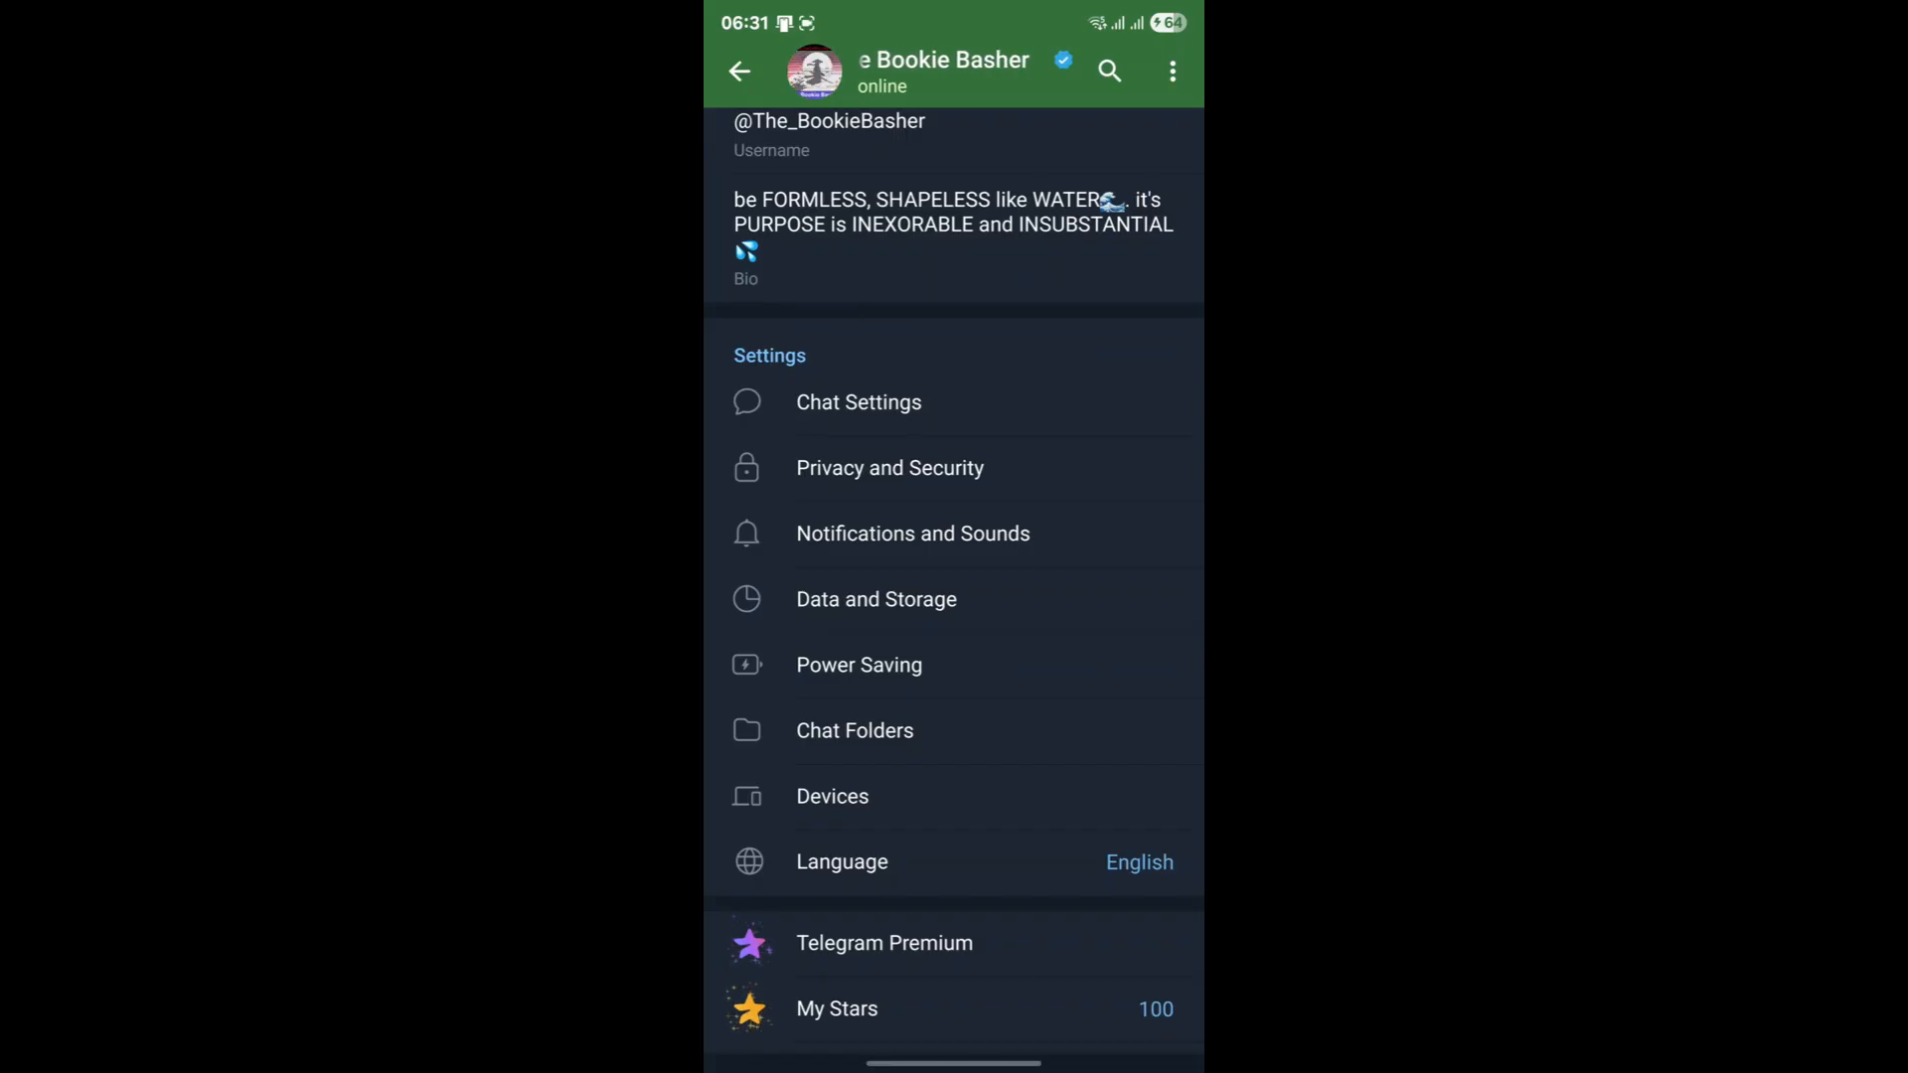
{"action": "key", "text": "home"}
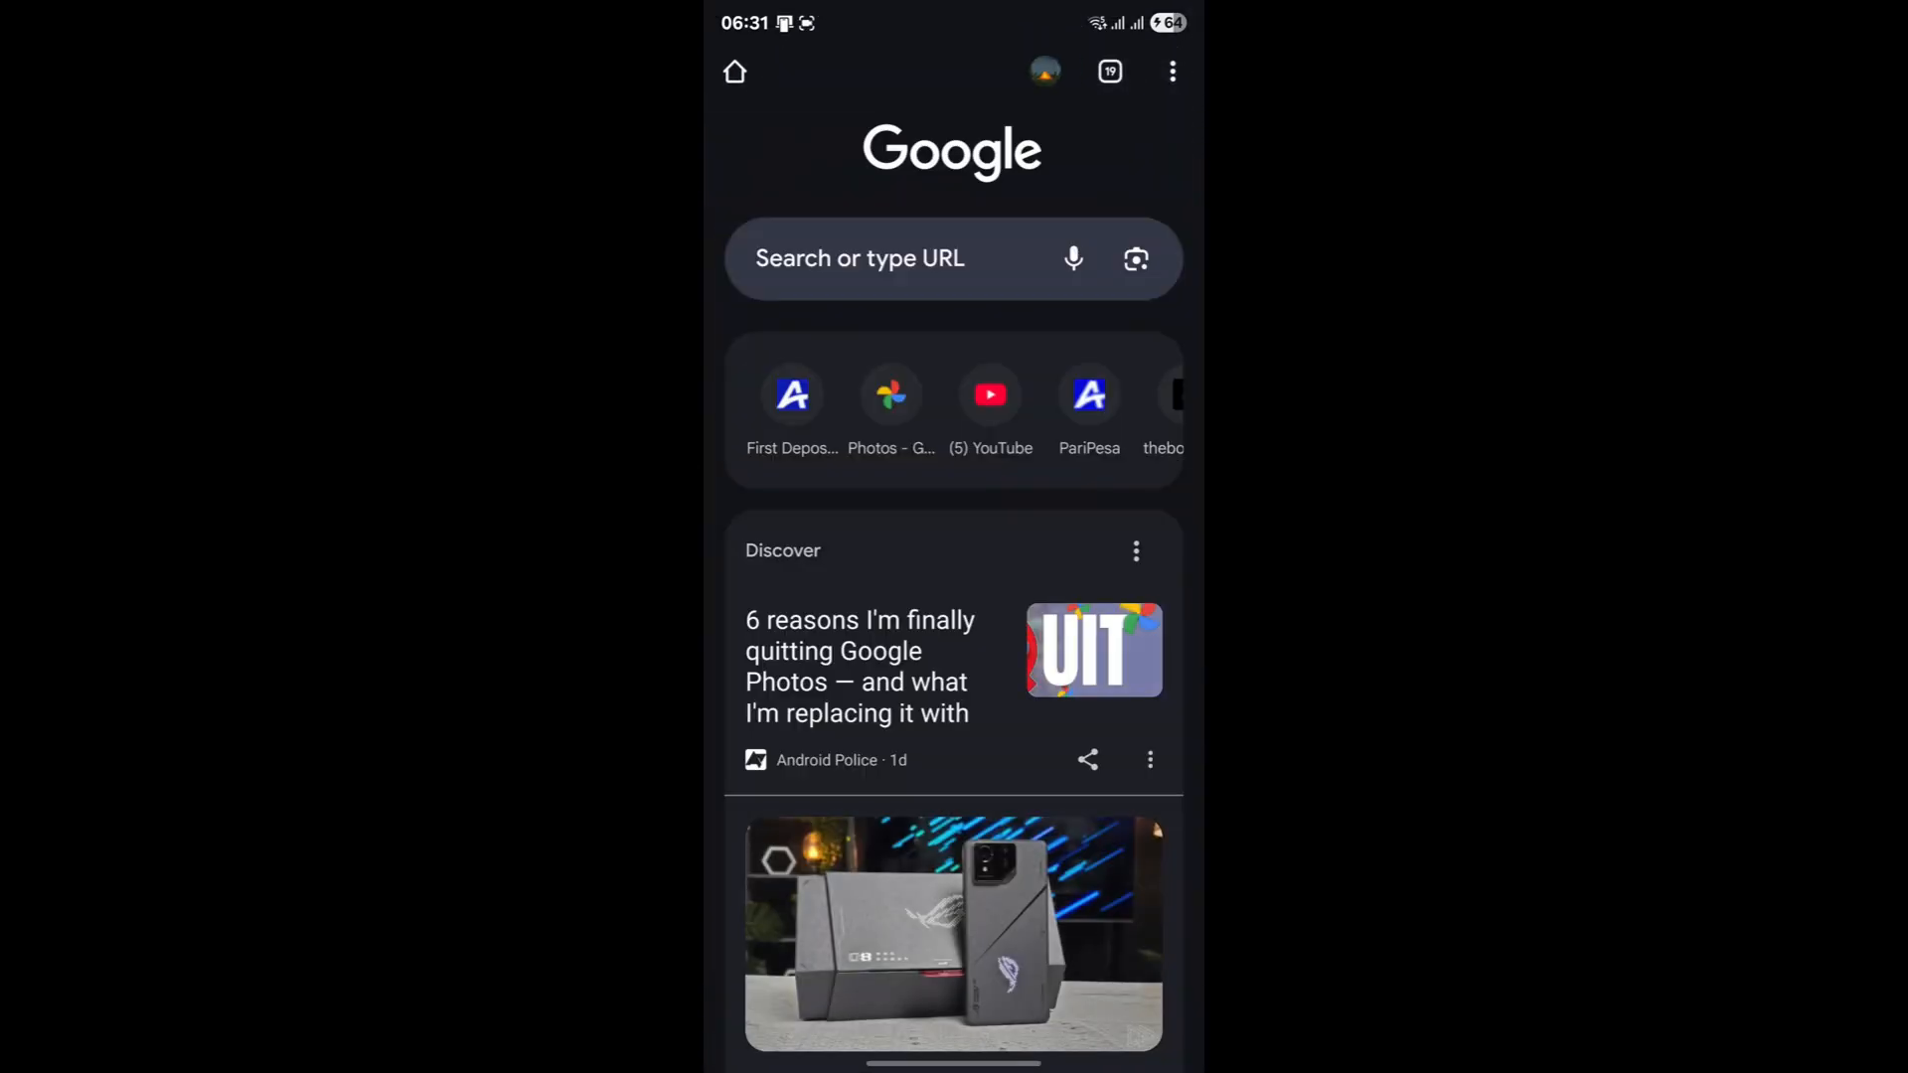
Step: Load telegram.org/support in Chrome via the 'tele' suggestion and focus the description field
{"action": "type", "text": "telegra"}
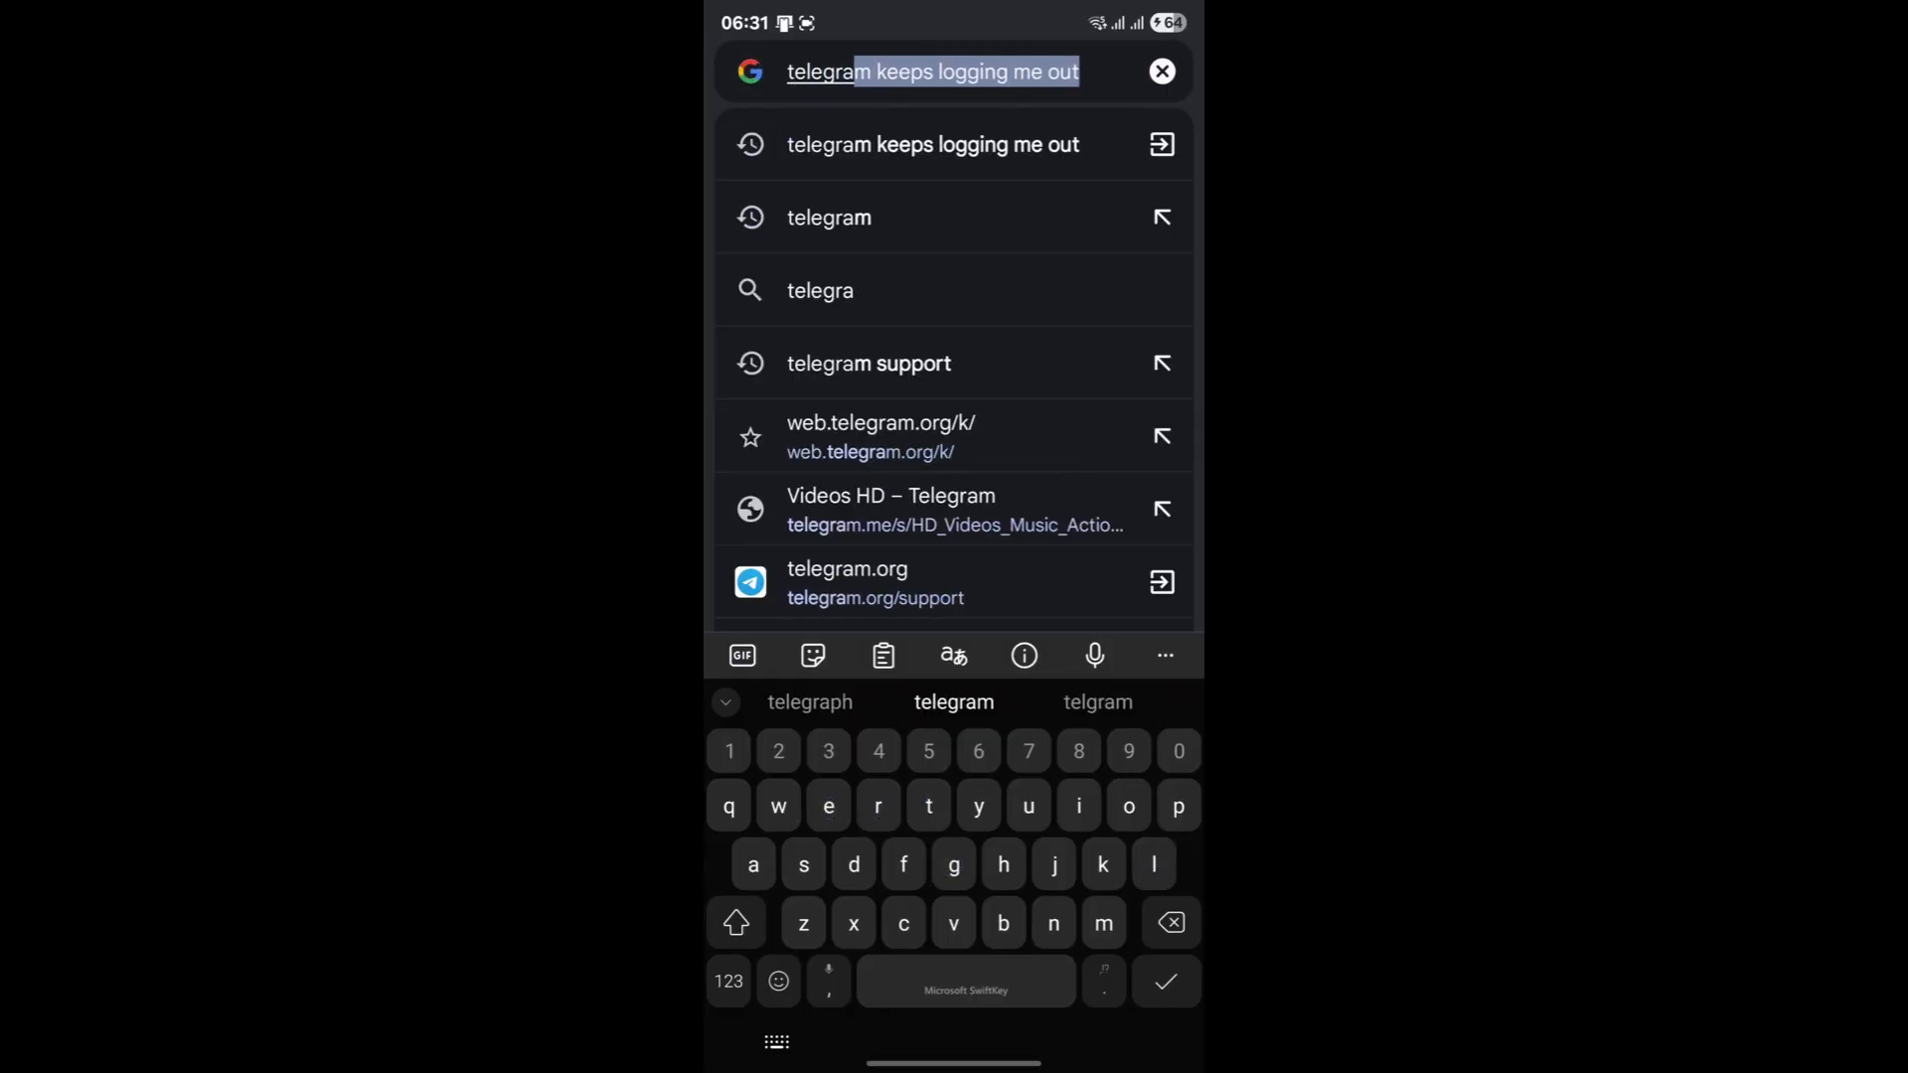
{"action": "left_click", "coordinate": [868, 362]}
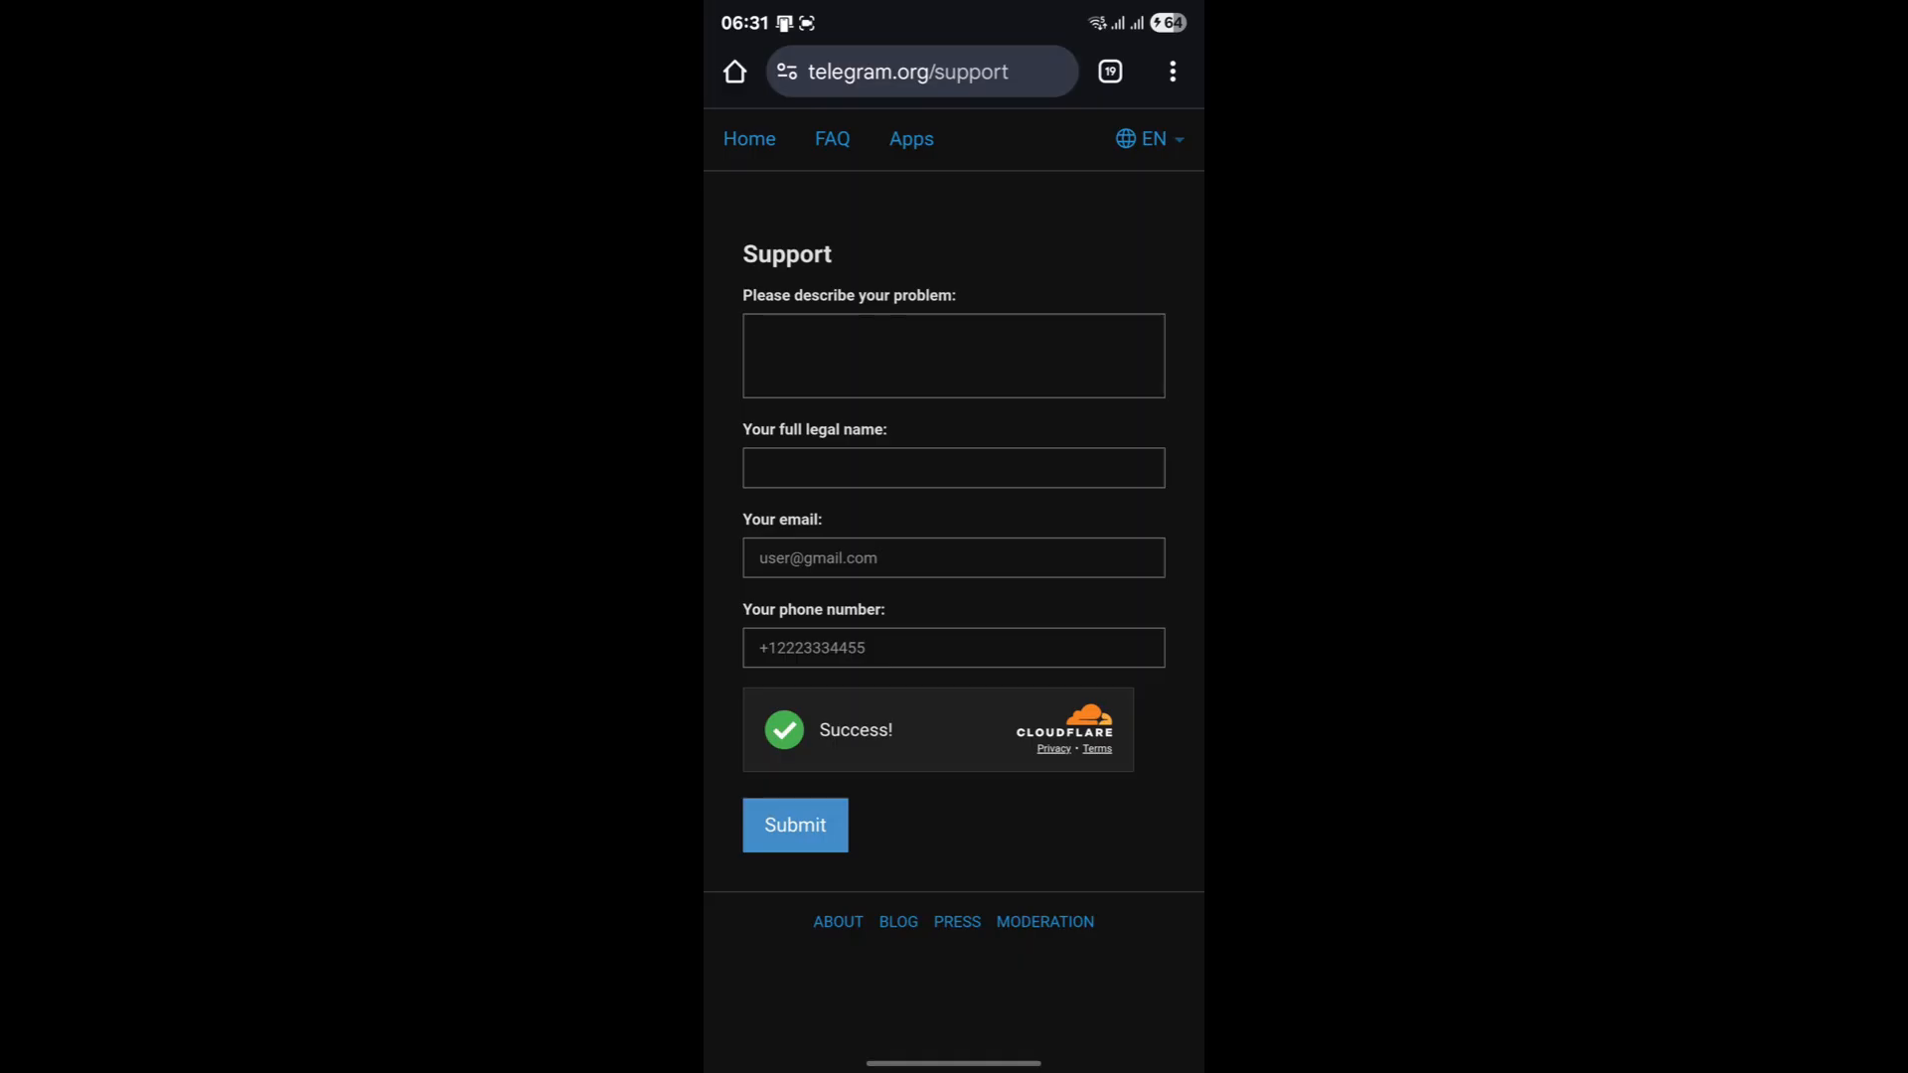
{"action": "left_click", "coordinate": [953, 356]}
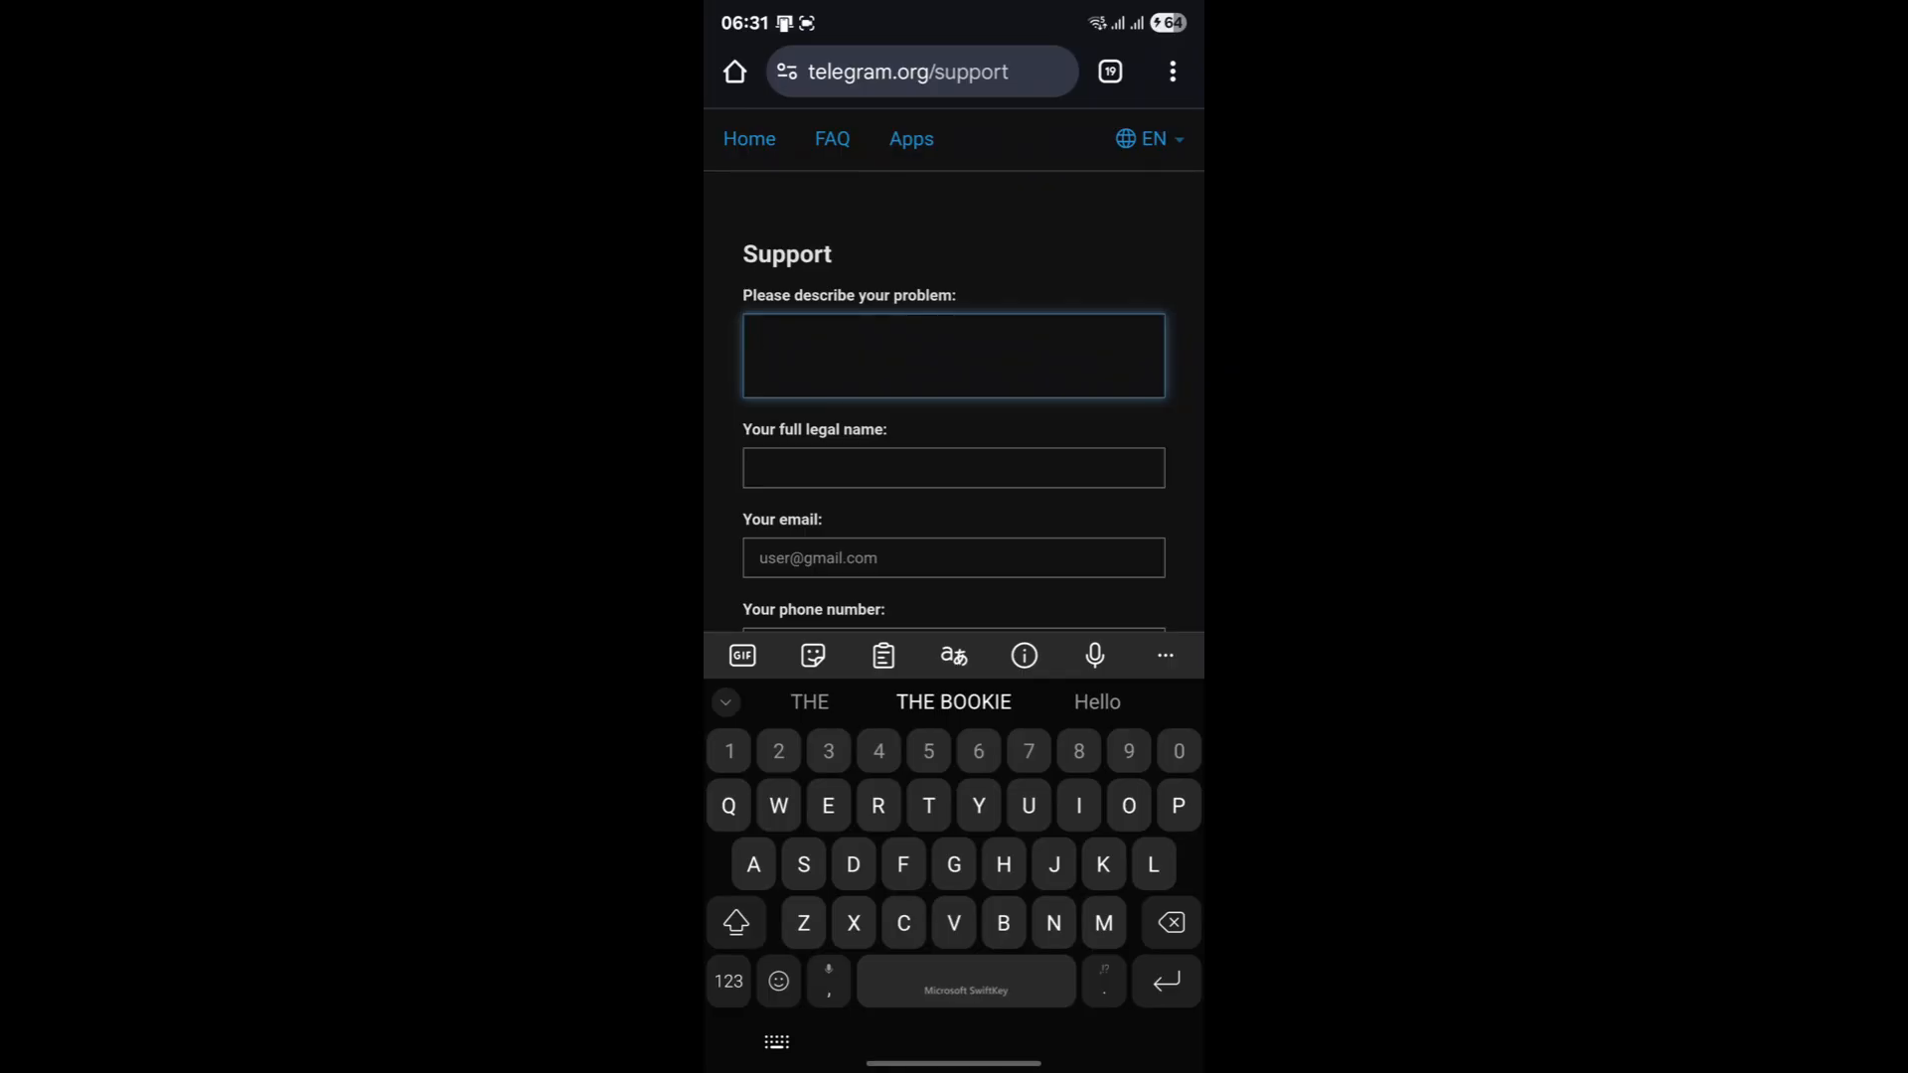
Step: Describe the automatic logout problem, fill the remaining fields and submit the report
{"action": "type", "text": "Help"}
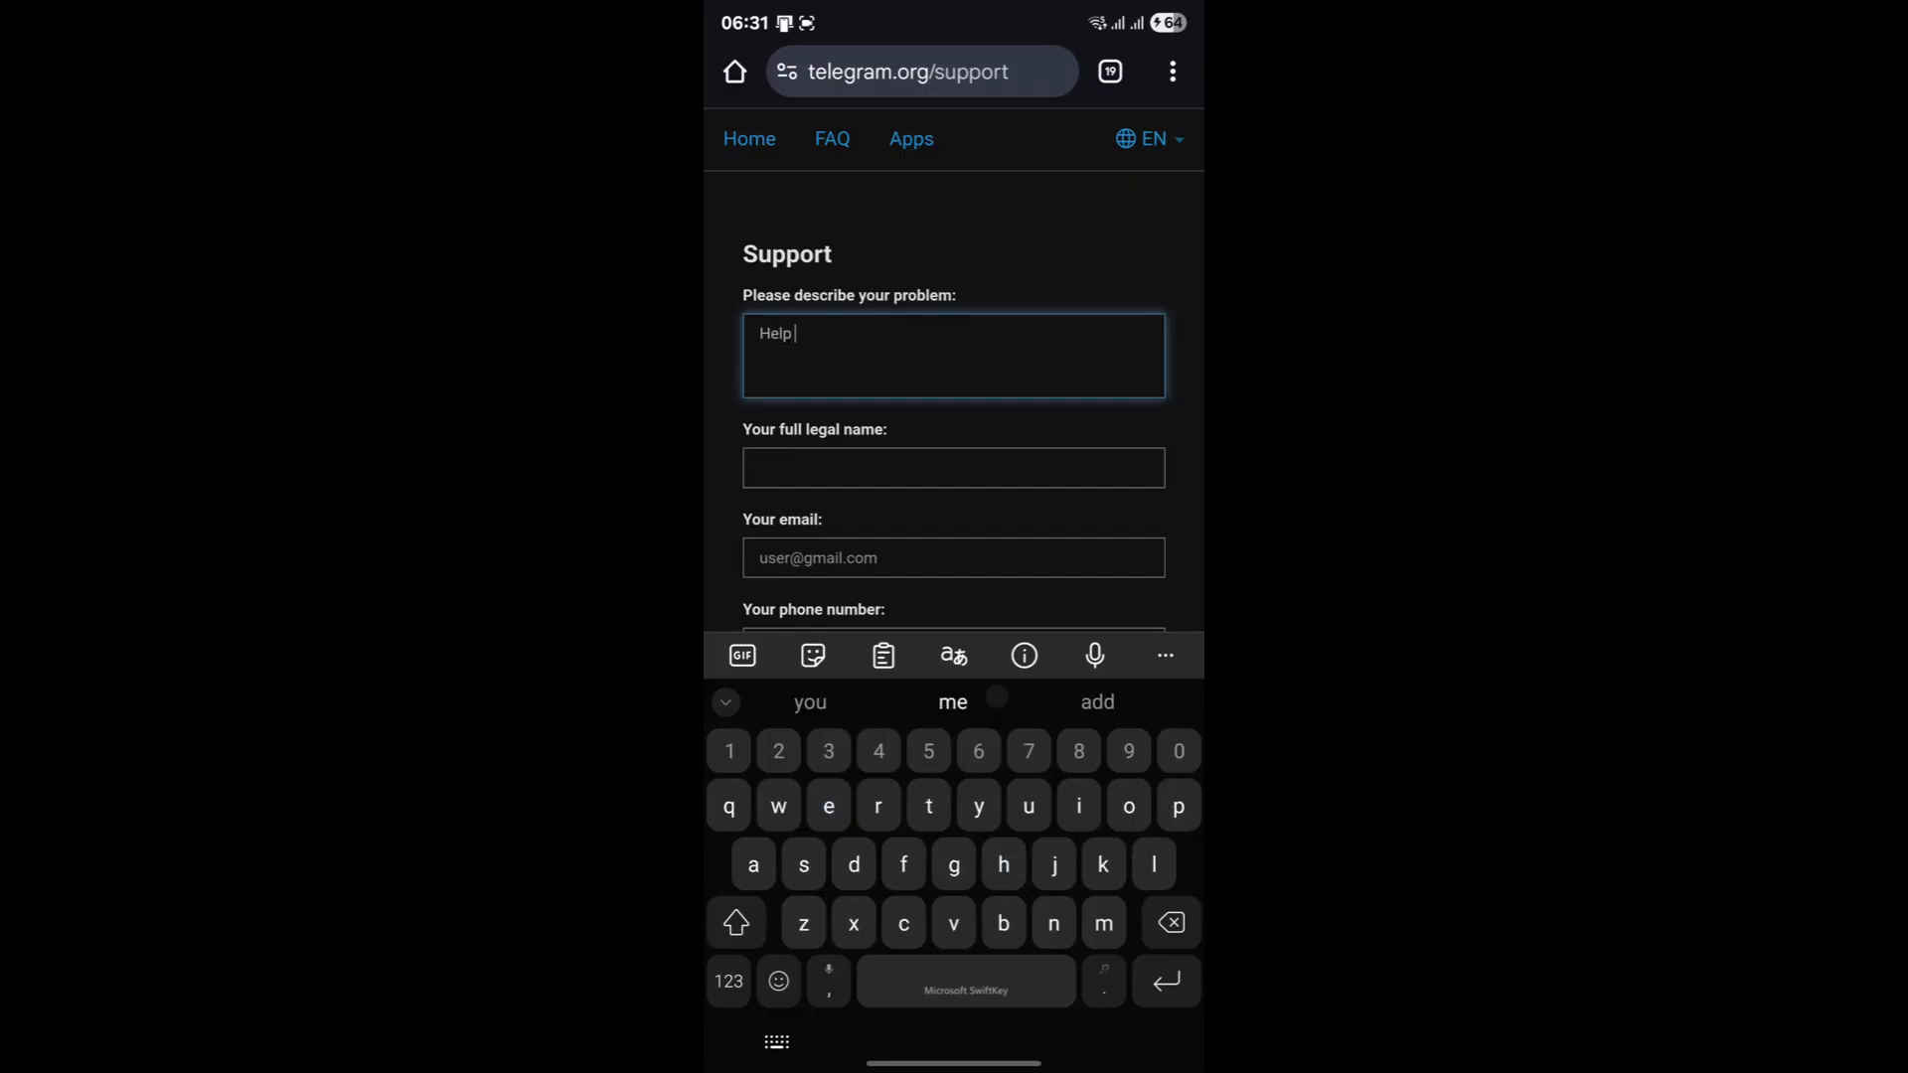
{"action": "type", "text": "solve the problem of be"}
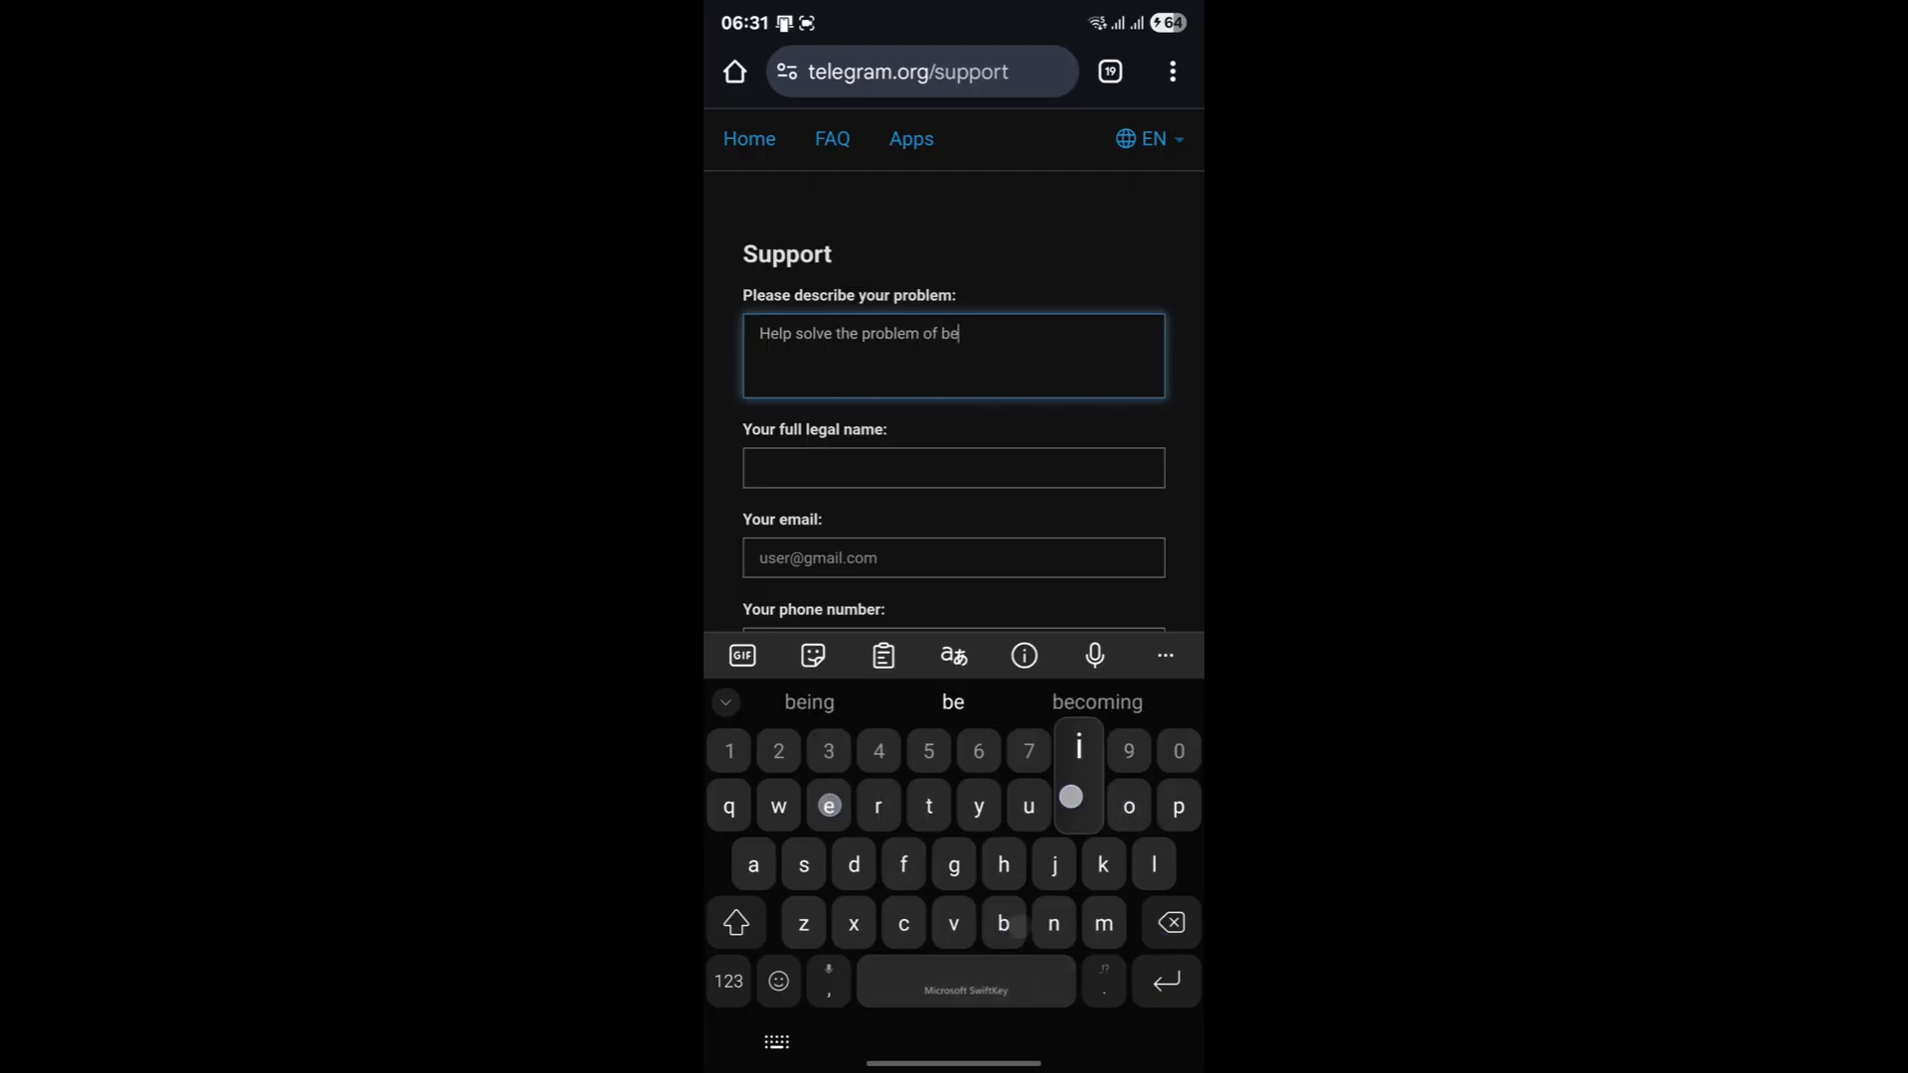
{"action": "type", "text": "ing auy"}
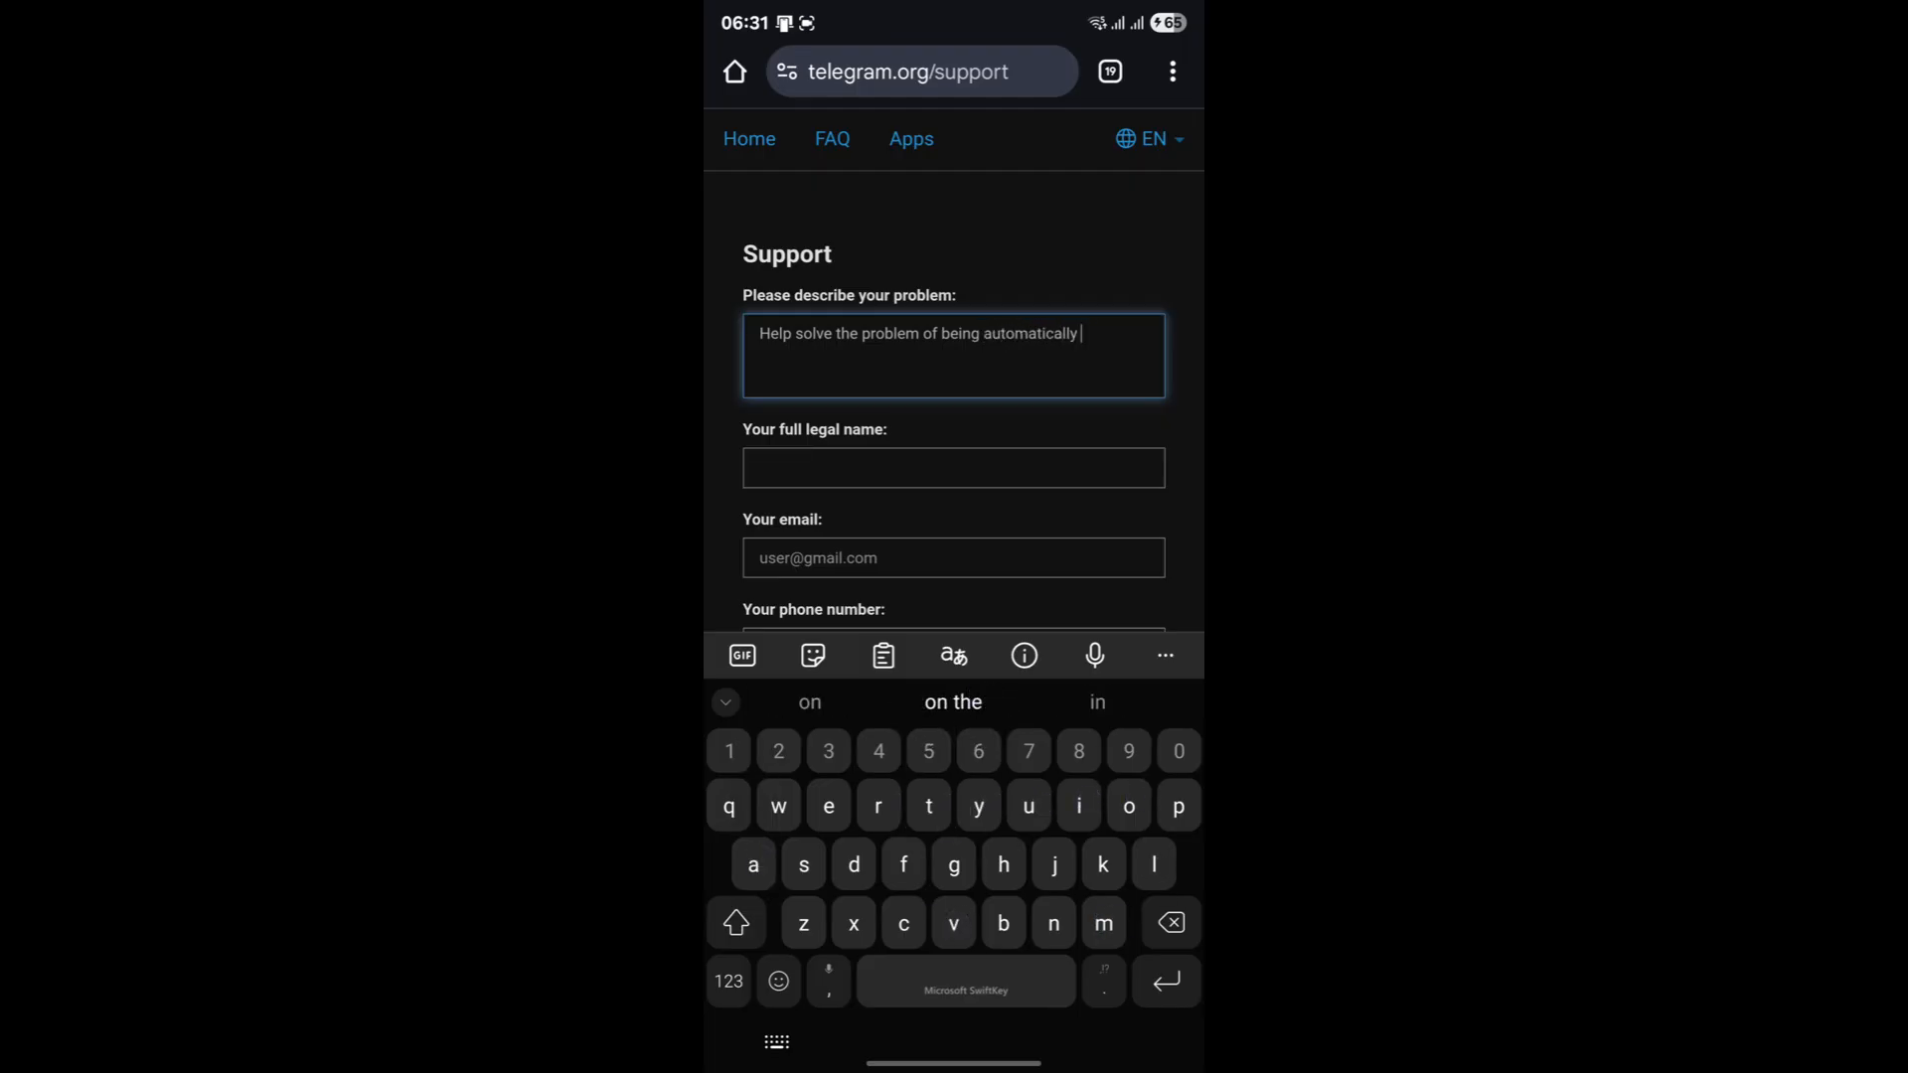
{"action": "type", "text": "logged"}
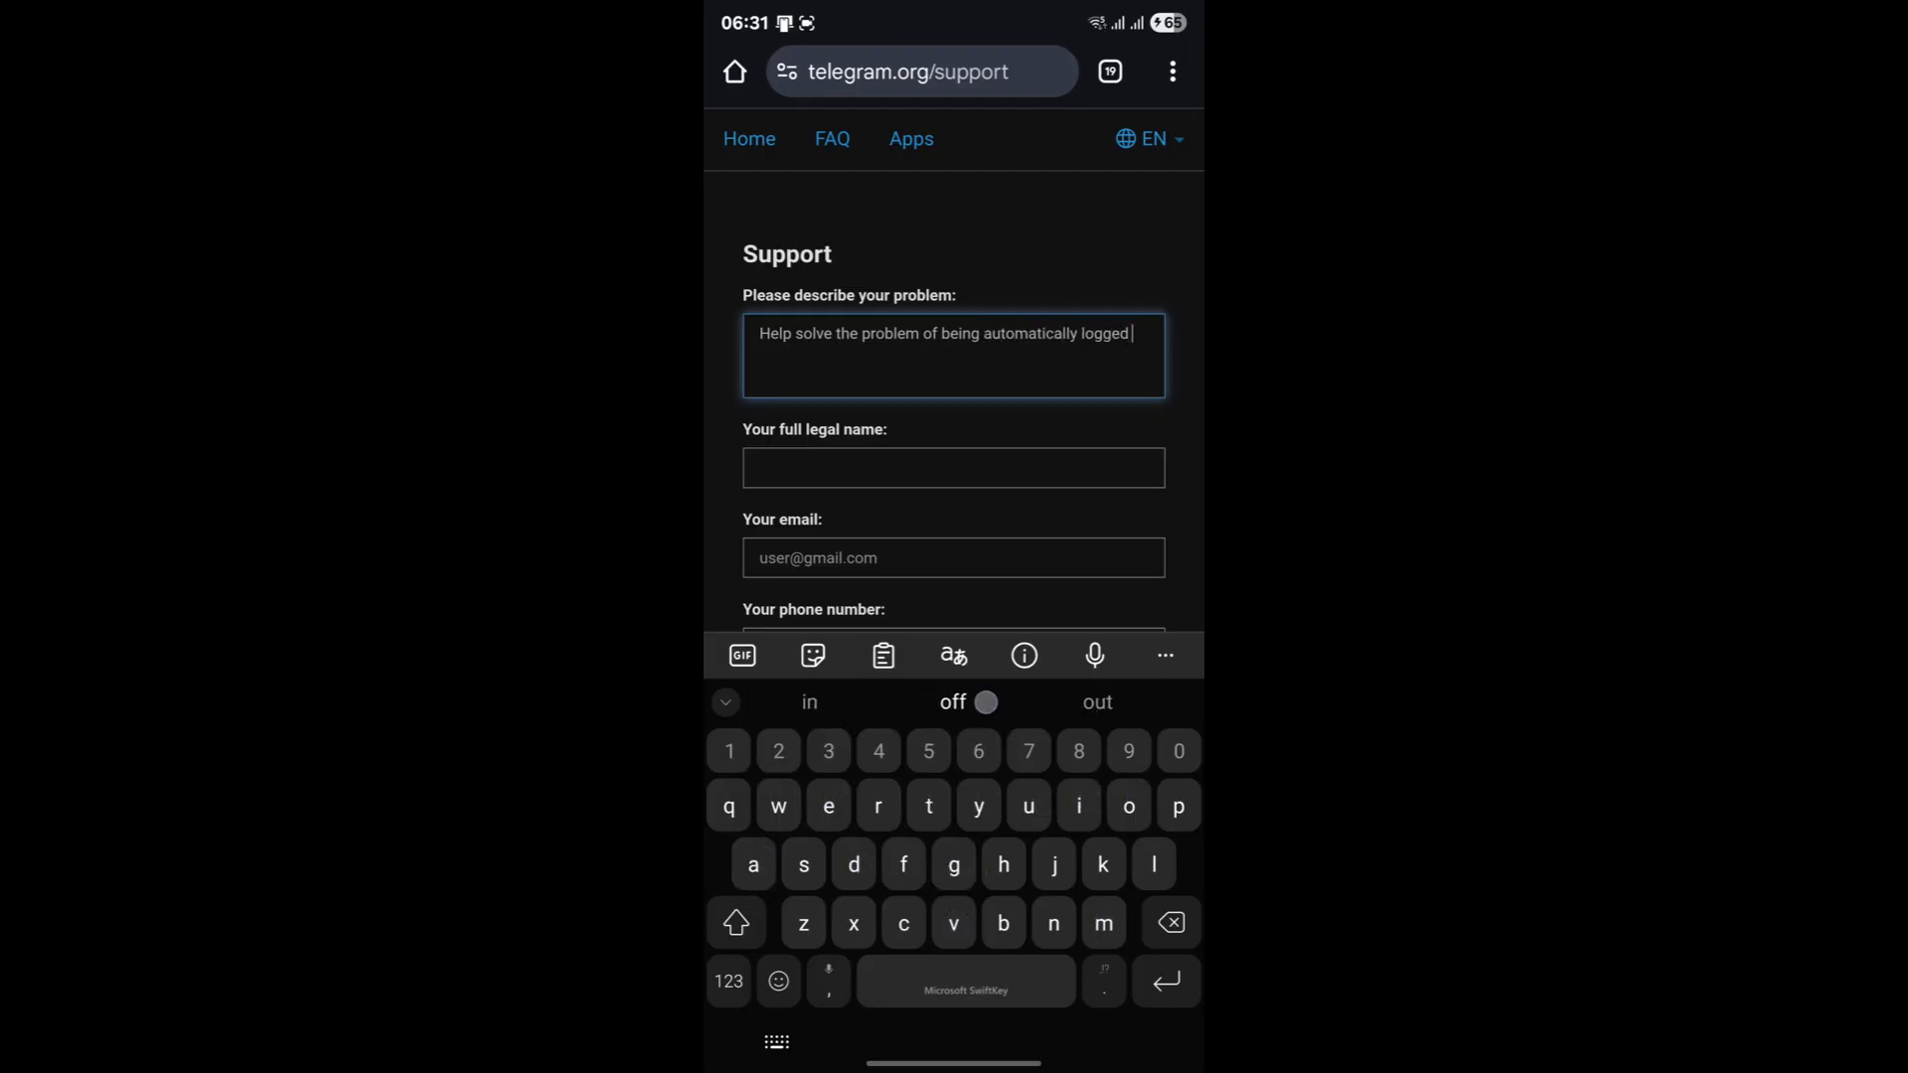
{"action": "type", "text": "out"}
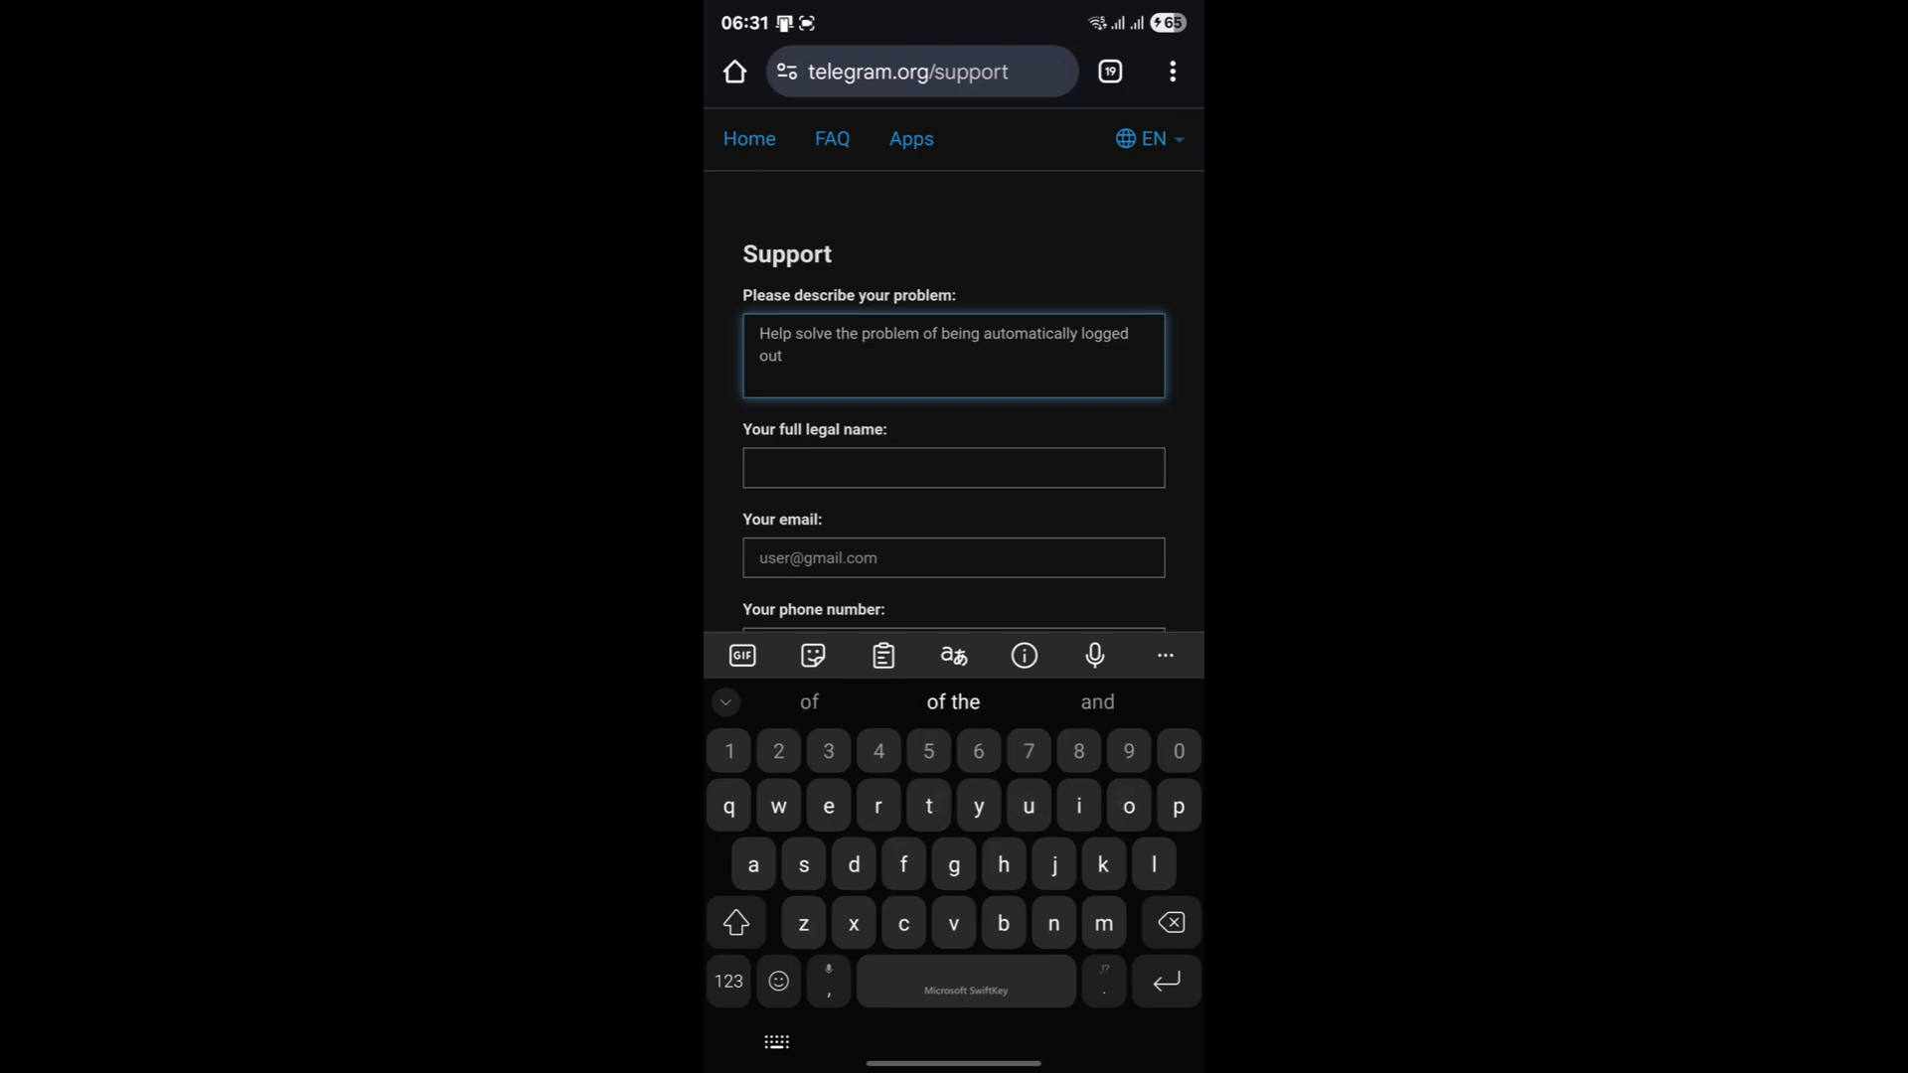
{"action": "type", "text": "."}
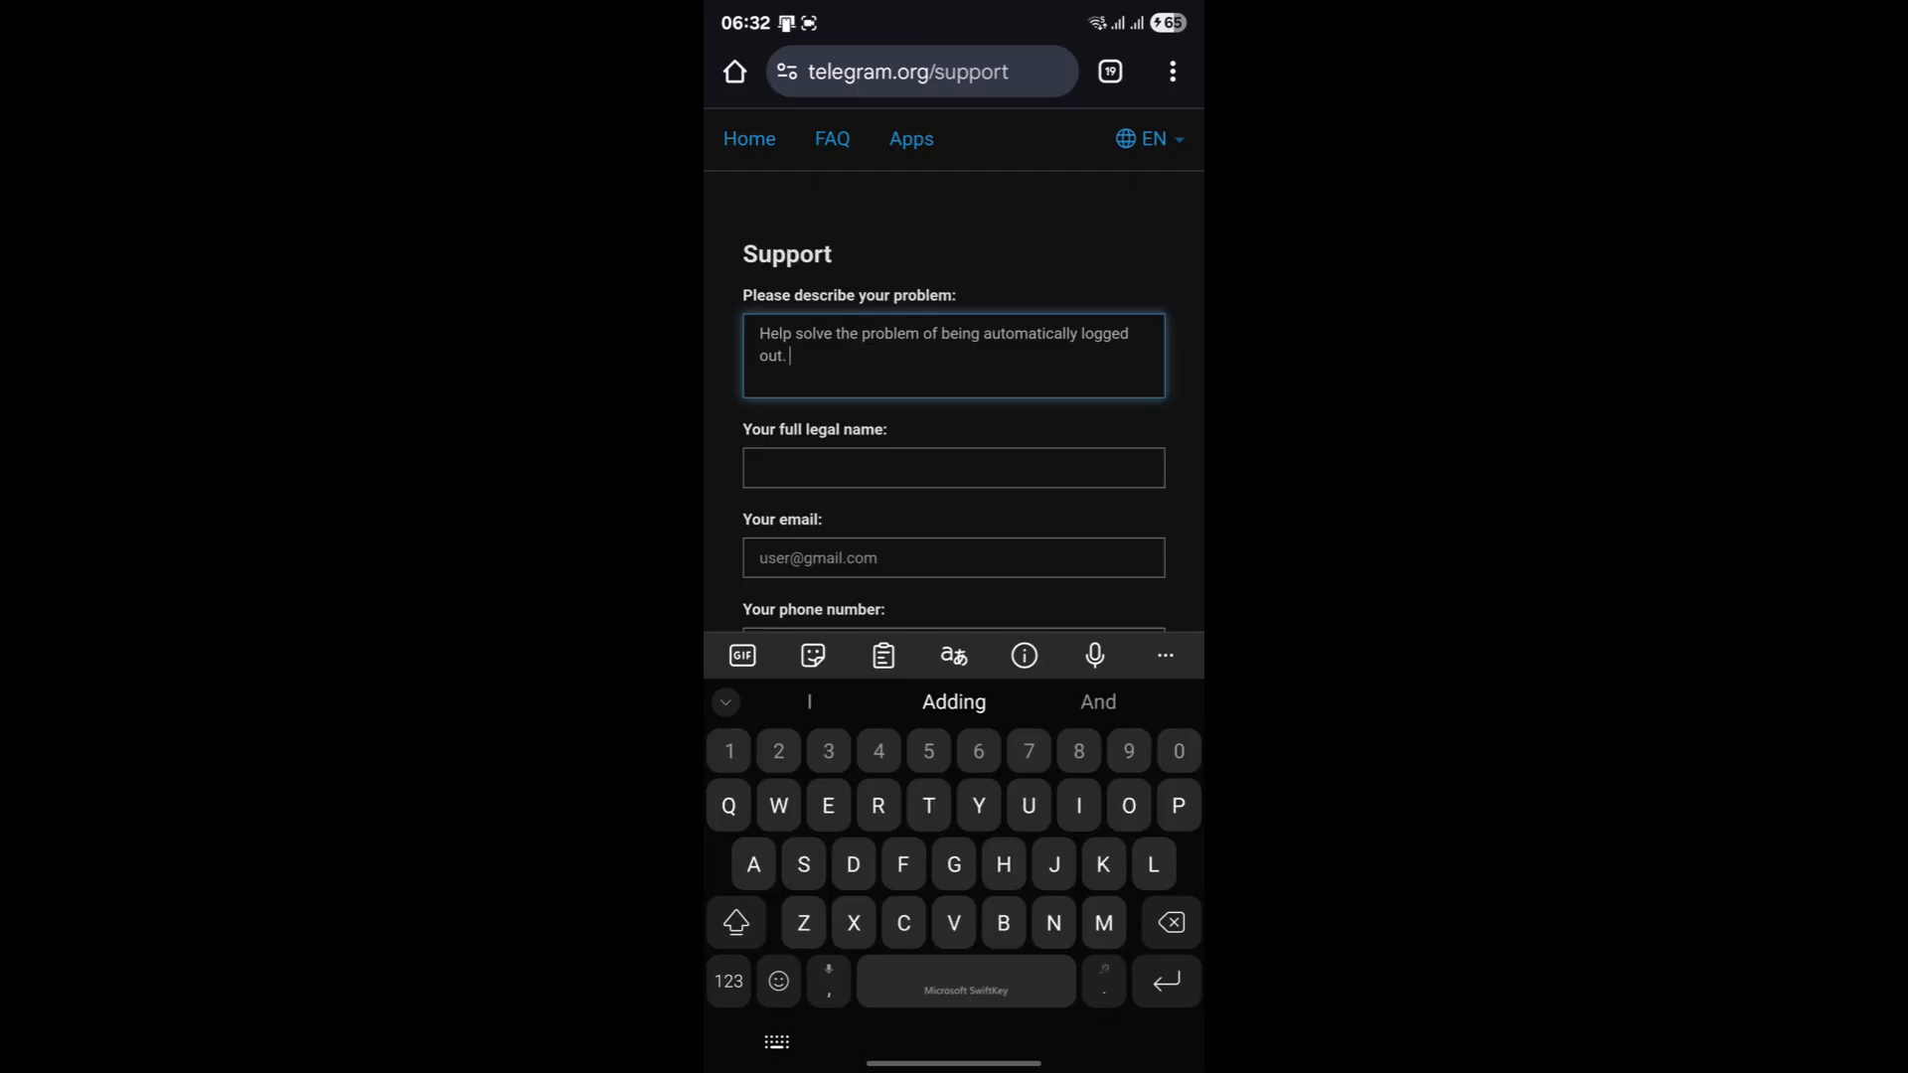
{"action": "scroll", "scroll_direction": "down", "scroll_amount": 3}
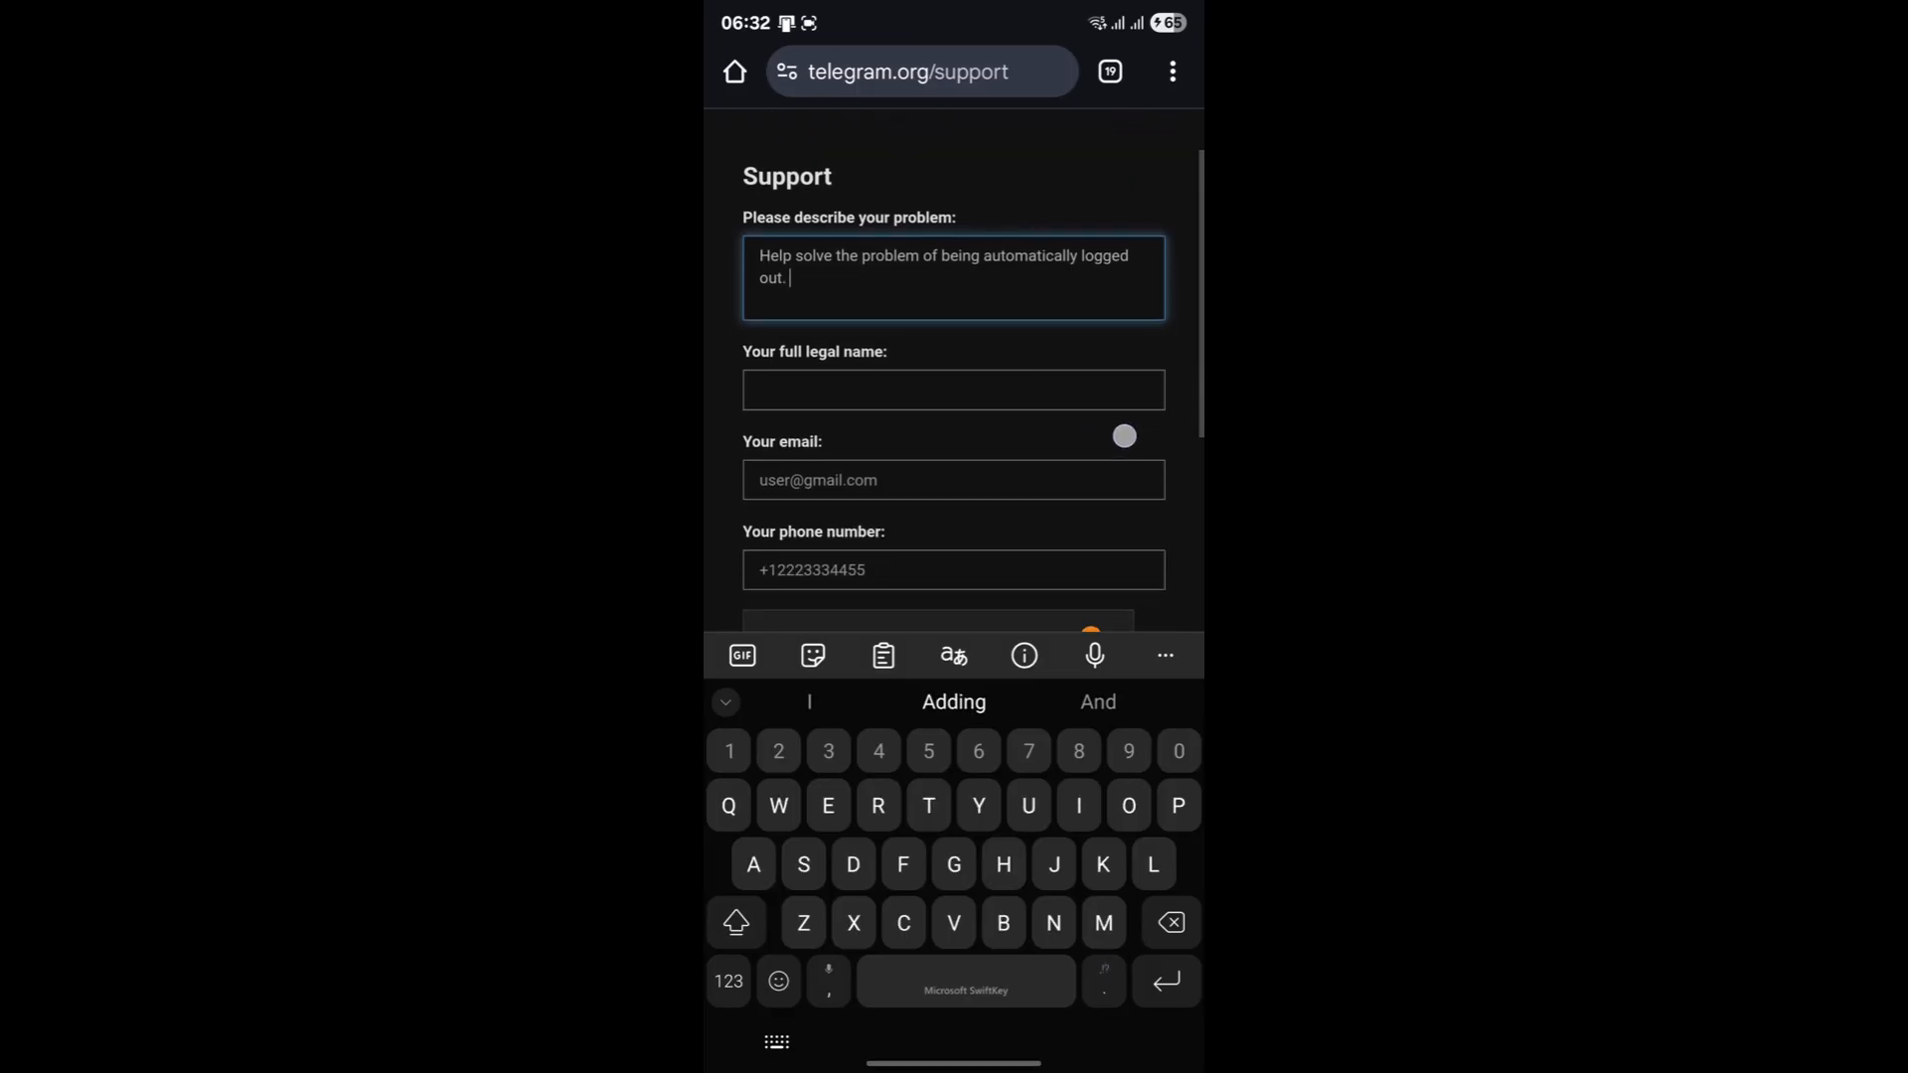
{"action": "type", "text": "Ydnd"}
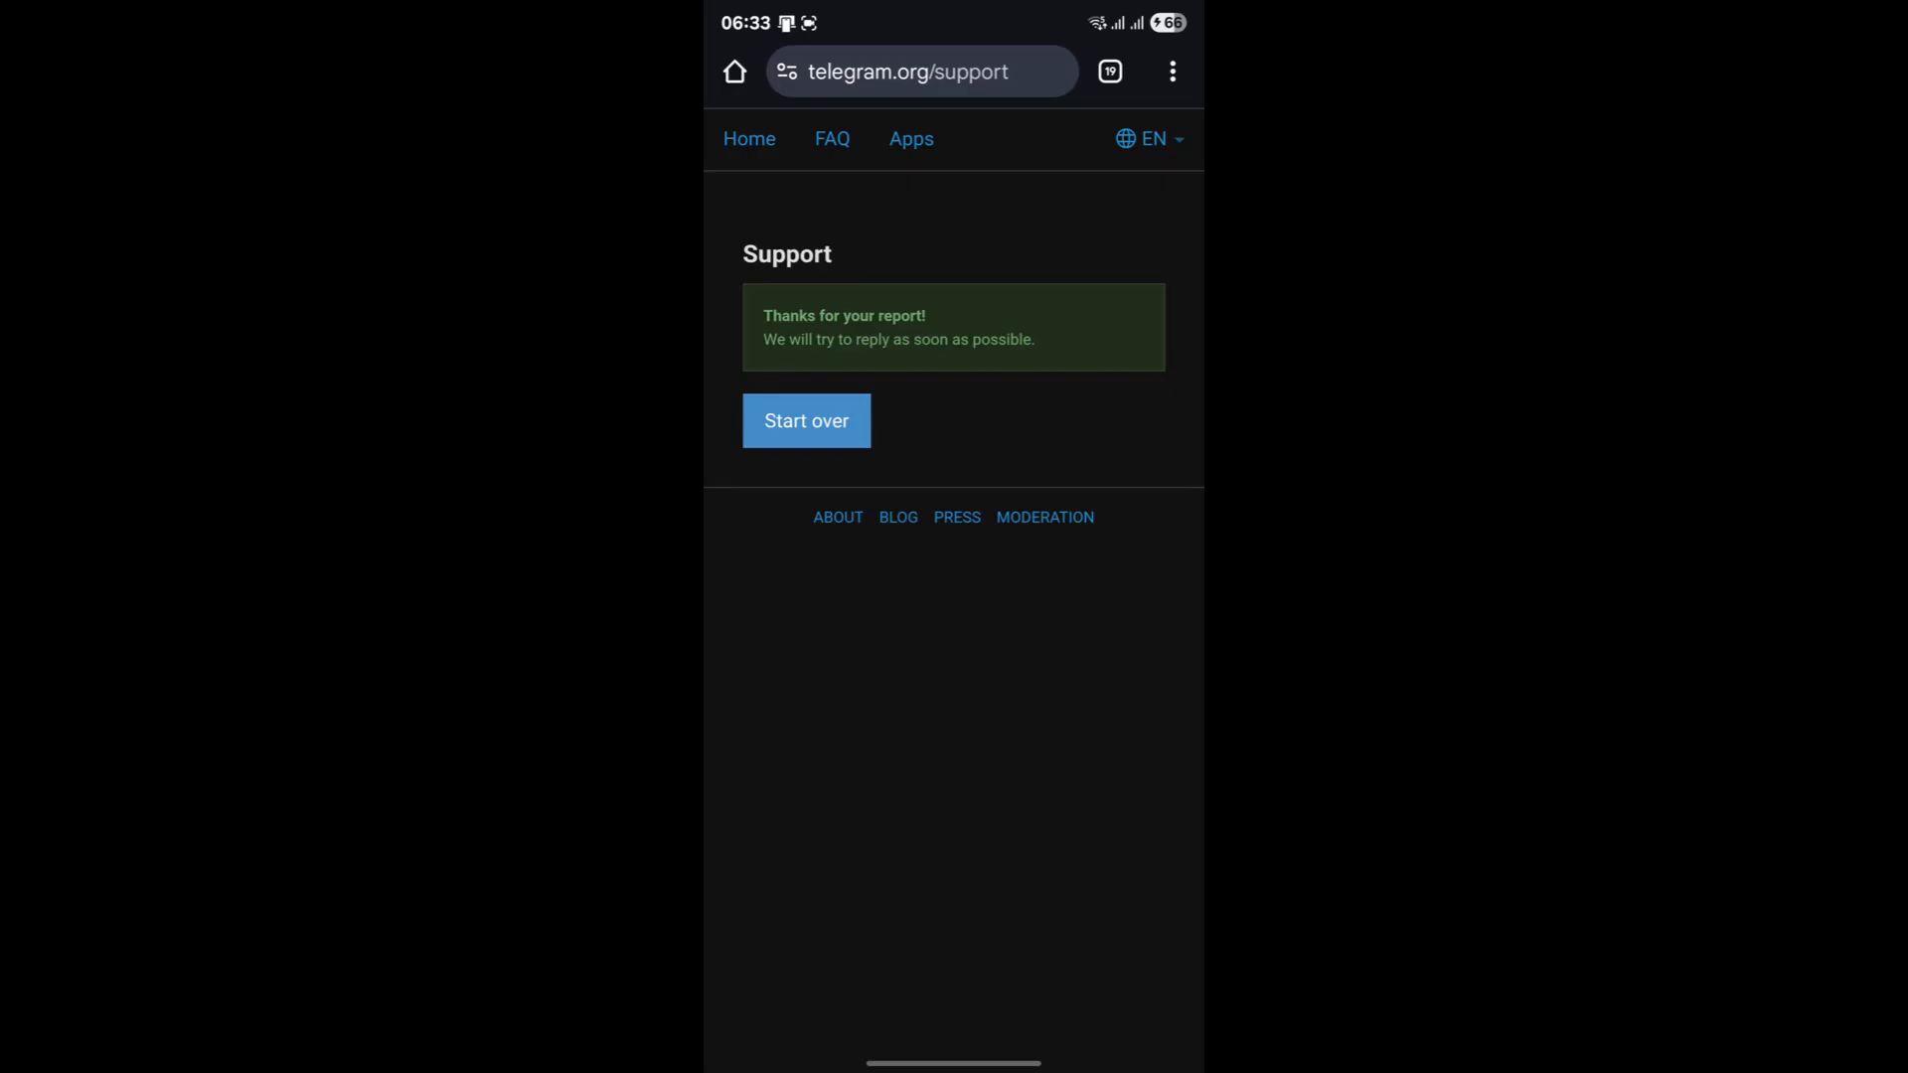
{"action": "double_click", "coordinate": [788, 316]}
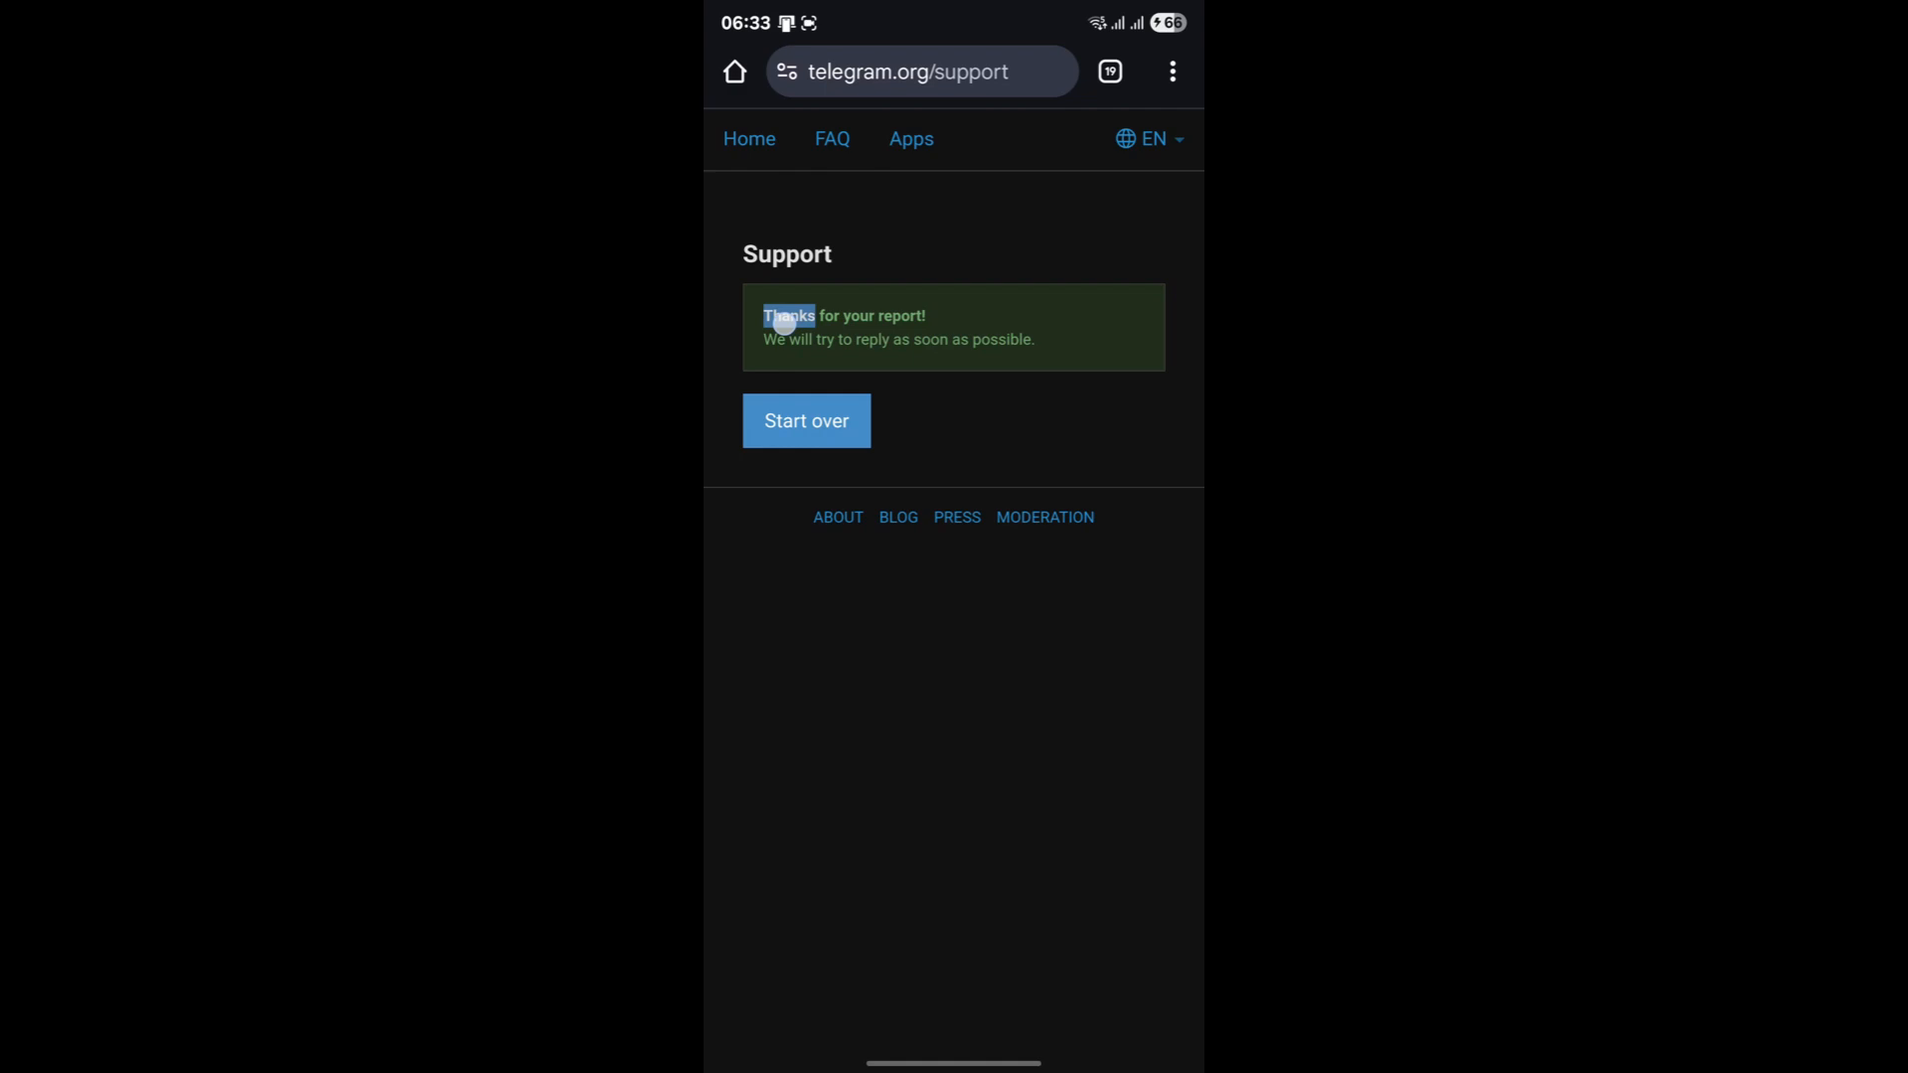
{"action": "double_click", "coordinate": [844, 315]}
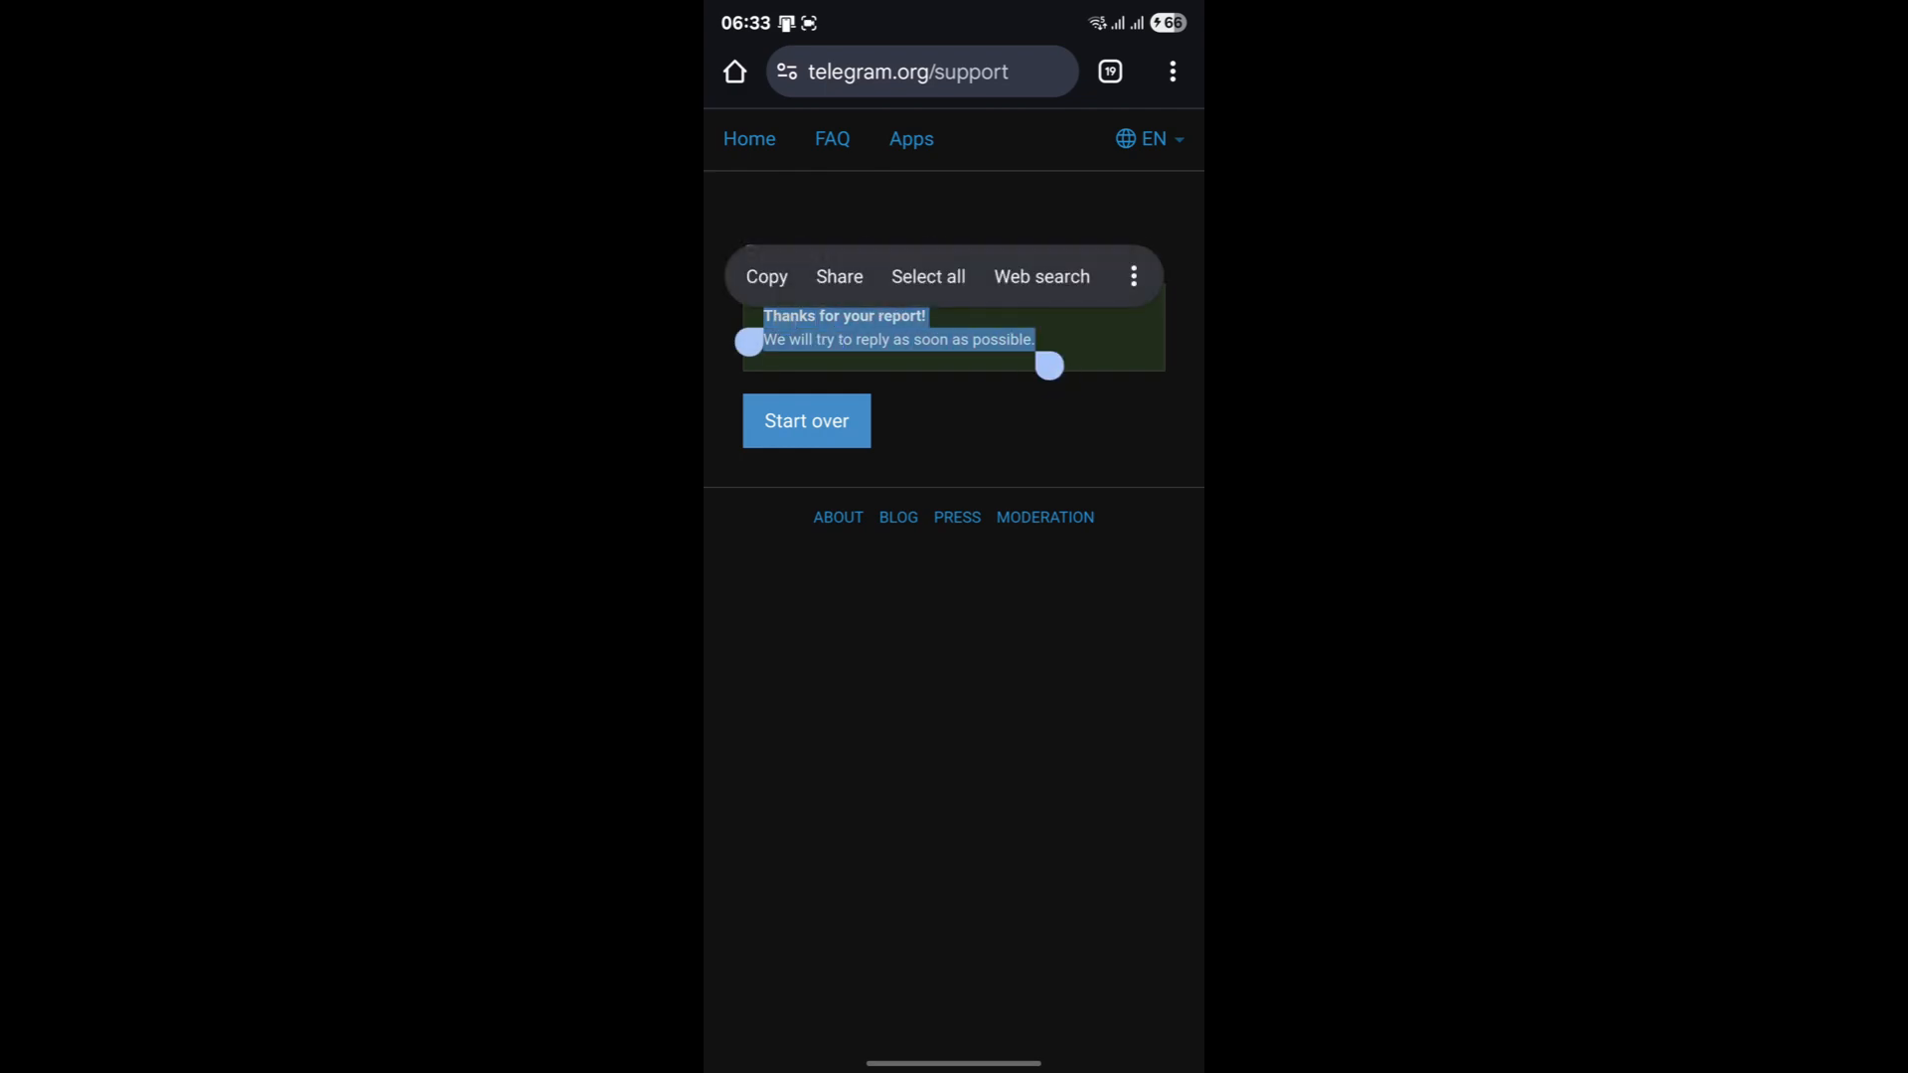